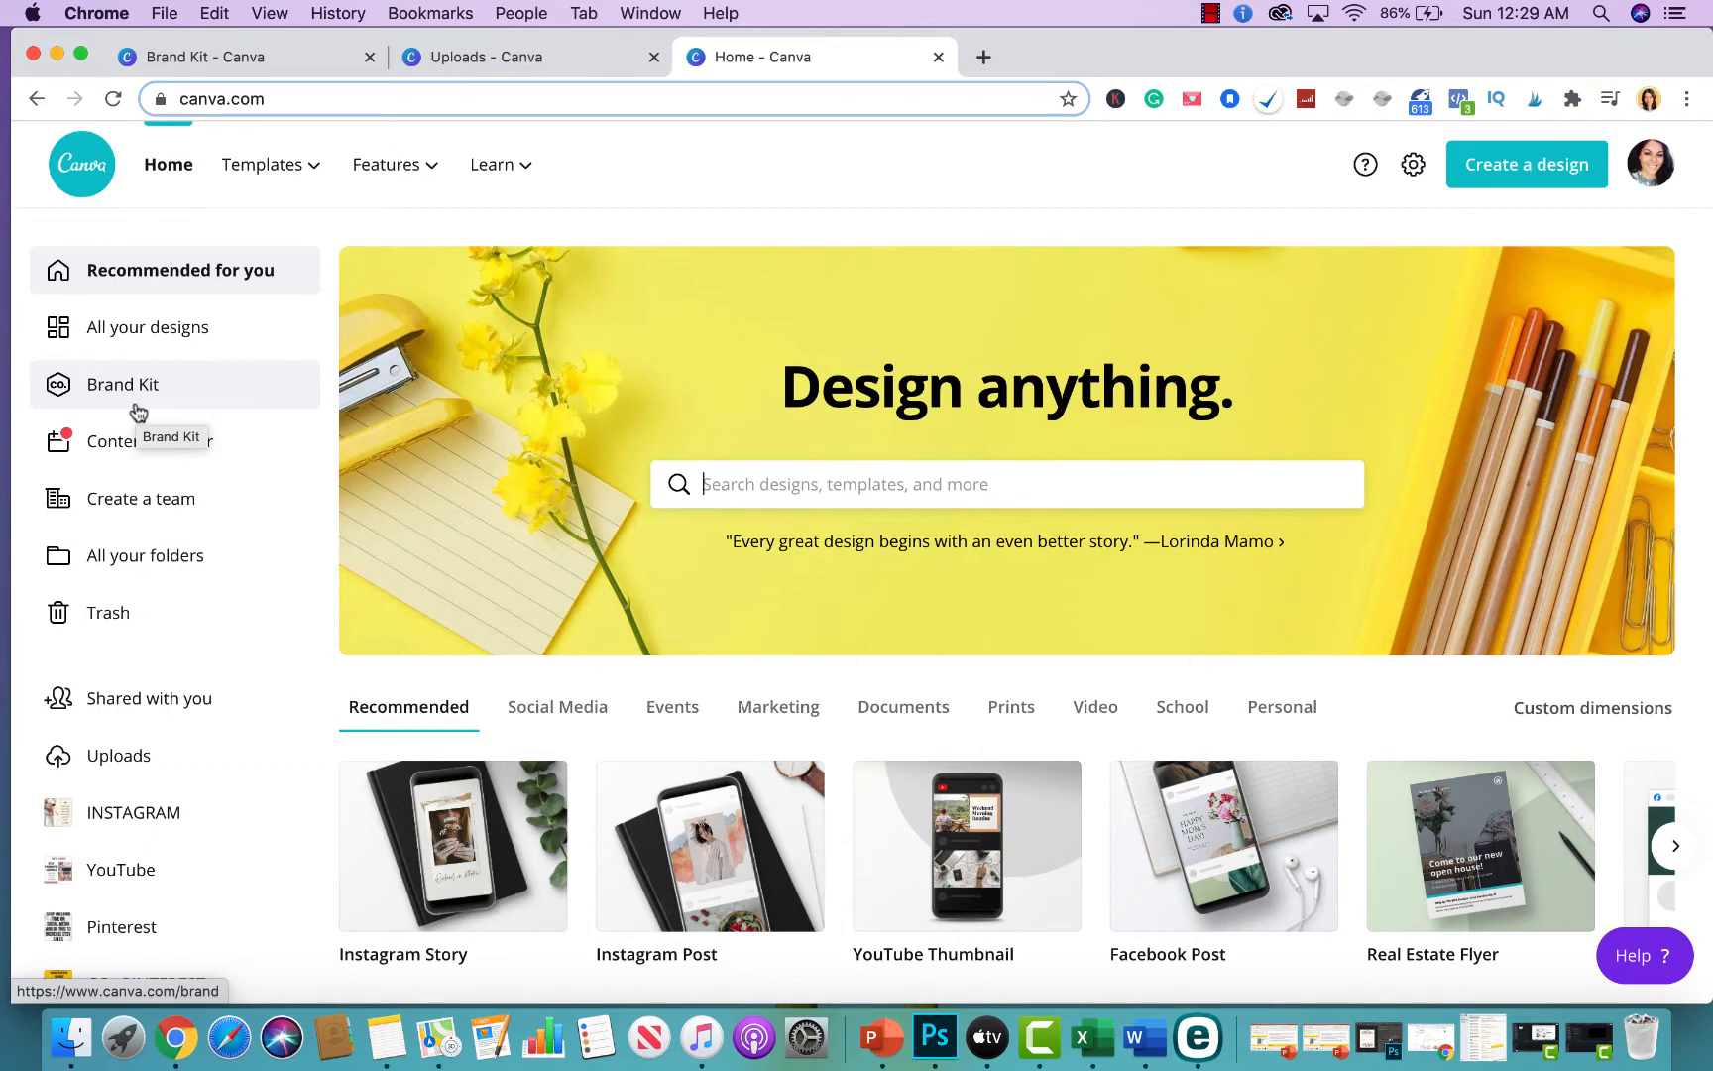
# Step: Open the Brand Kit page from the Canva home sidebar to view logos, colours and fonts
pyautogui.click(126, 384)
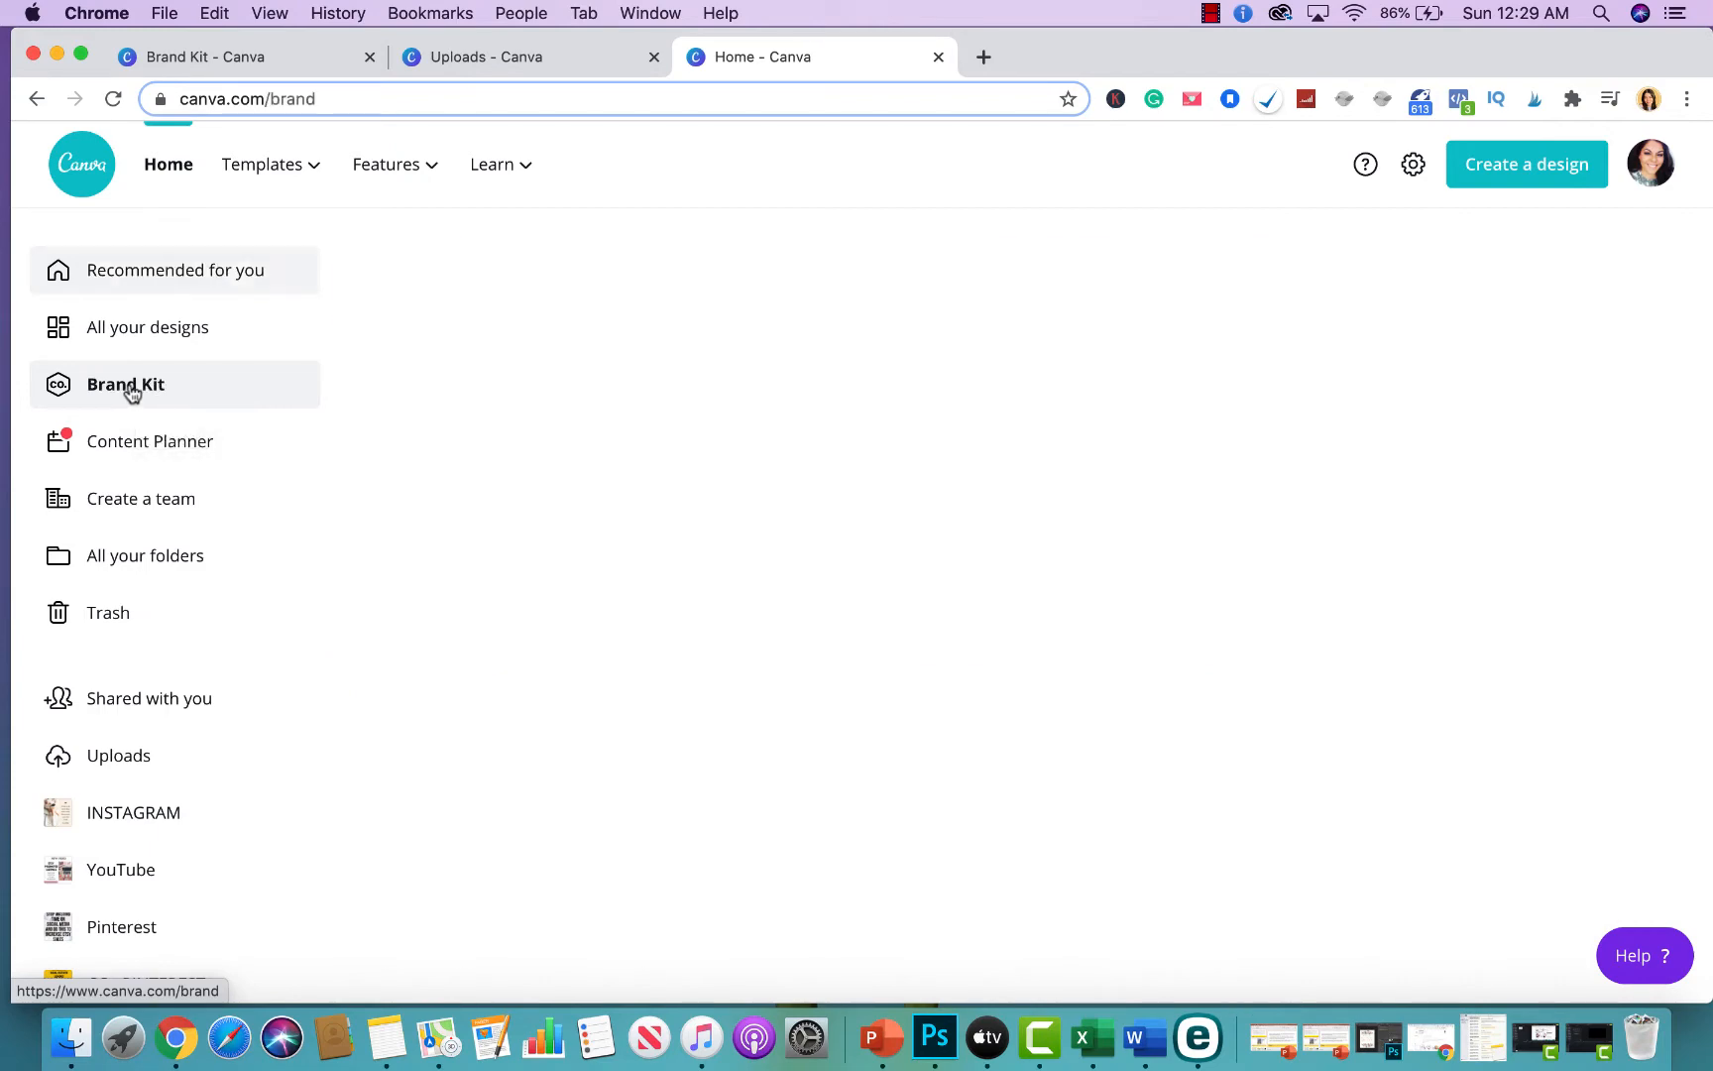
pyautogui.click(125, 384)
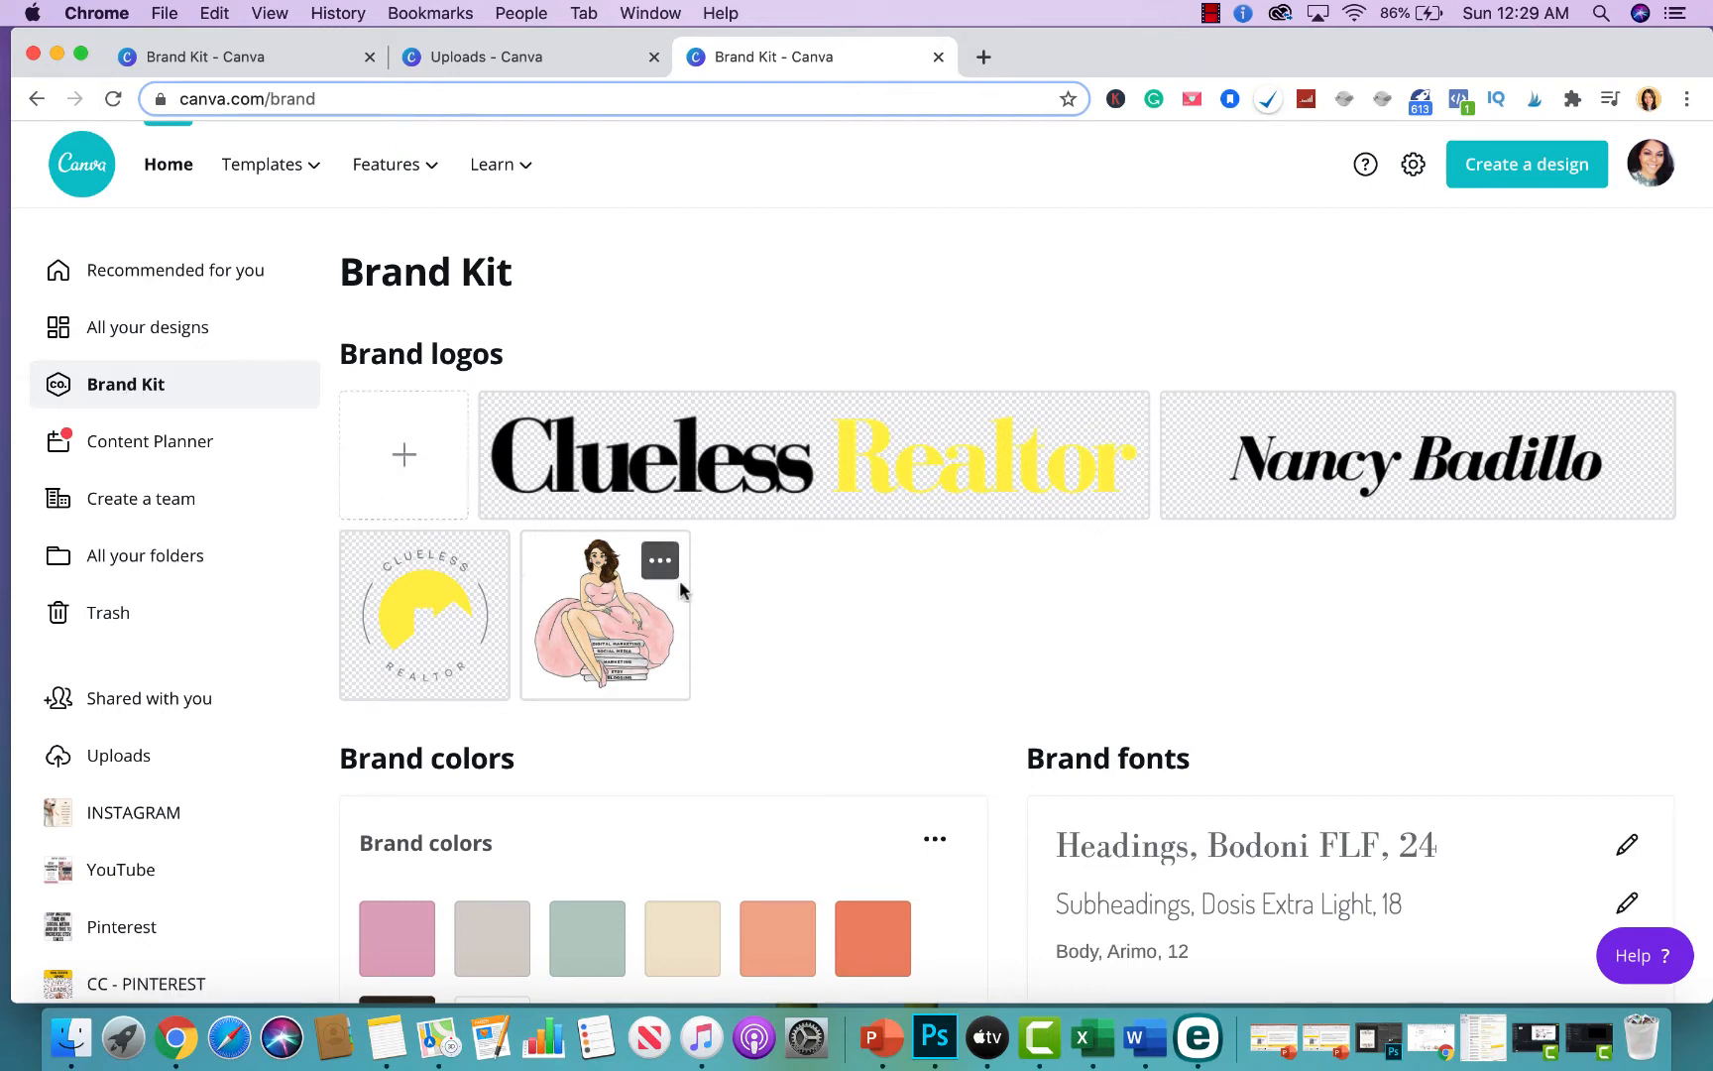
pyautogui.moveTo(1516, 452)
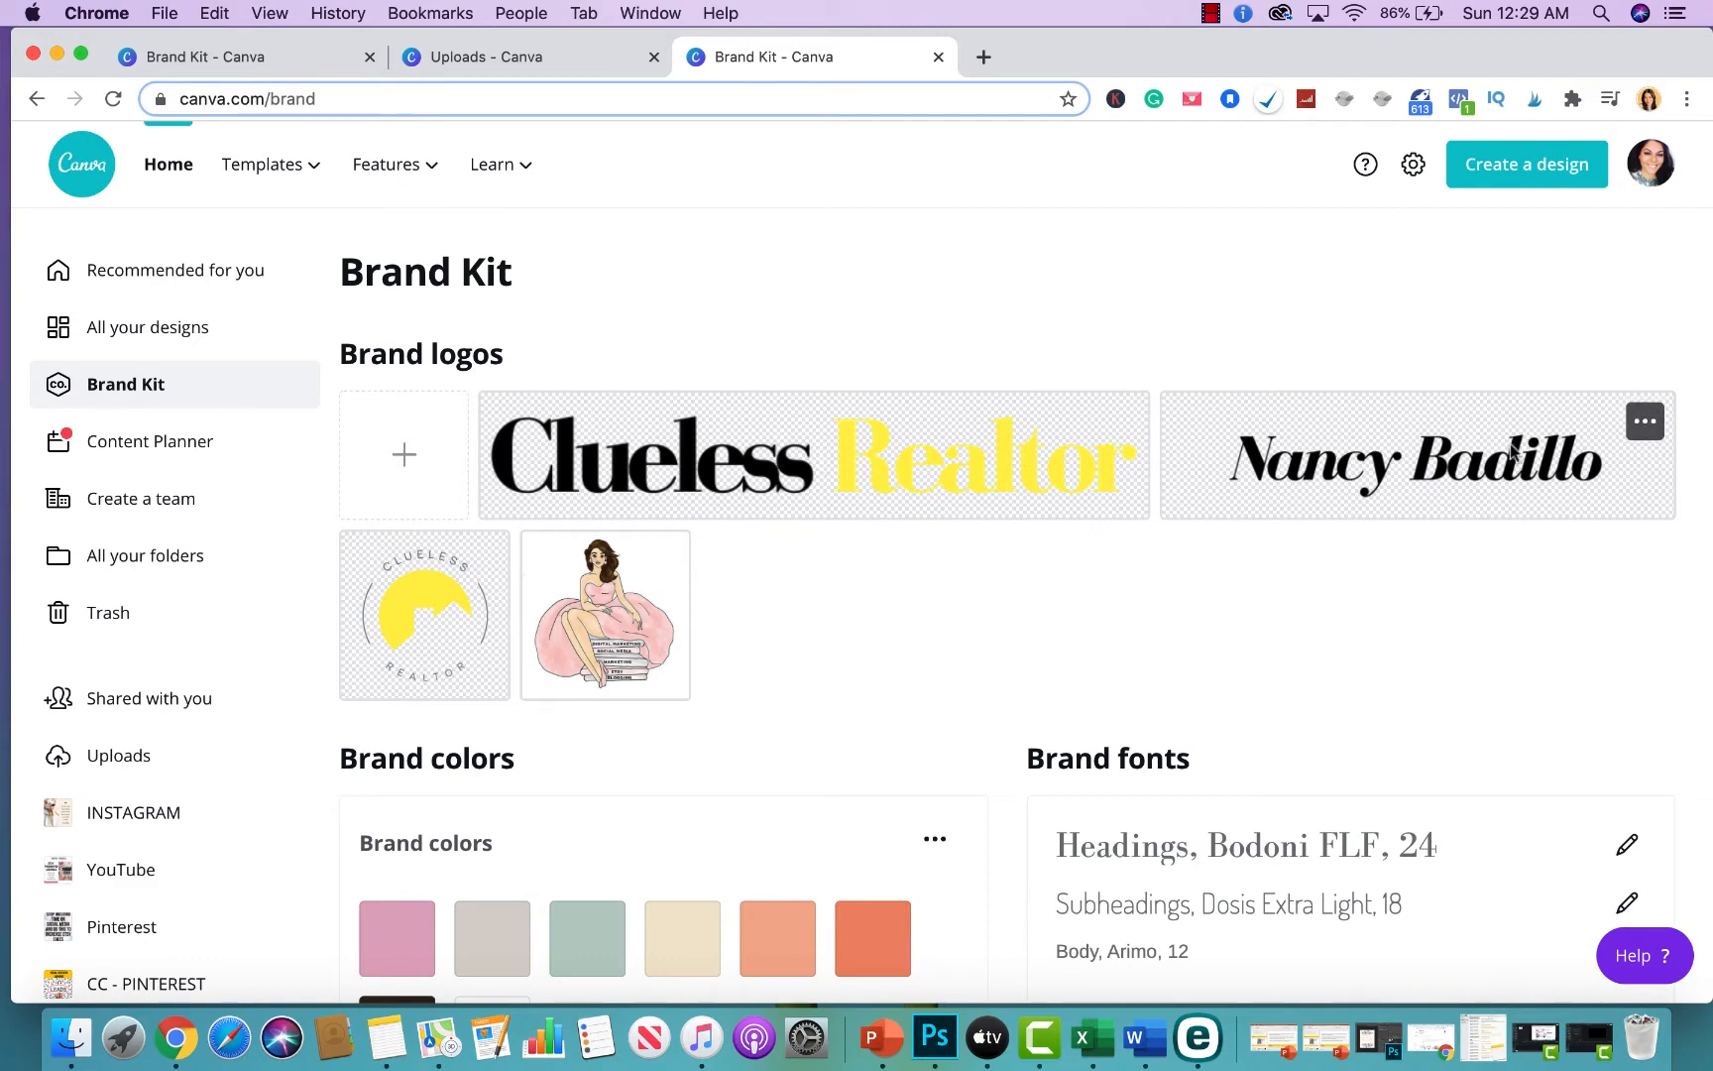
pyautogui.moveTo(1491, 472)
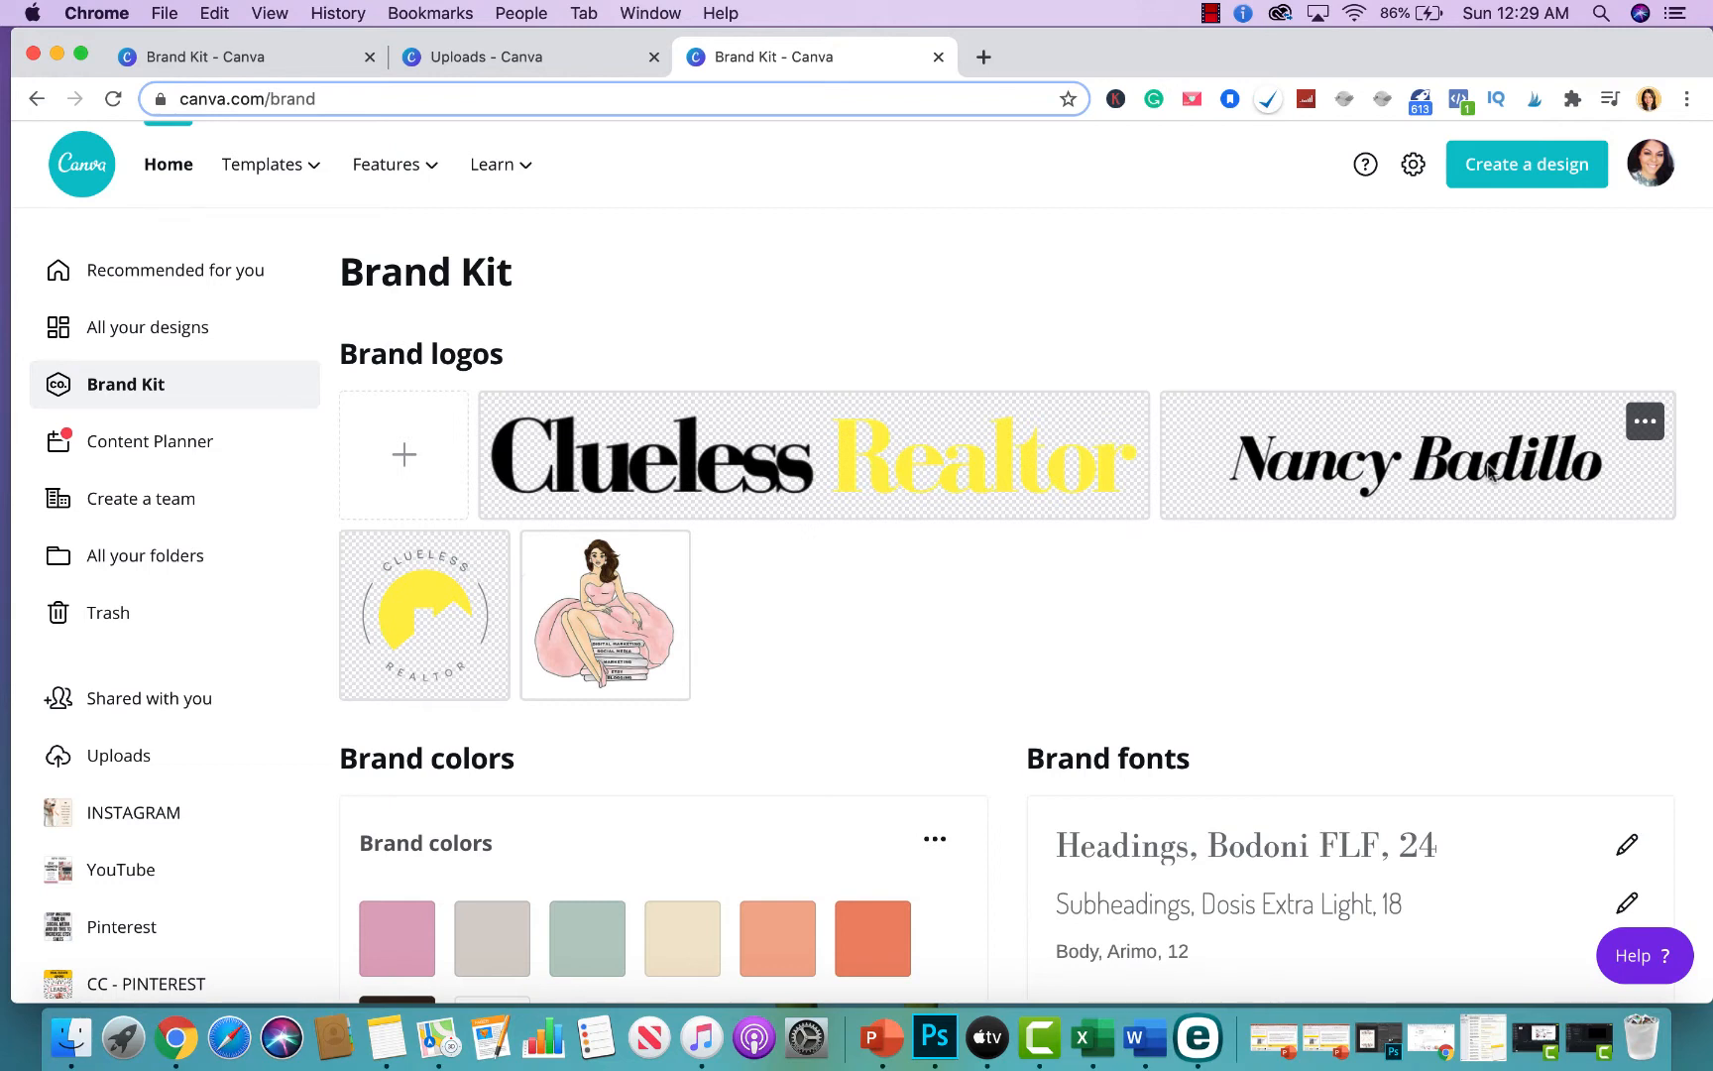
pyautogui.moveTo(1502, 696)
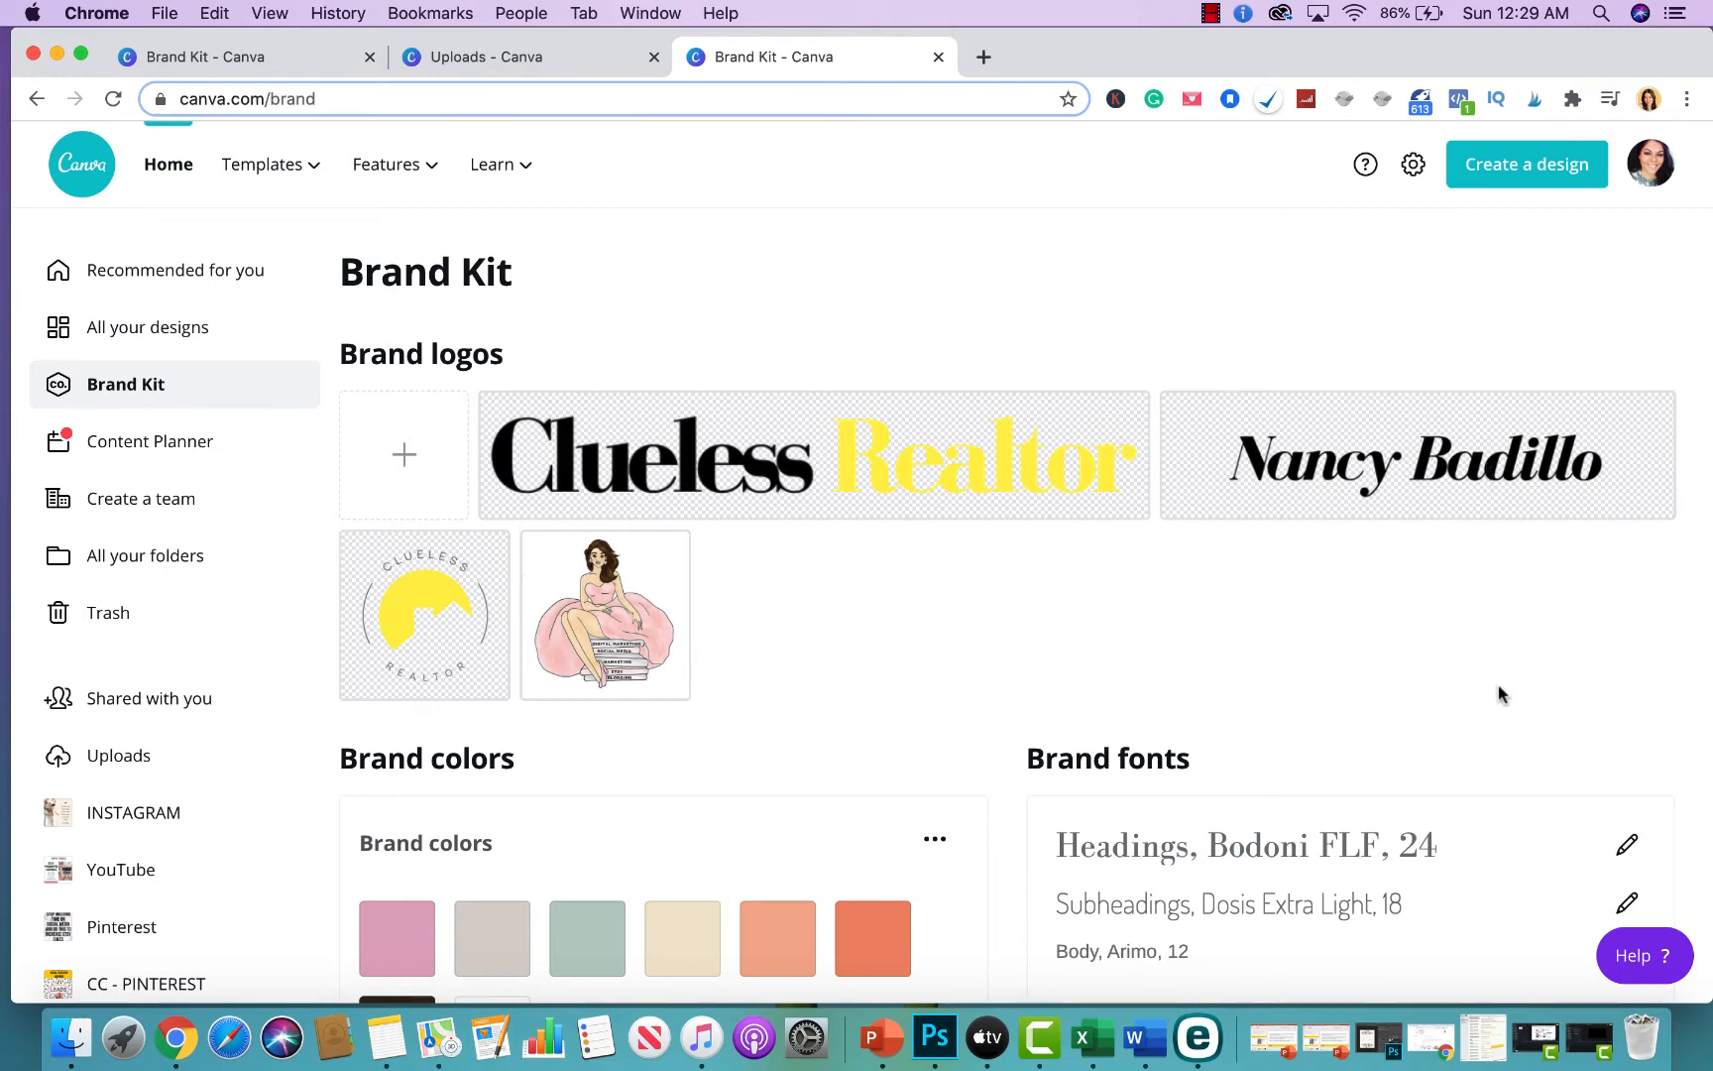
pyautogui.scroll(-3)
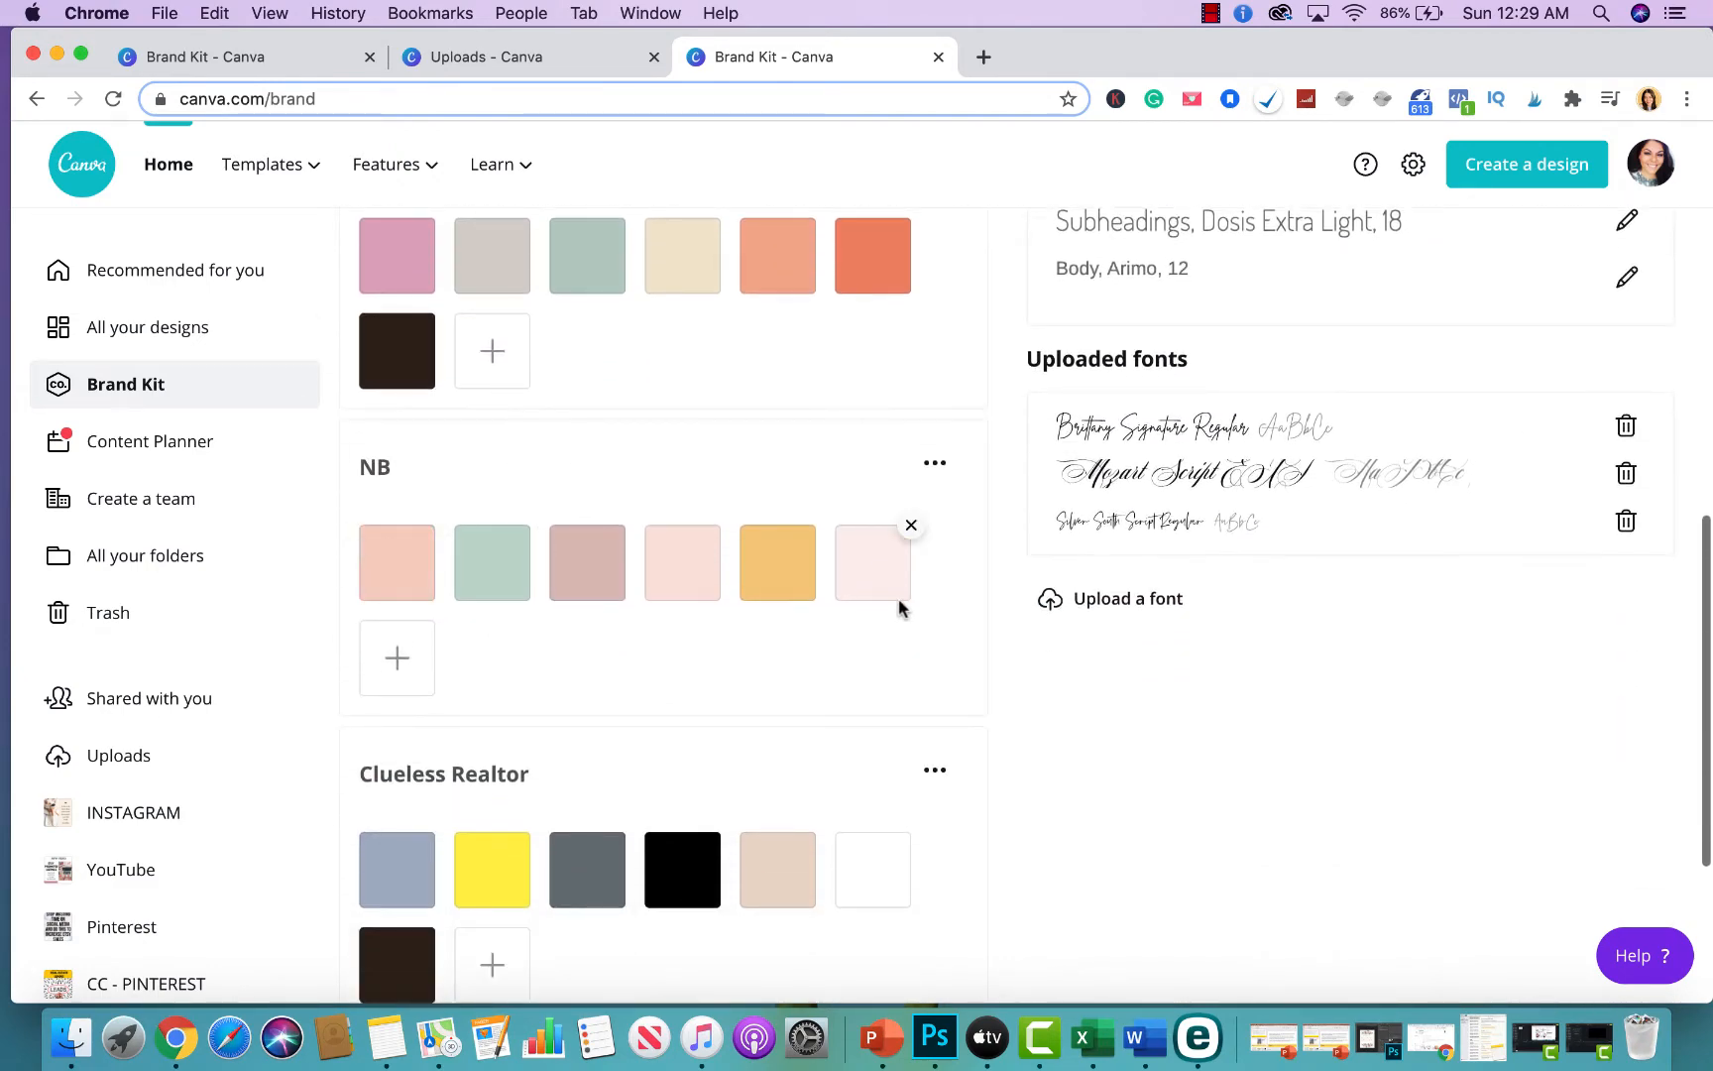
pyautogui.scroll(-3)
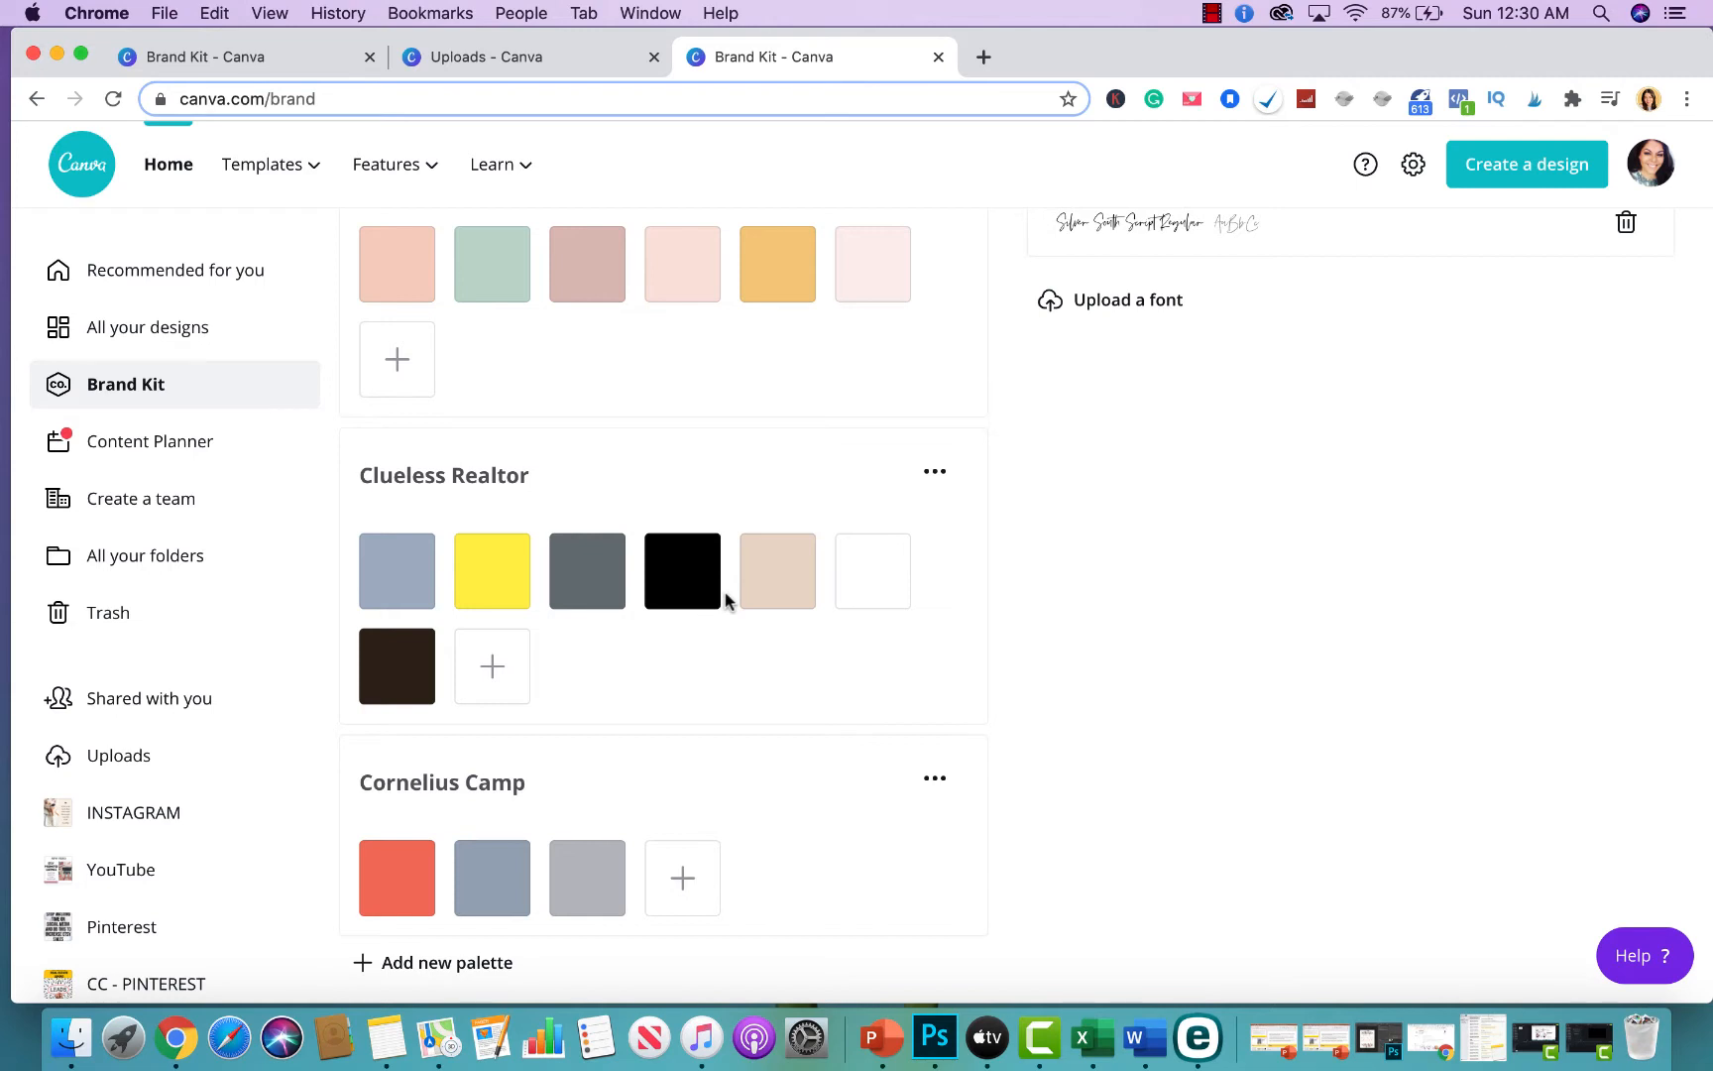
pyautogui.moveTo(1242, 534)
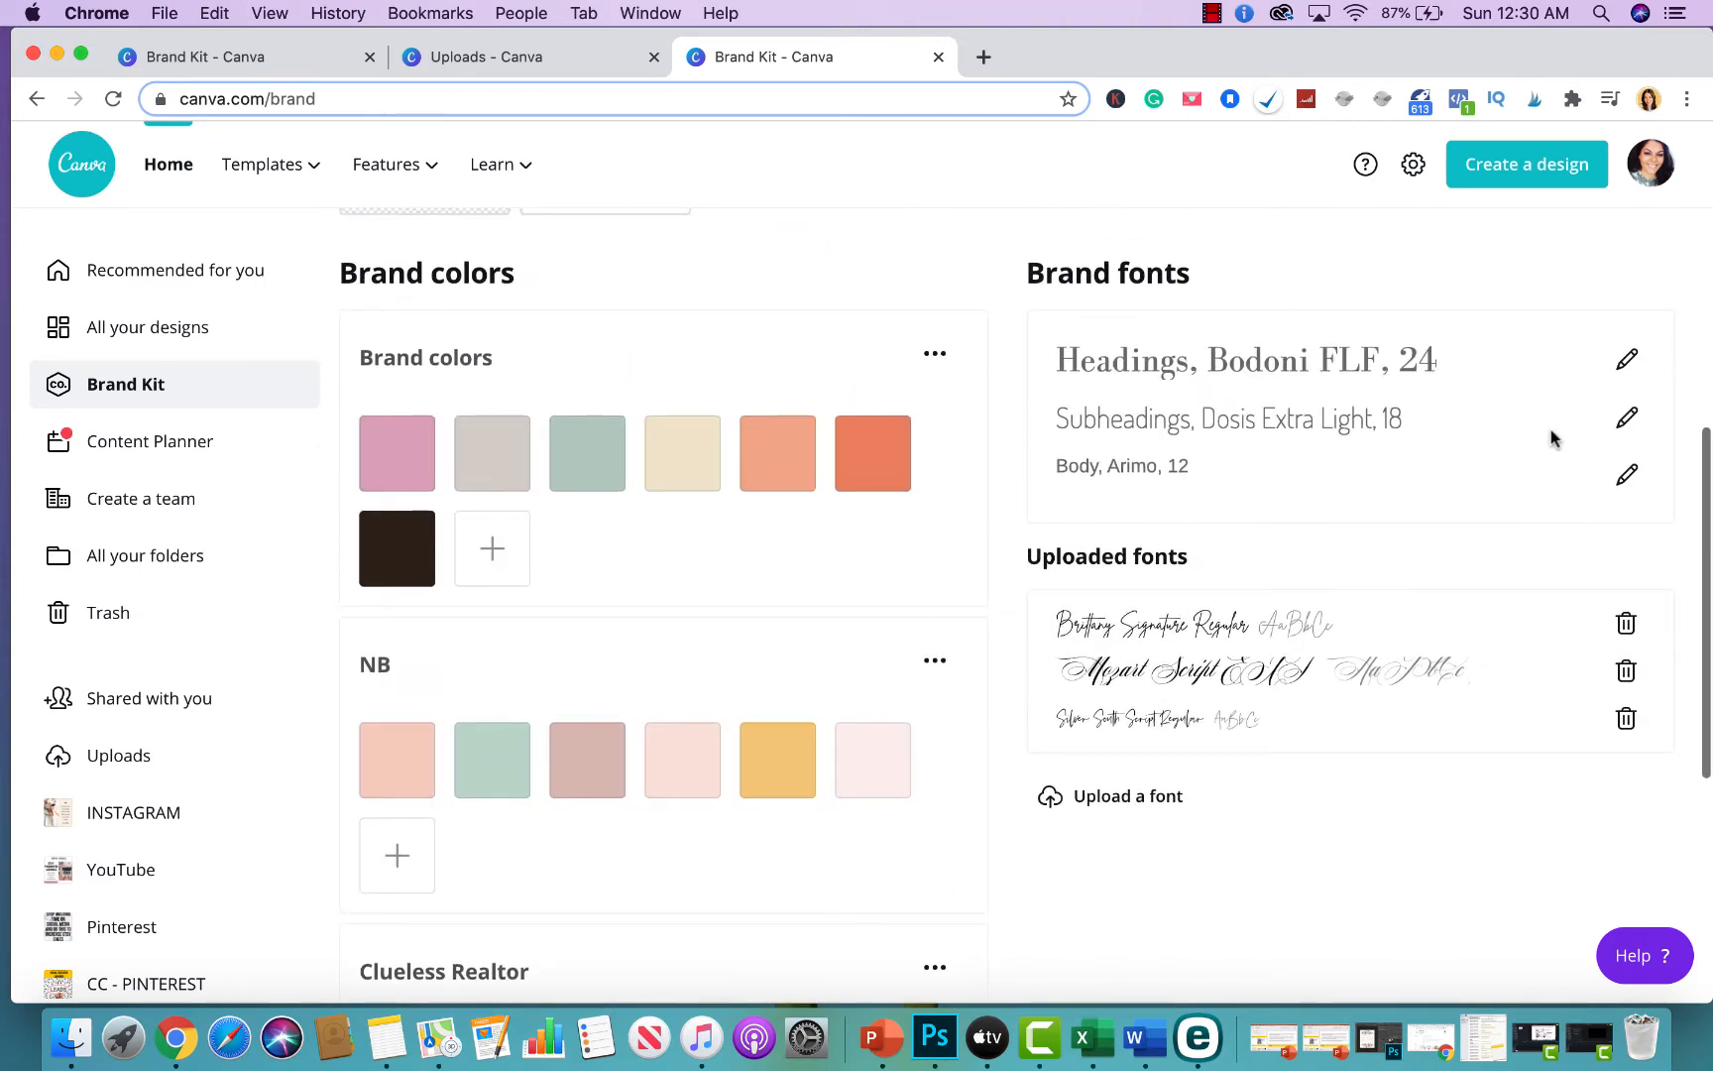
pyautogui.moveTo(1225, 772)
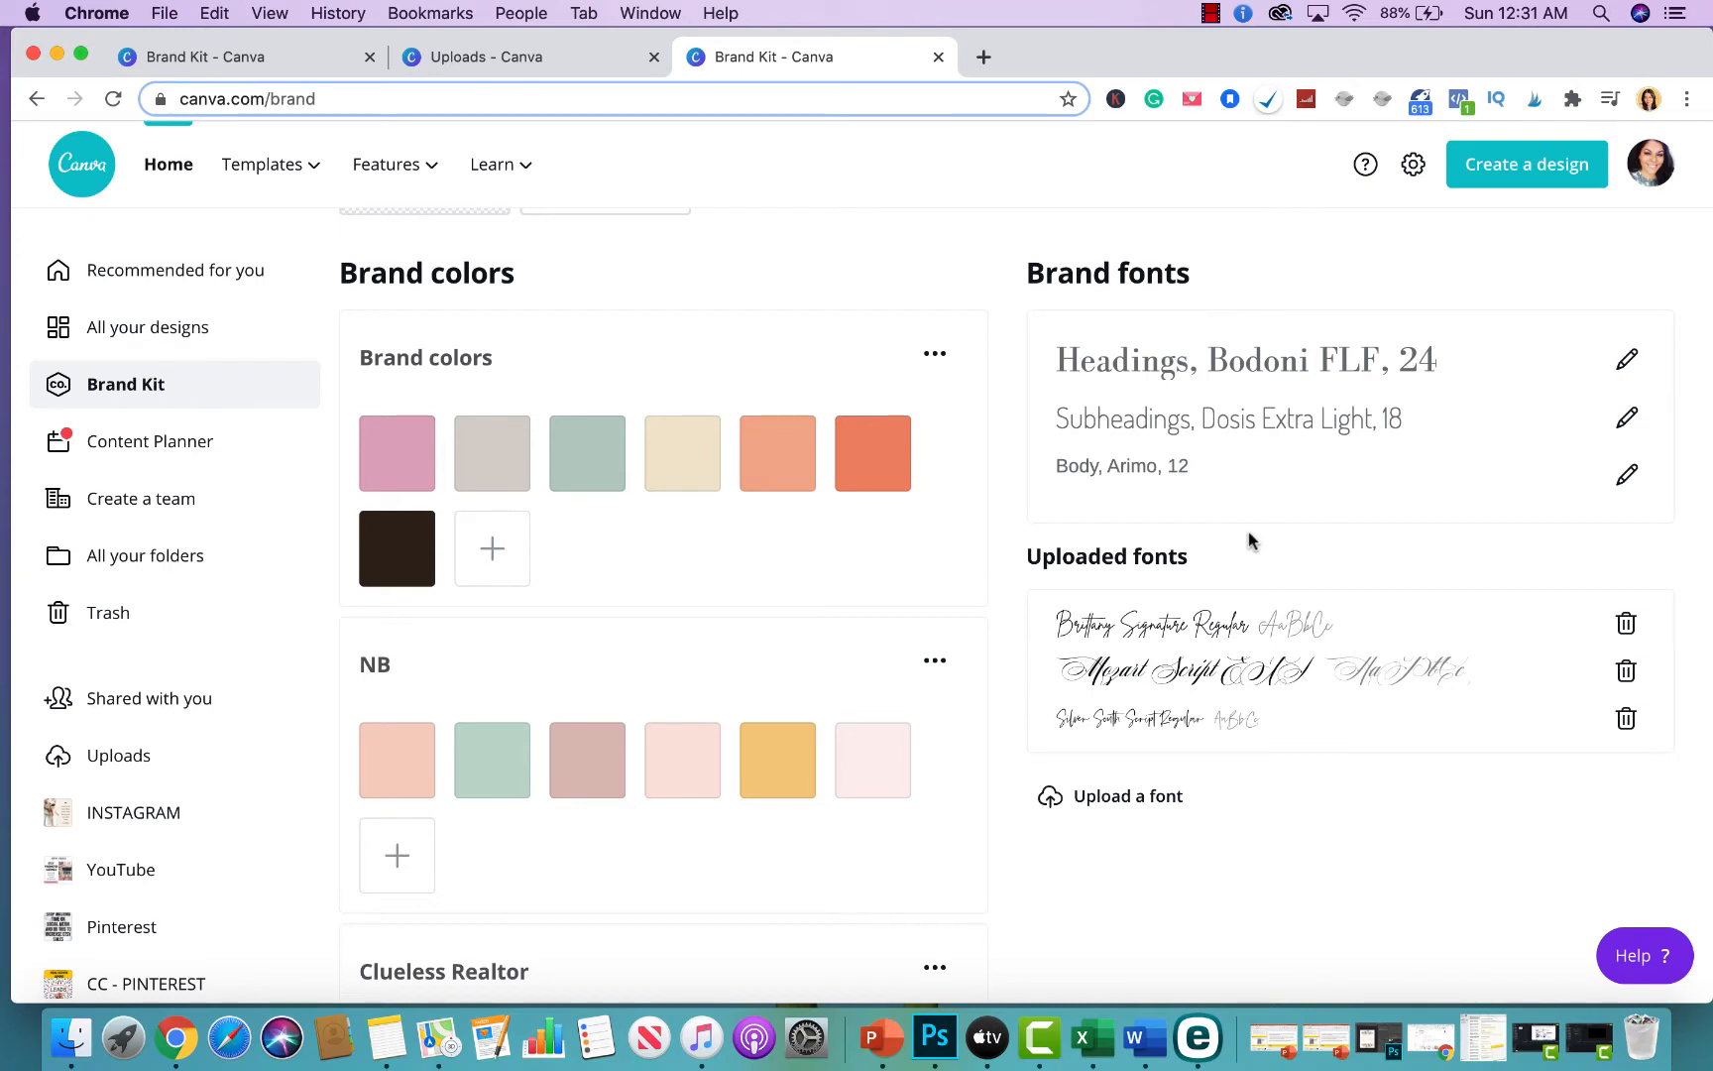
pyautogui.moveTo(1178, 276)
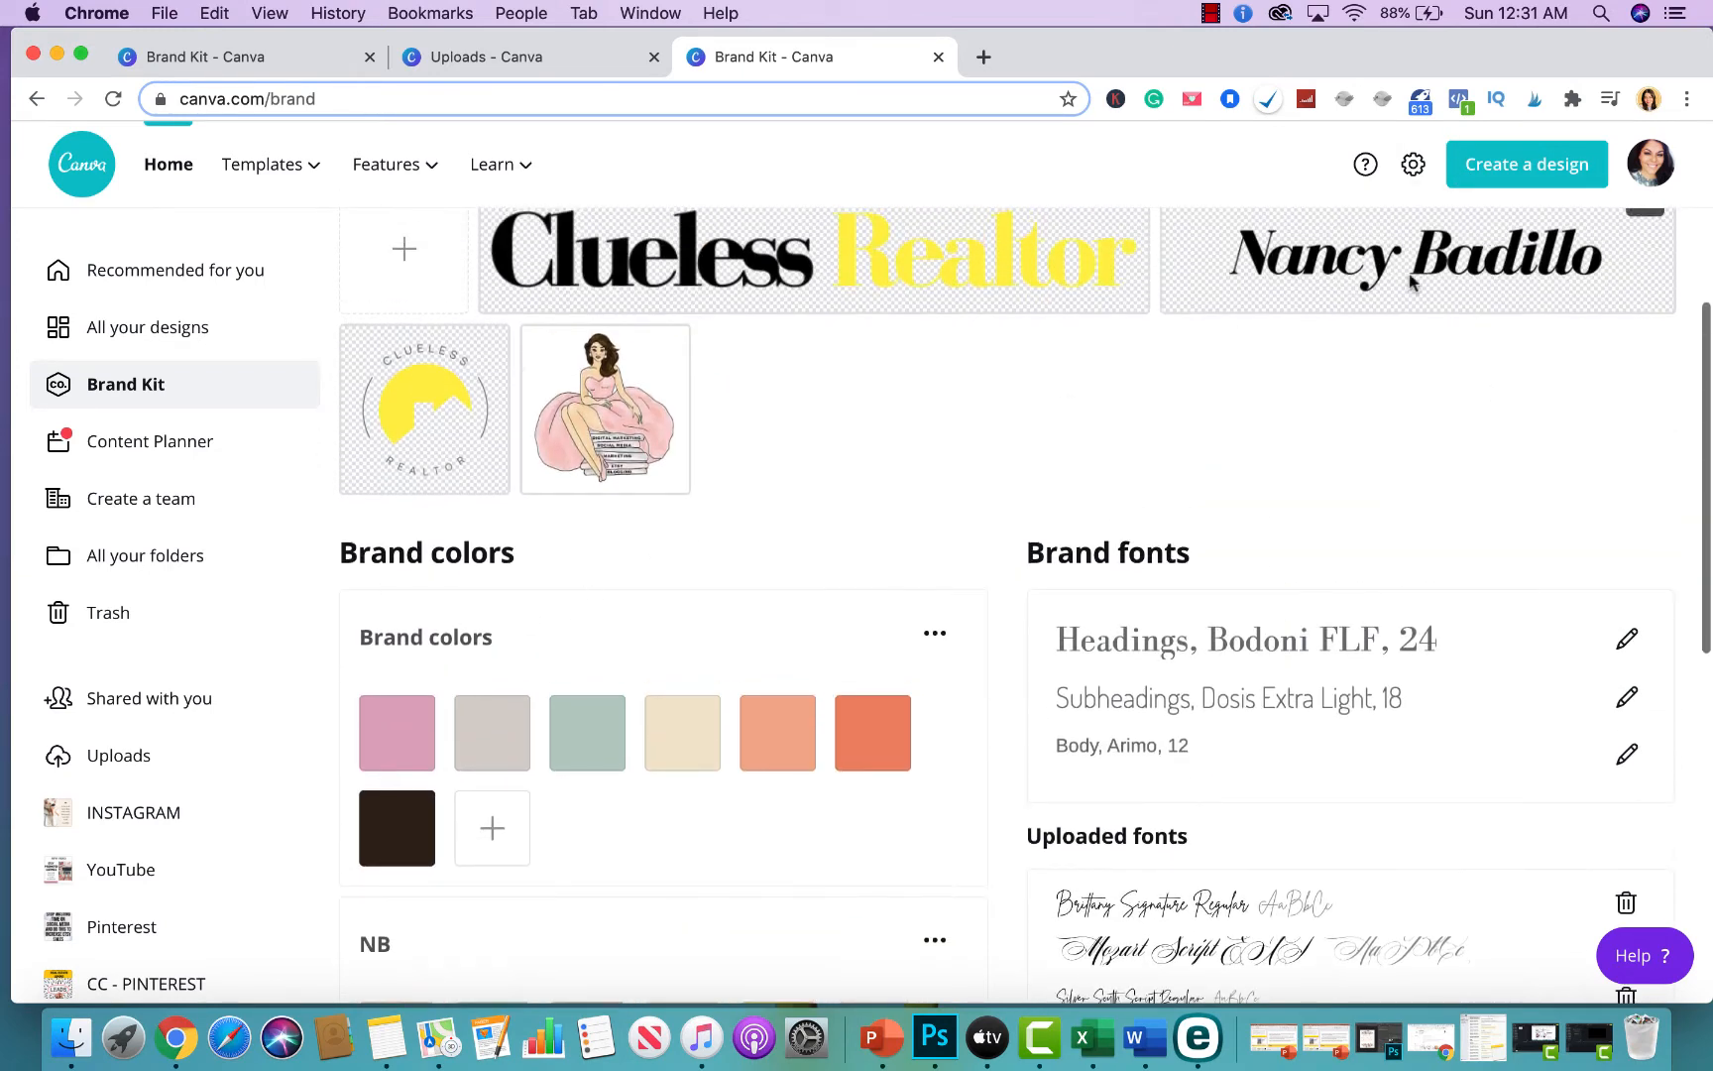
# Step: Create a new custom-sized 1080 × 1080 px blank design
pyautogui.click(1525, 164)
pyautogui.write('1080')
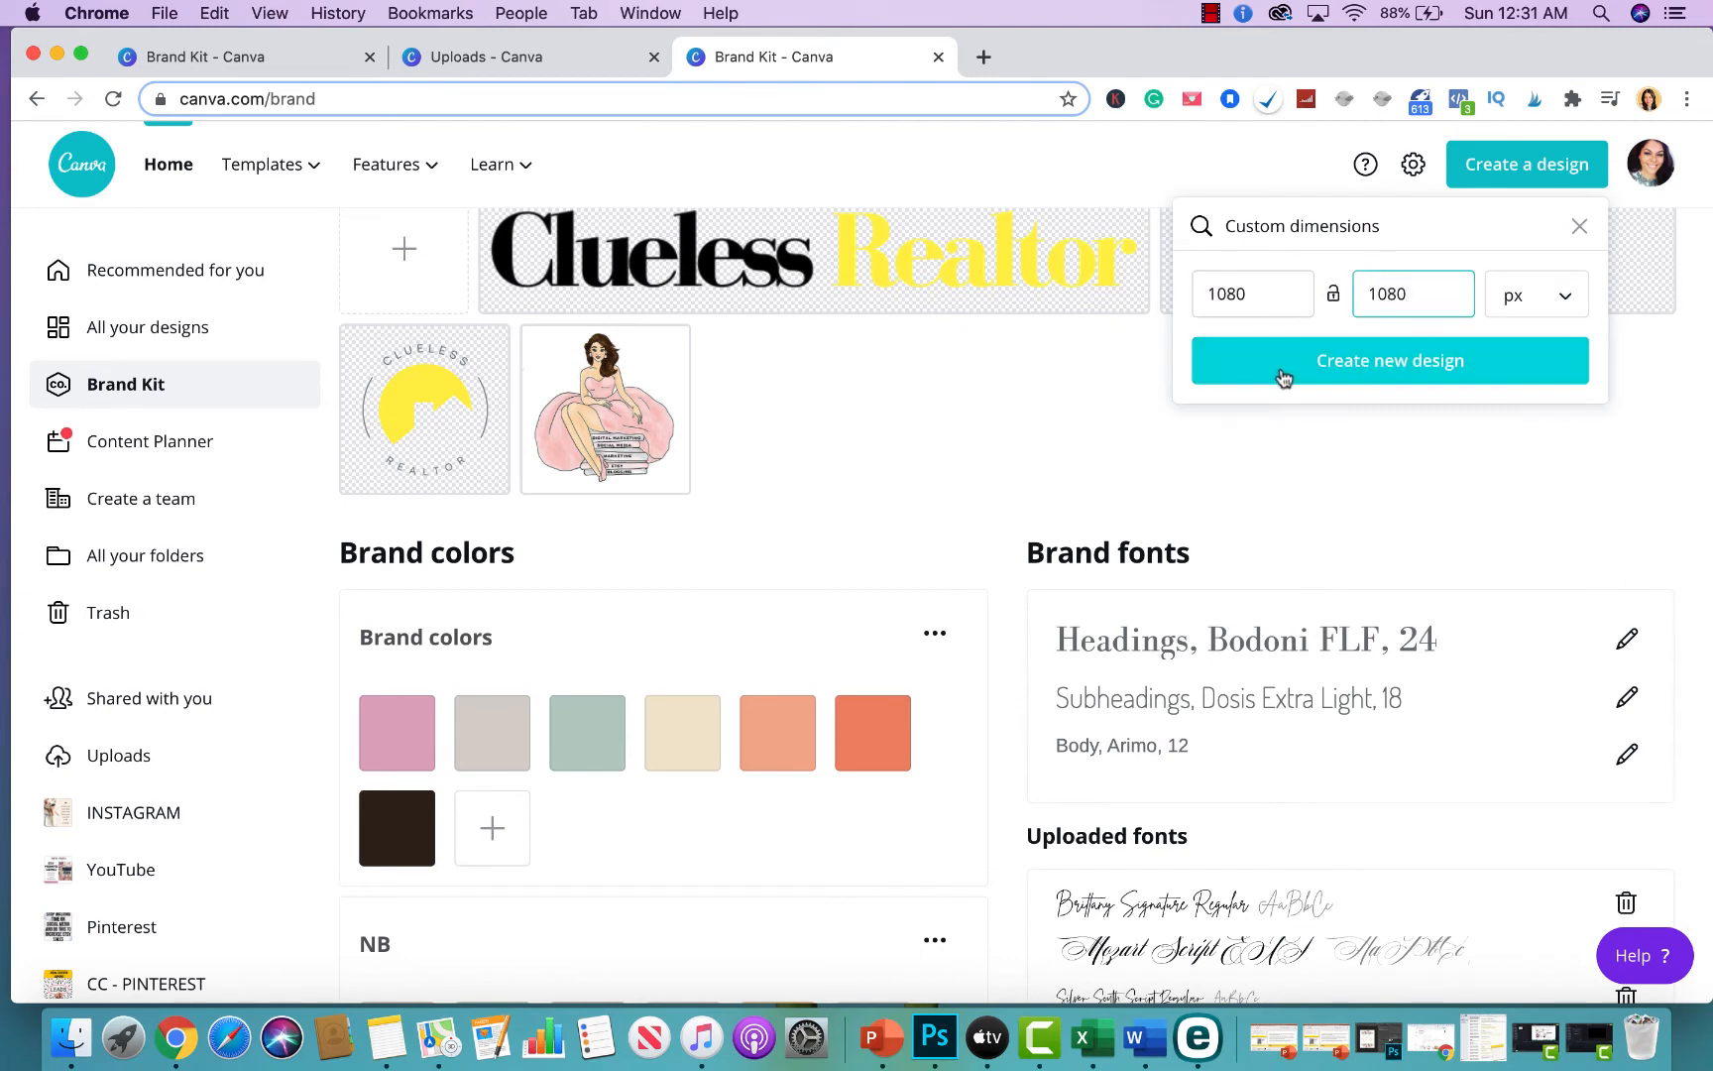
pyautogui.click(1389, 360)
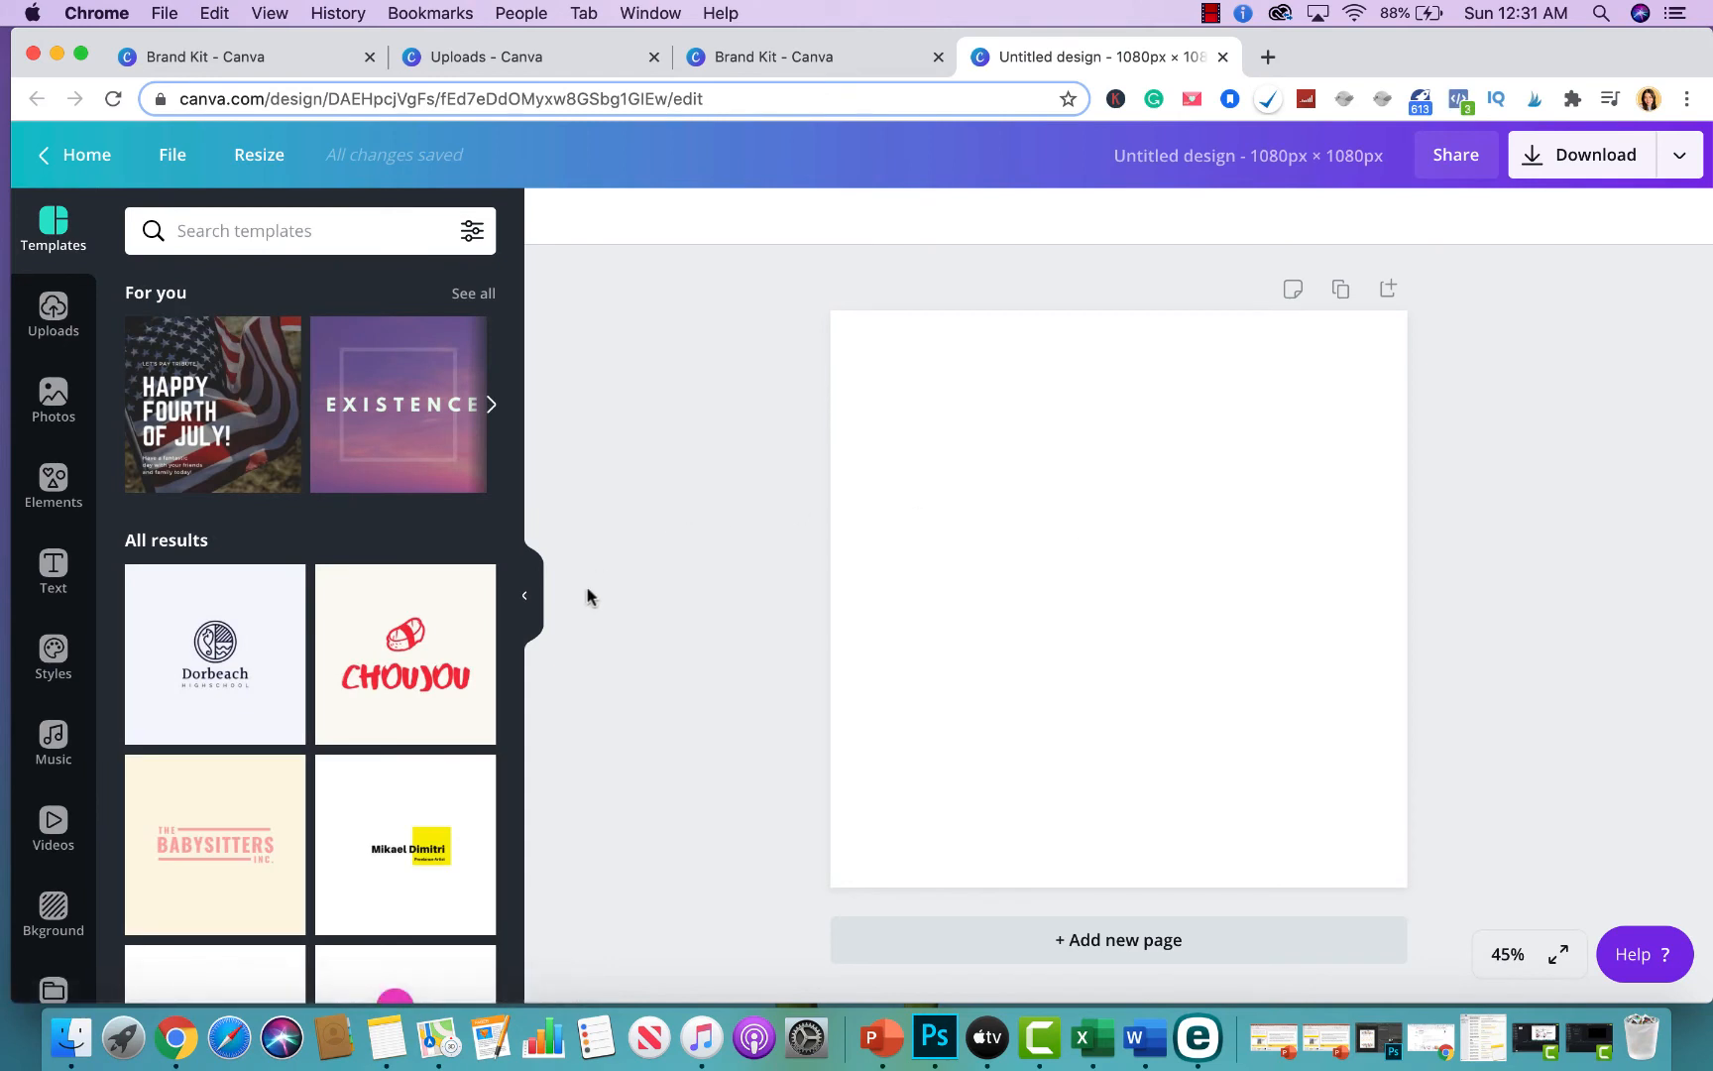
# Step: Set the page background to the blue-grey swatch from the Clueless Realtor palette
pyautogui.scroll(-3)
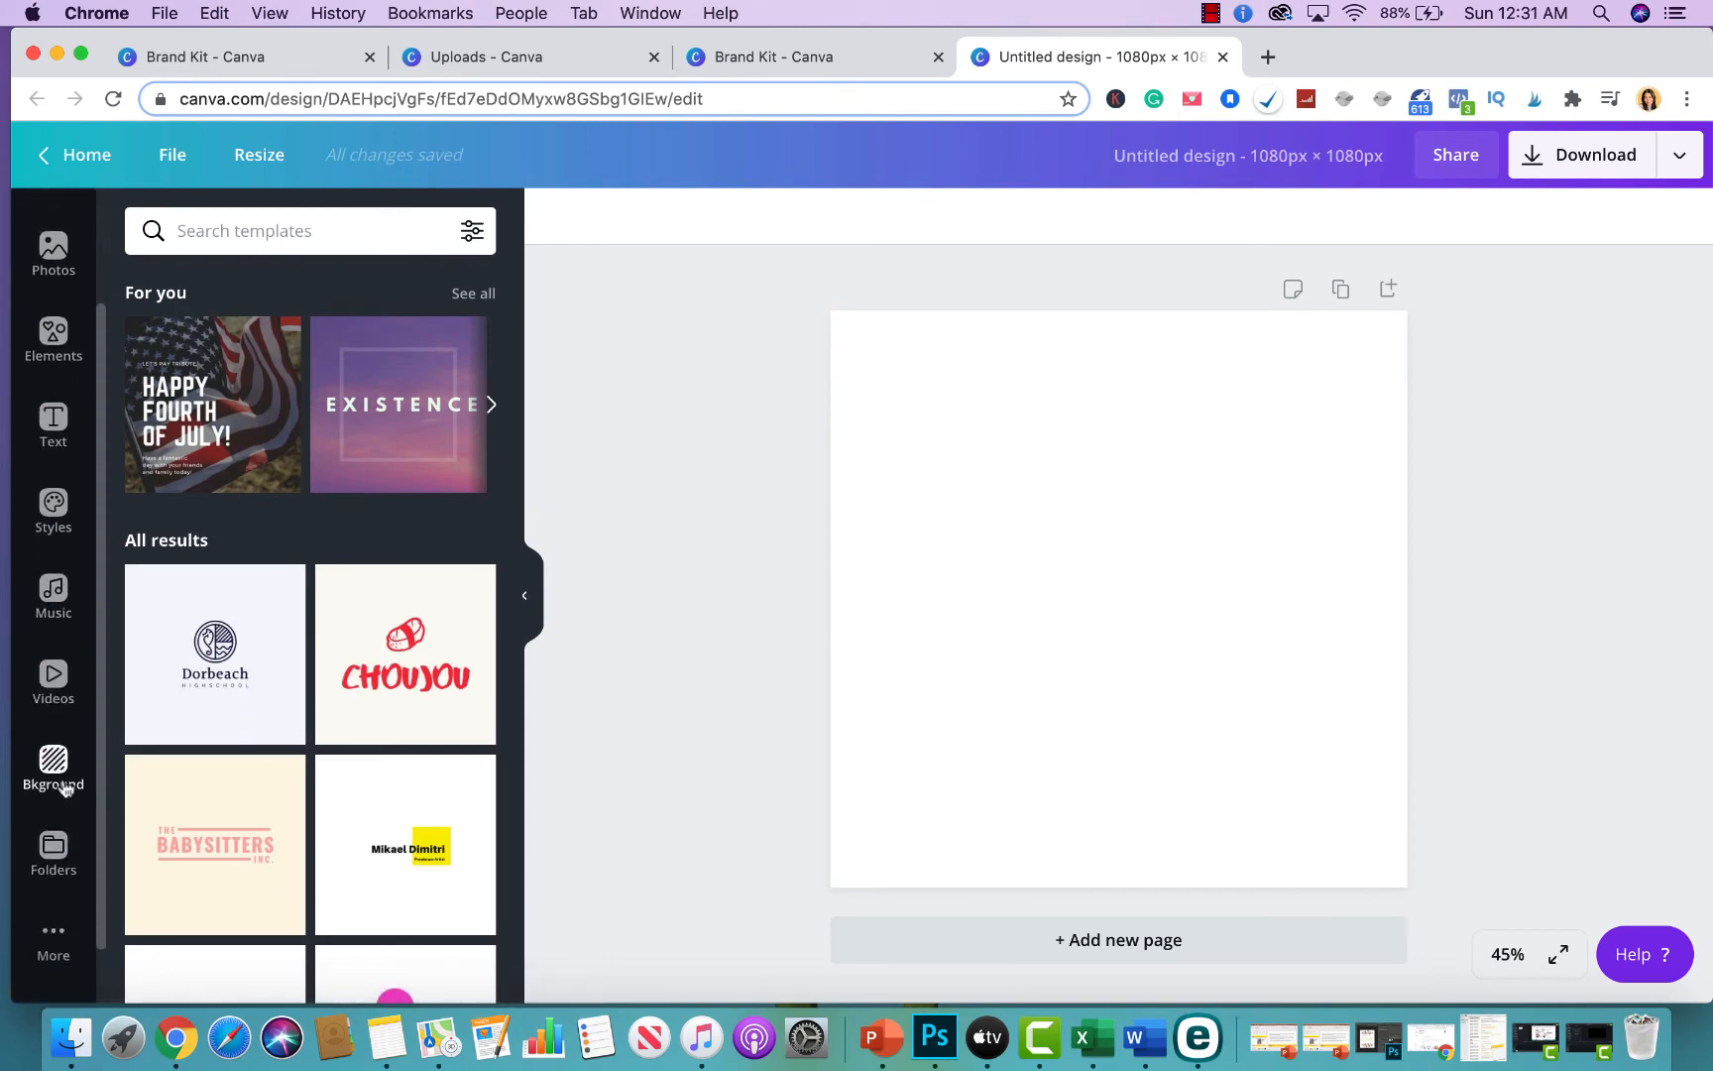
pyautogui.click(52, 764)
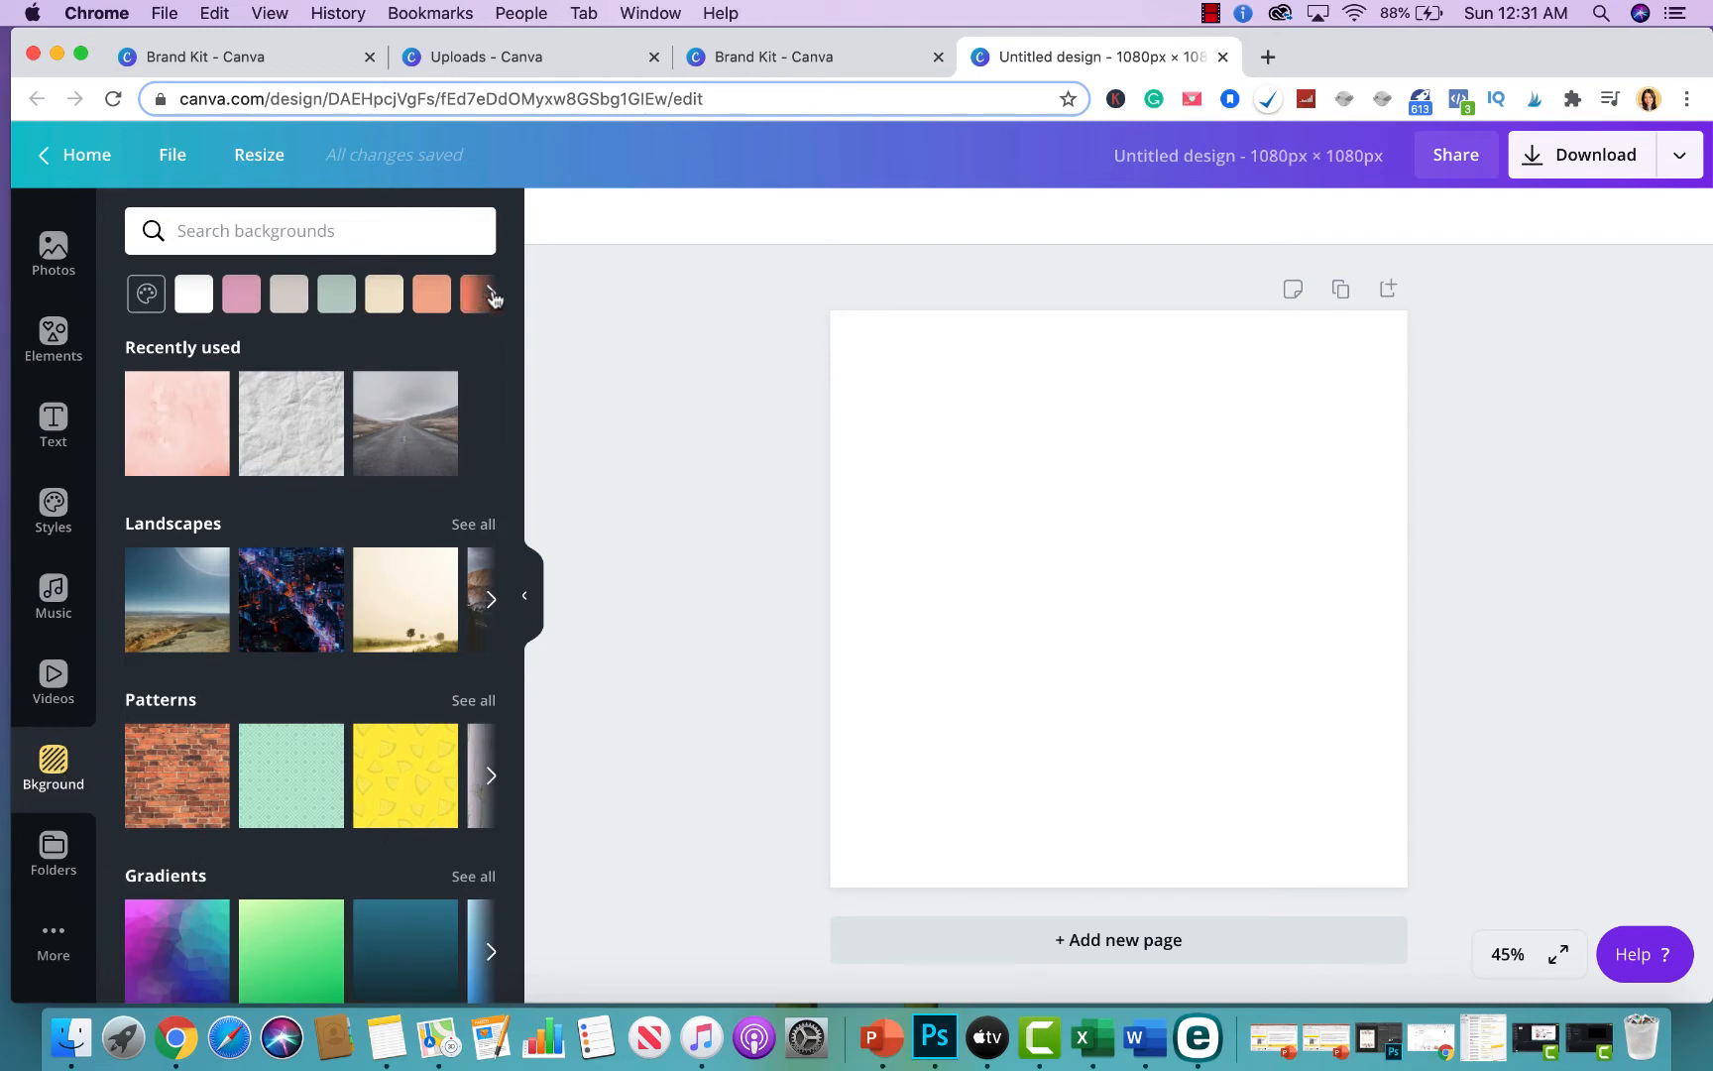
pyautogui.click(491, 293)
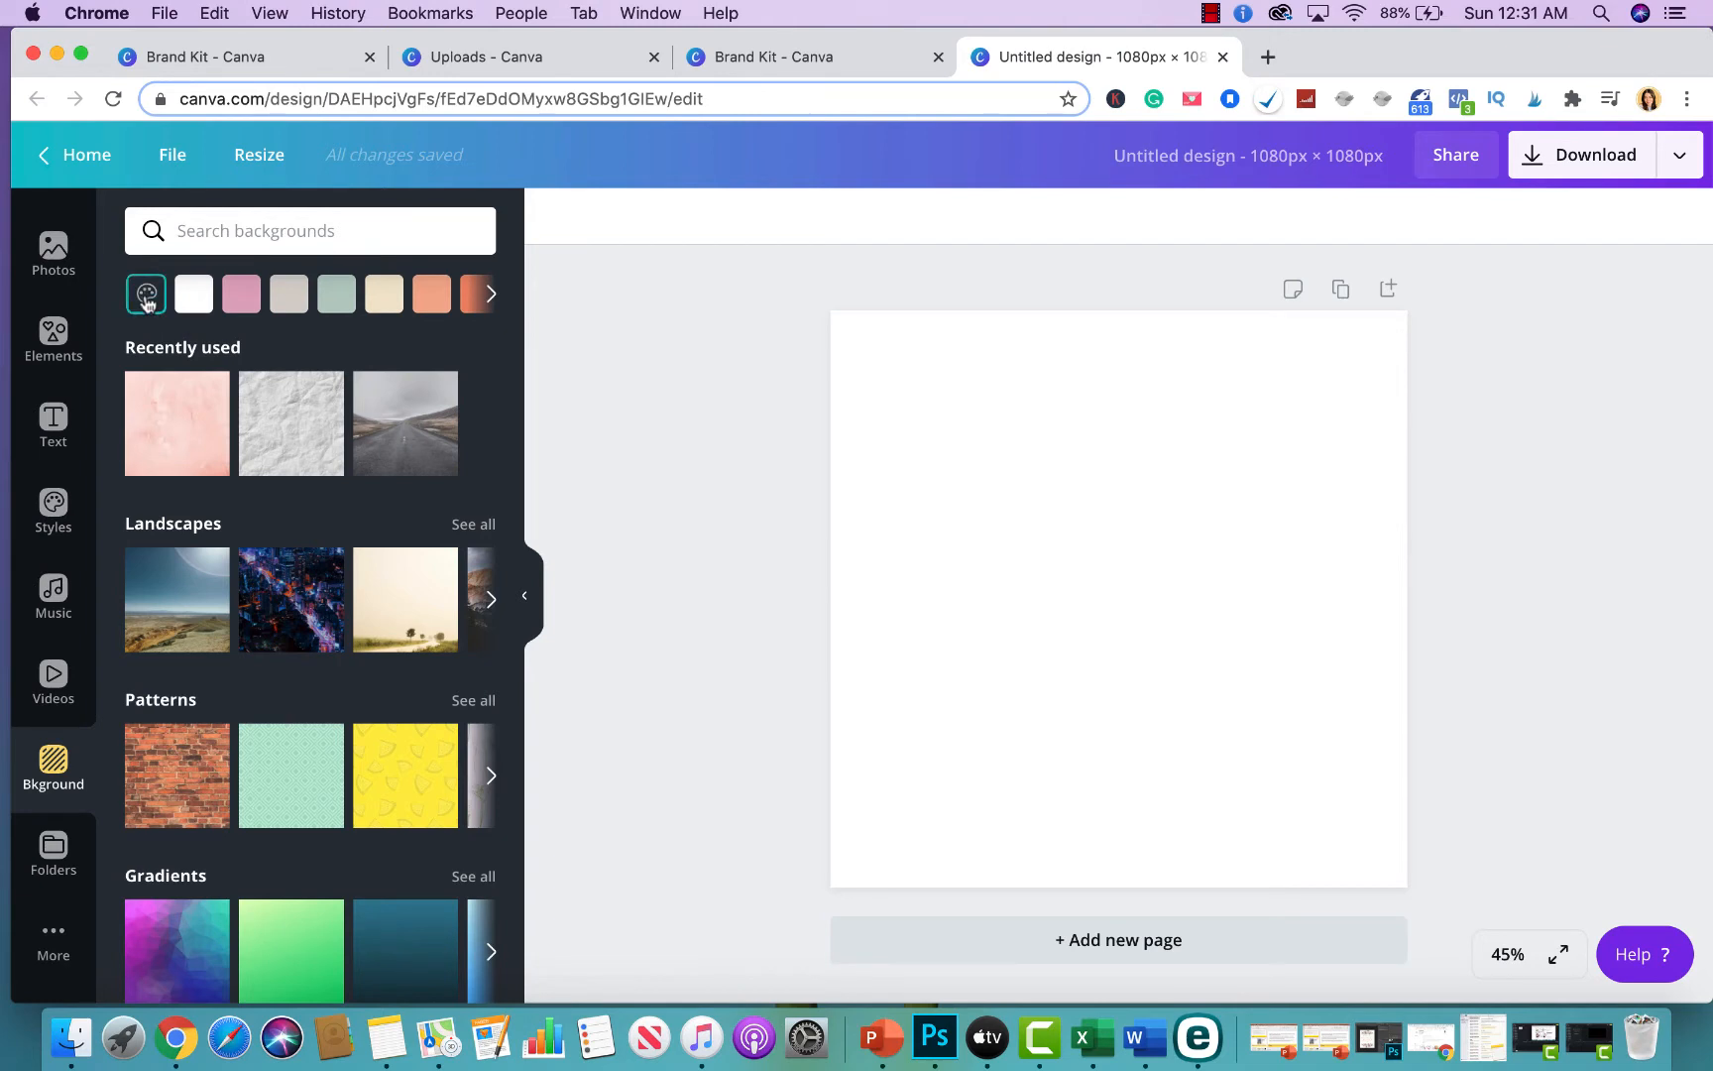
pyautogui.click(146, 292)
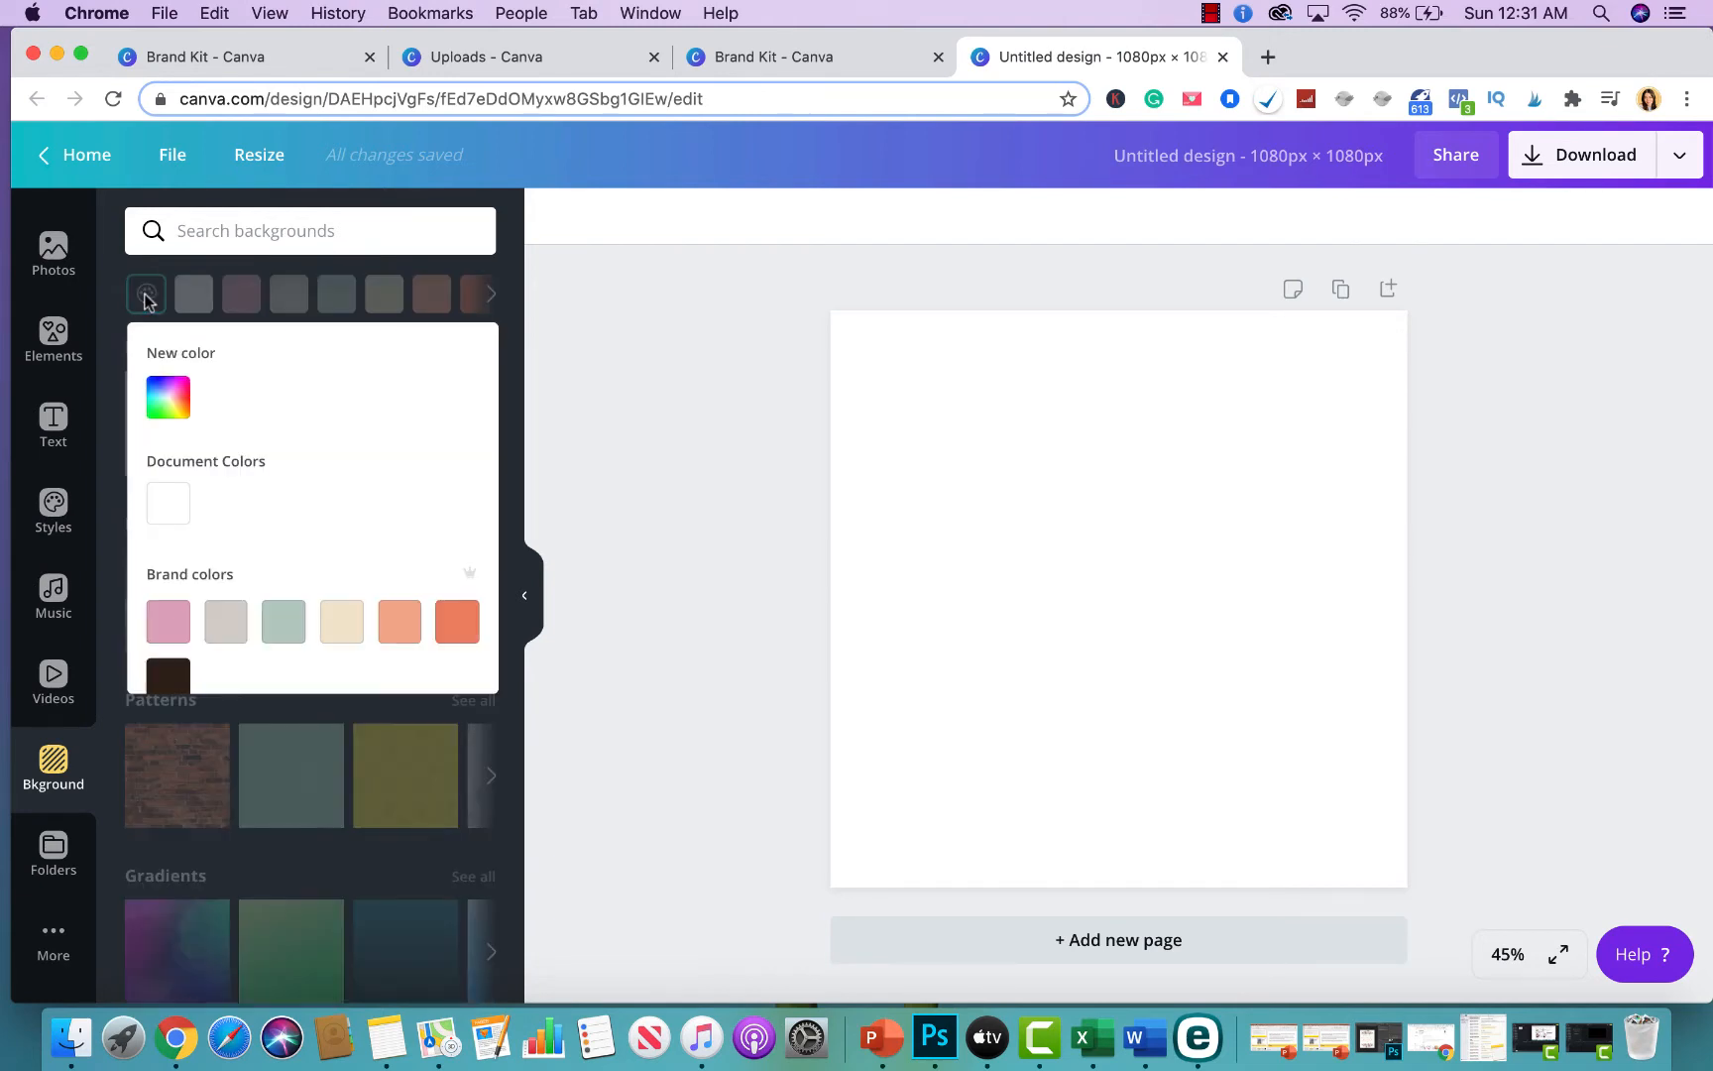
pyautogui.scroll(-3)
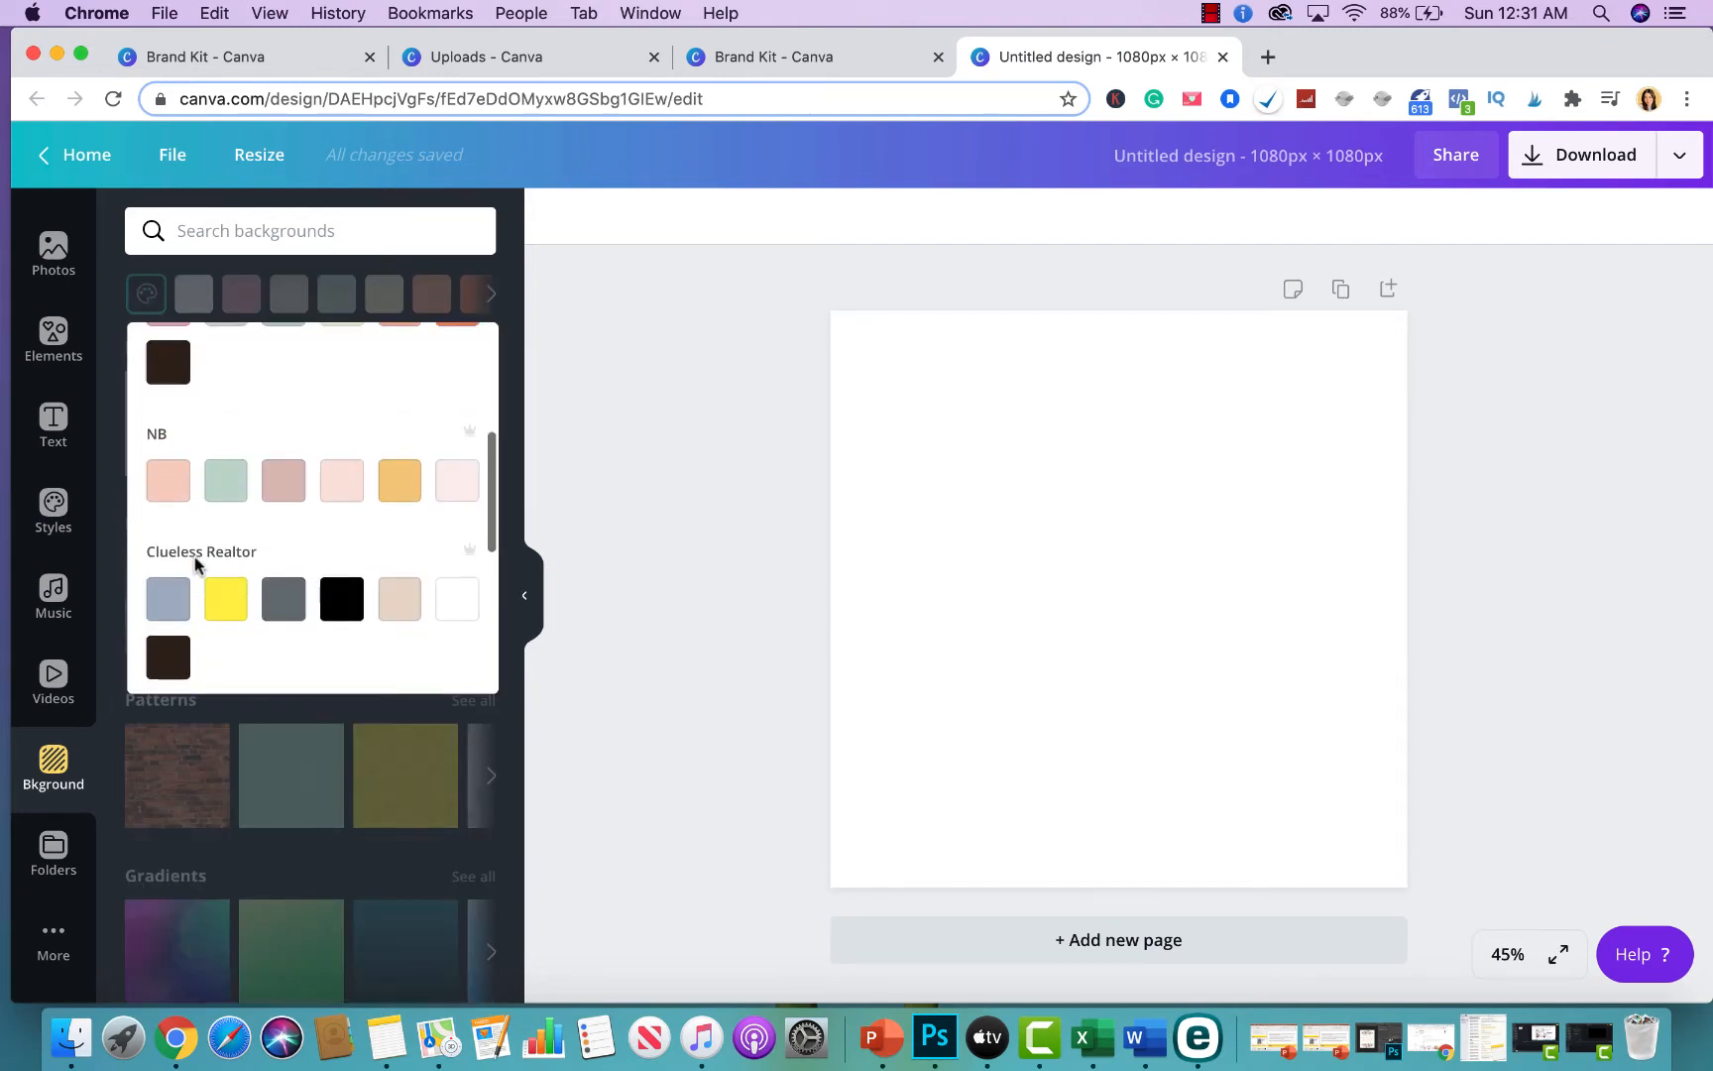
pyautogui.scroll(-3)
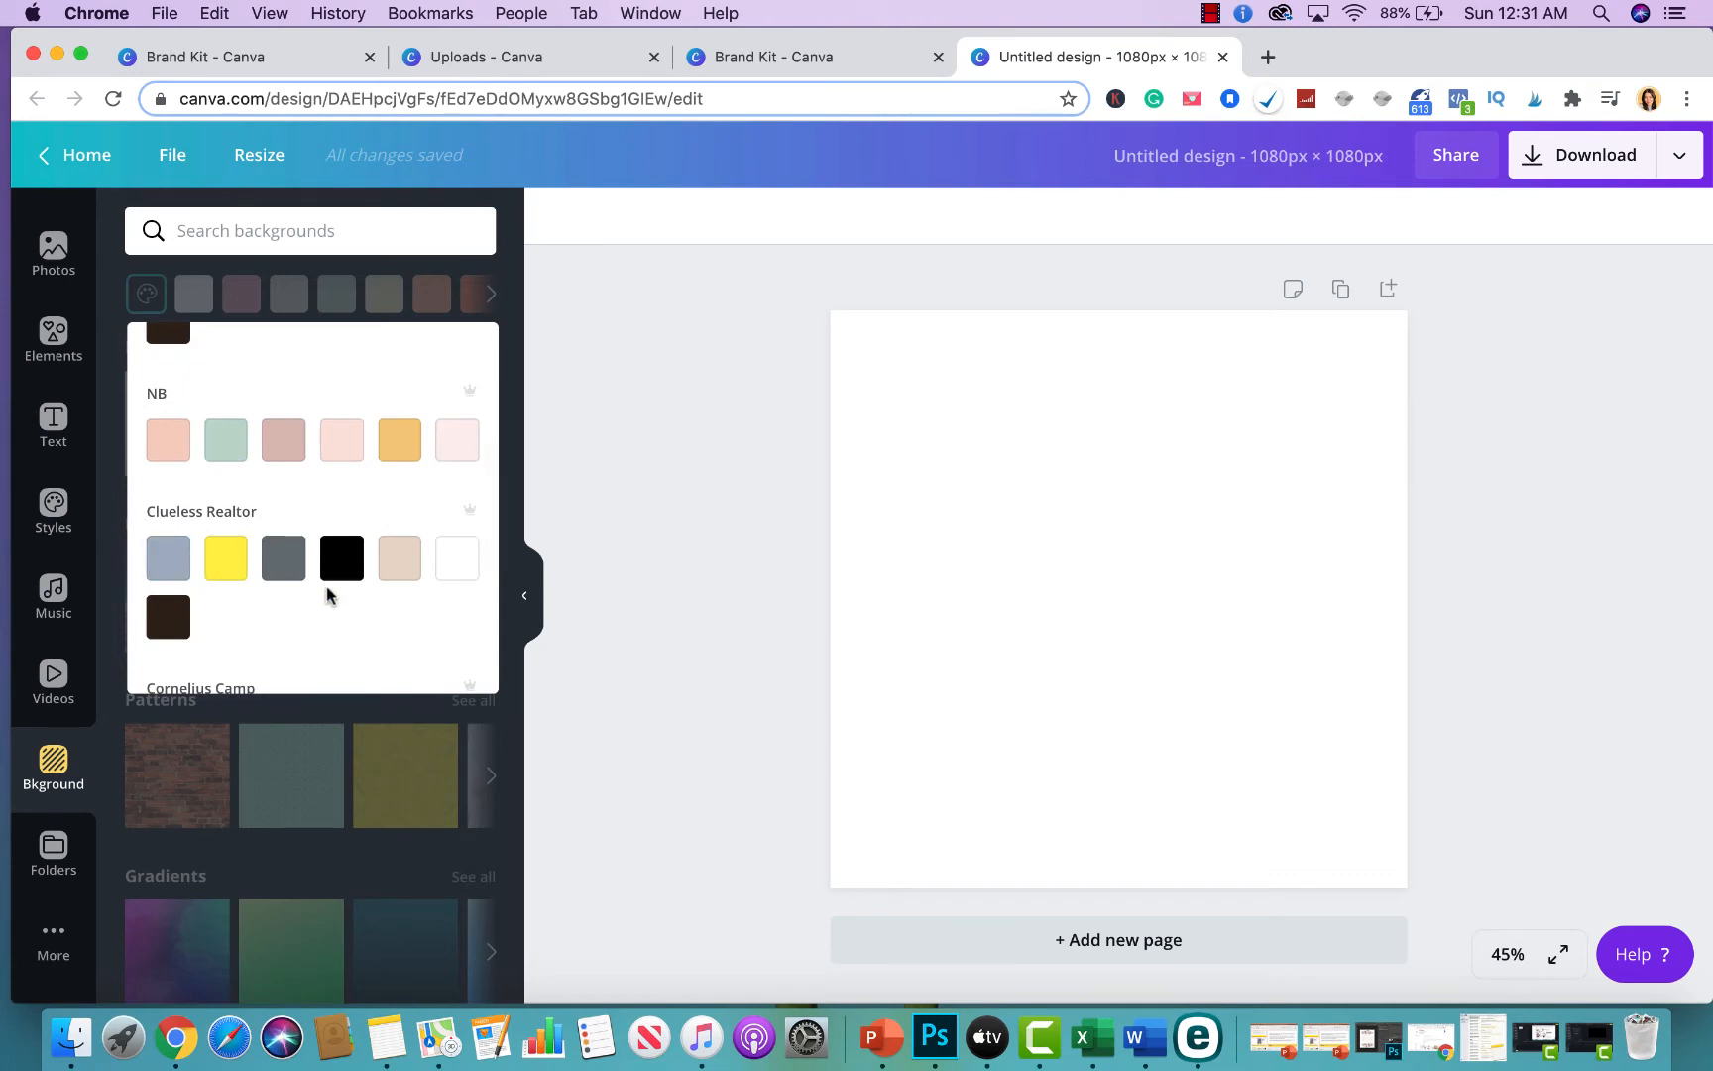
pyautogui.click(168, 558)
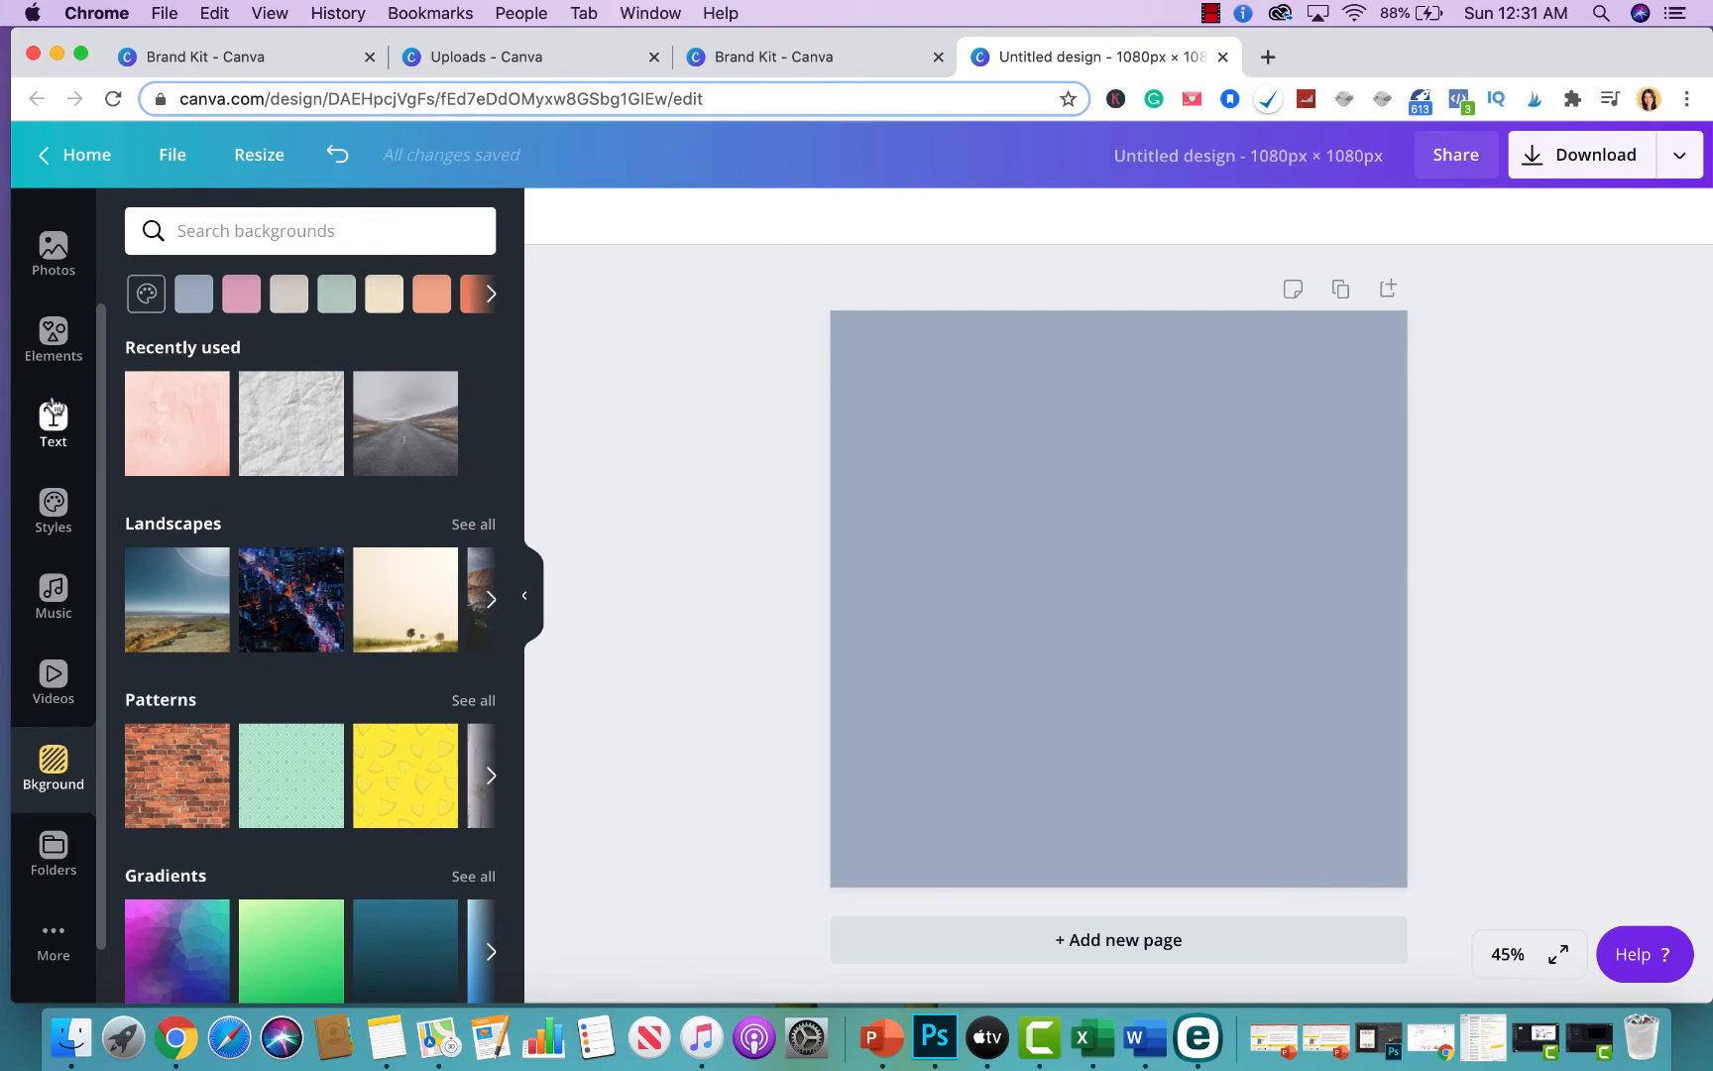
# Step: Search photos for 'home', add the kitchen interior photo and stretch it across the canvas
pyautogui.click(52, 405)
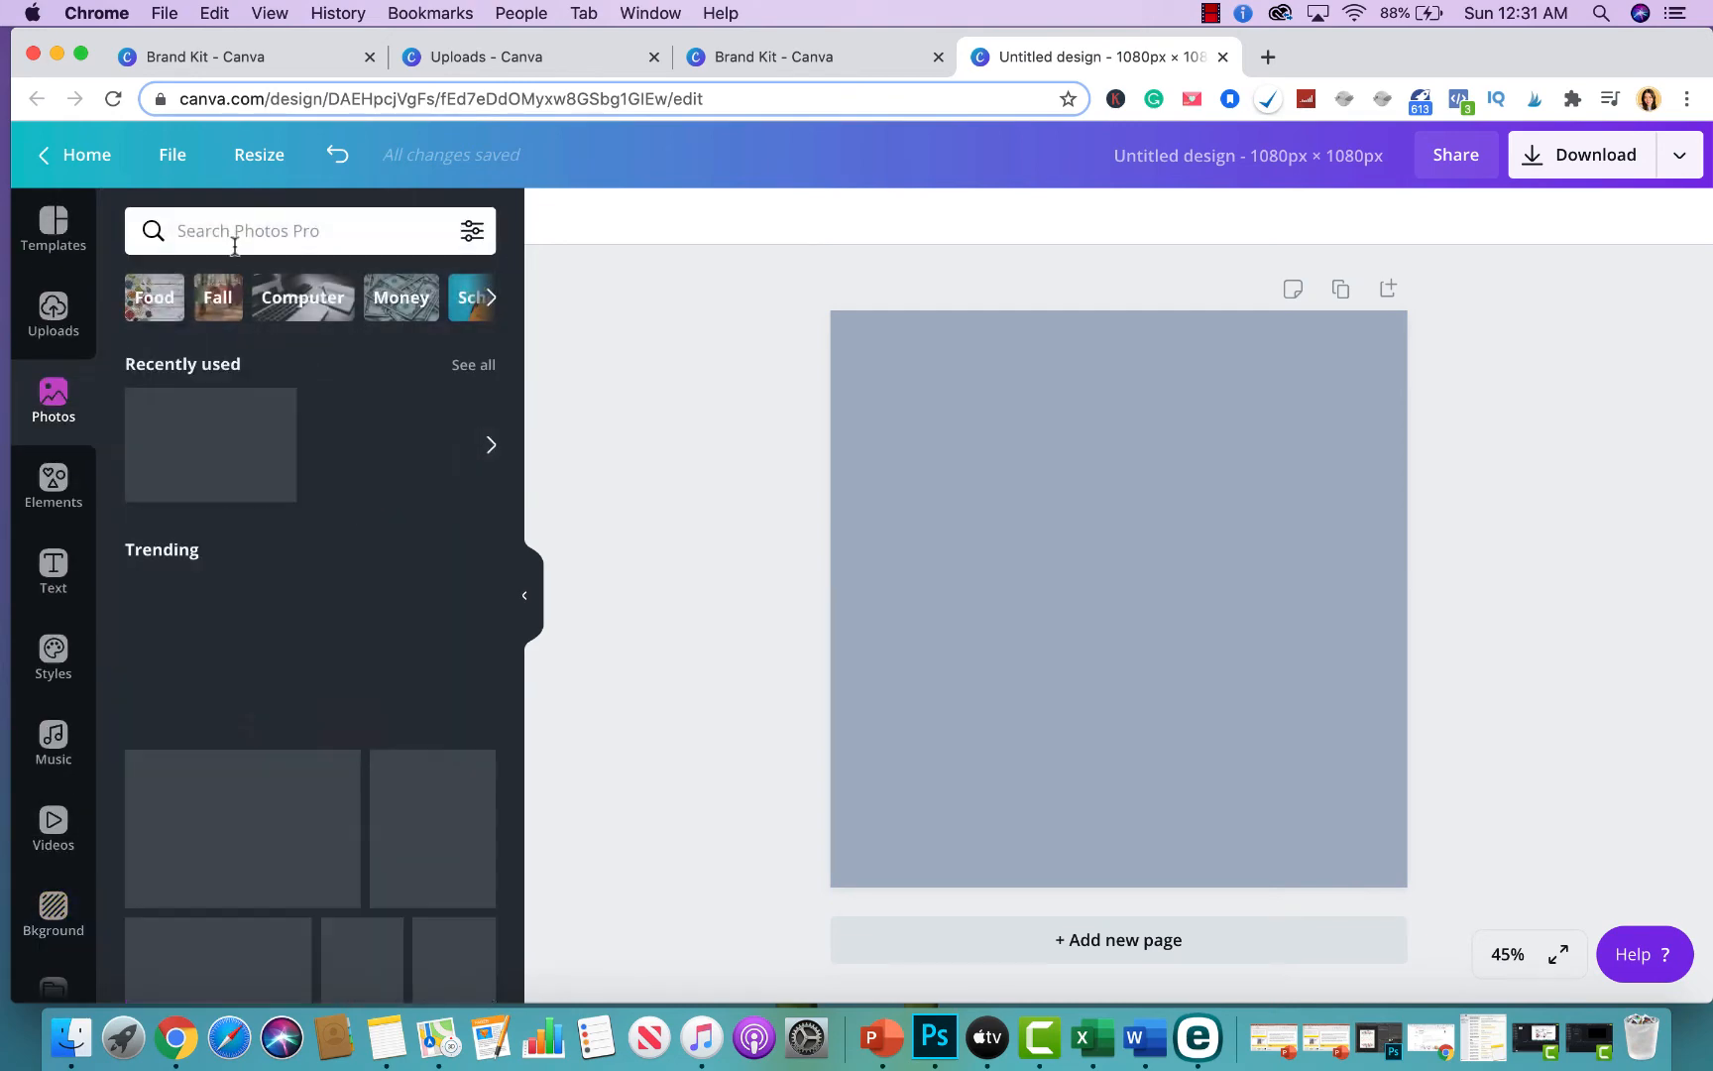
pyautogui.click(274, 231)
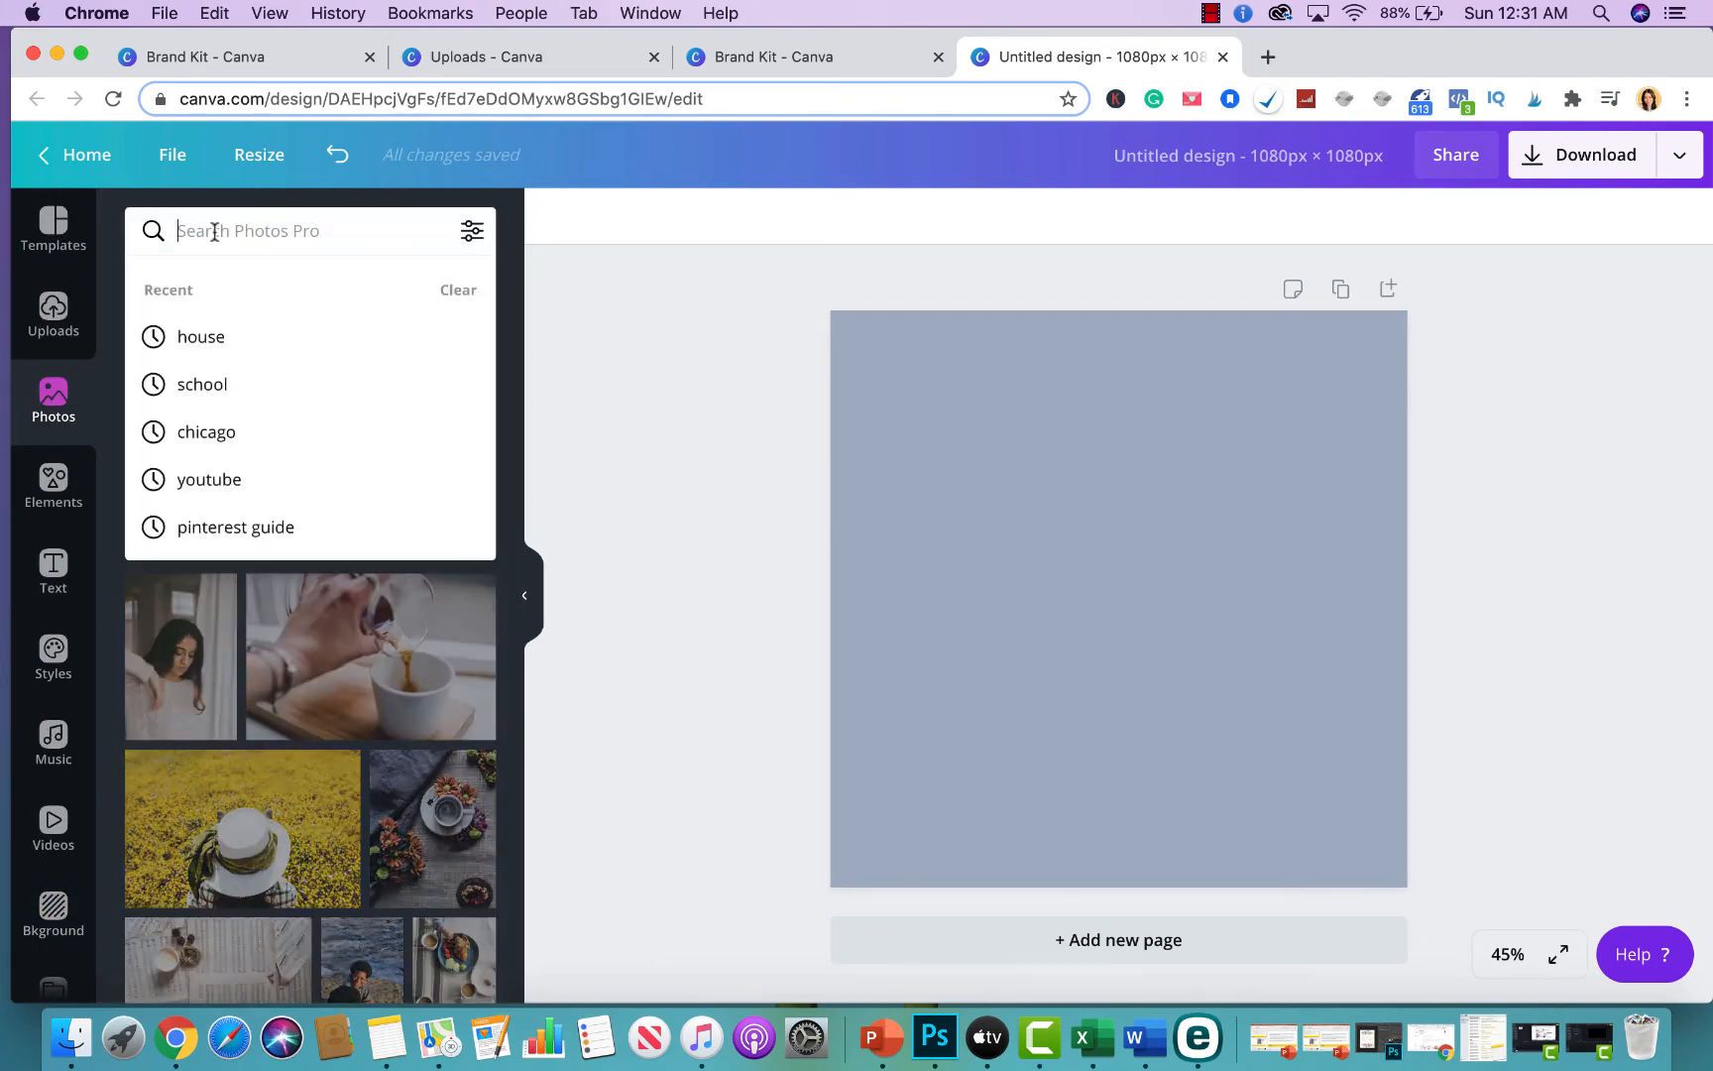
pyautogui.write('home')
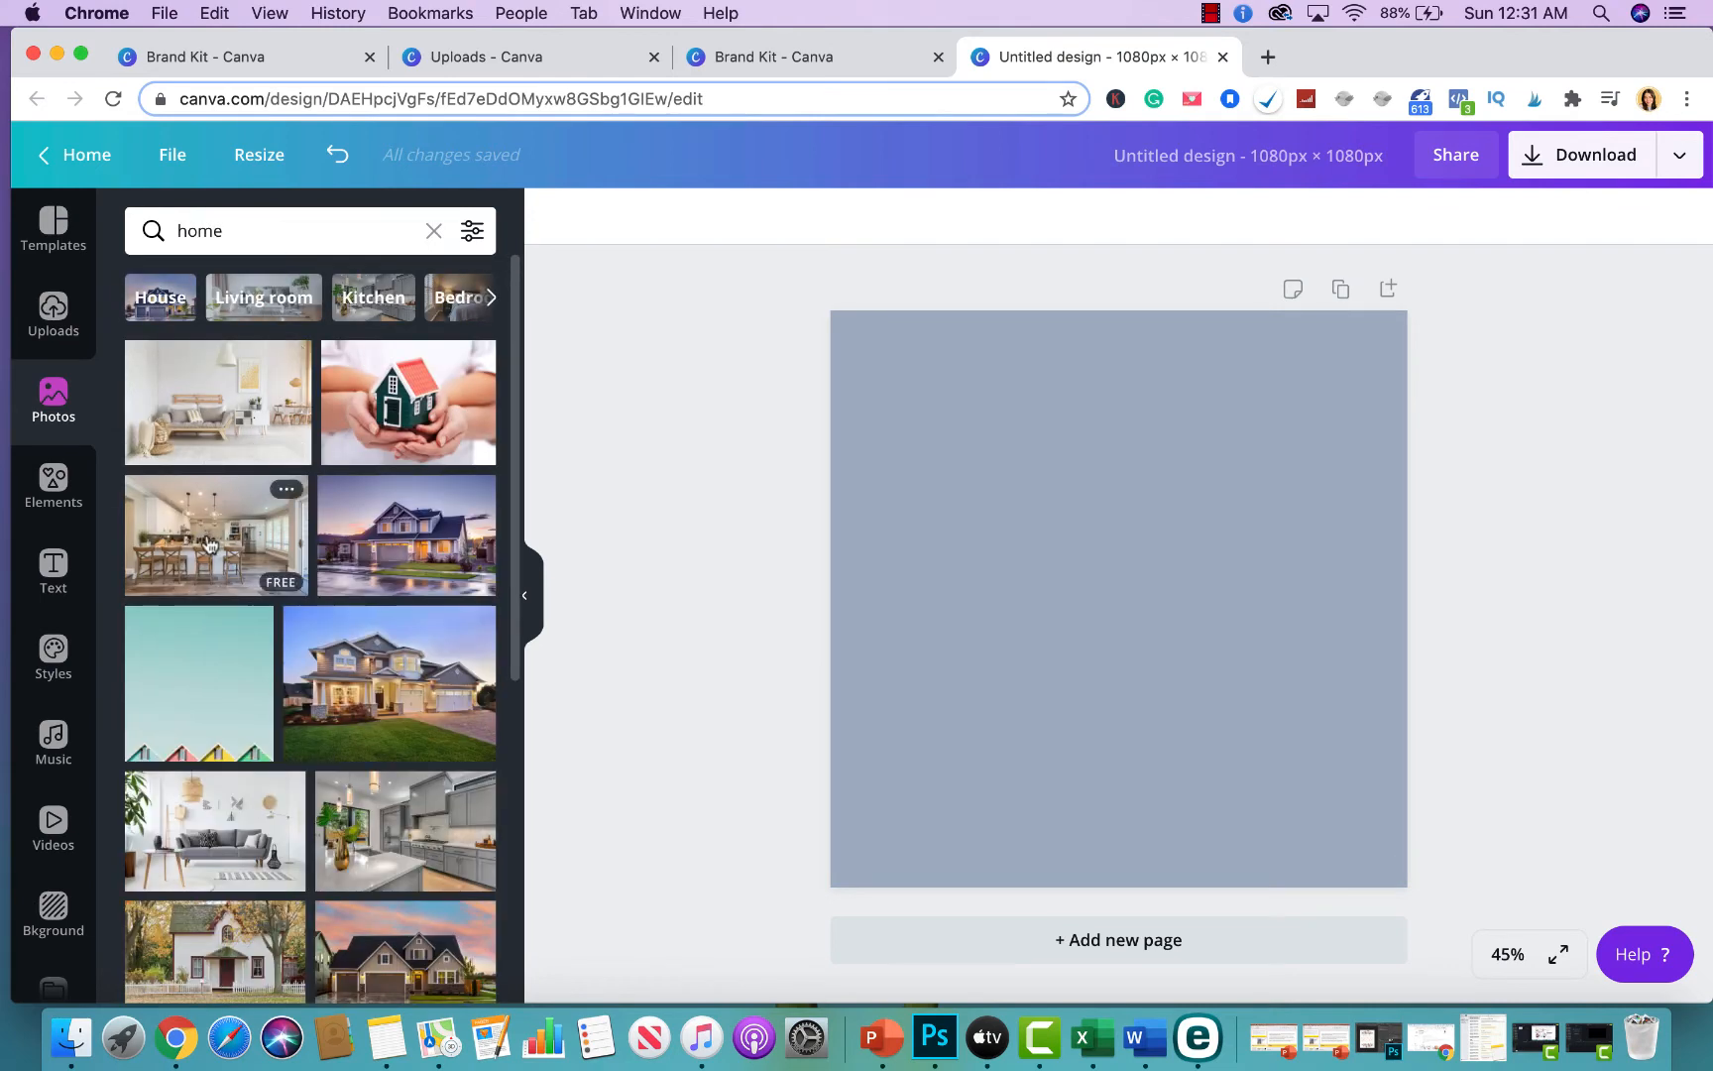
pyautogui.click(215, 535)
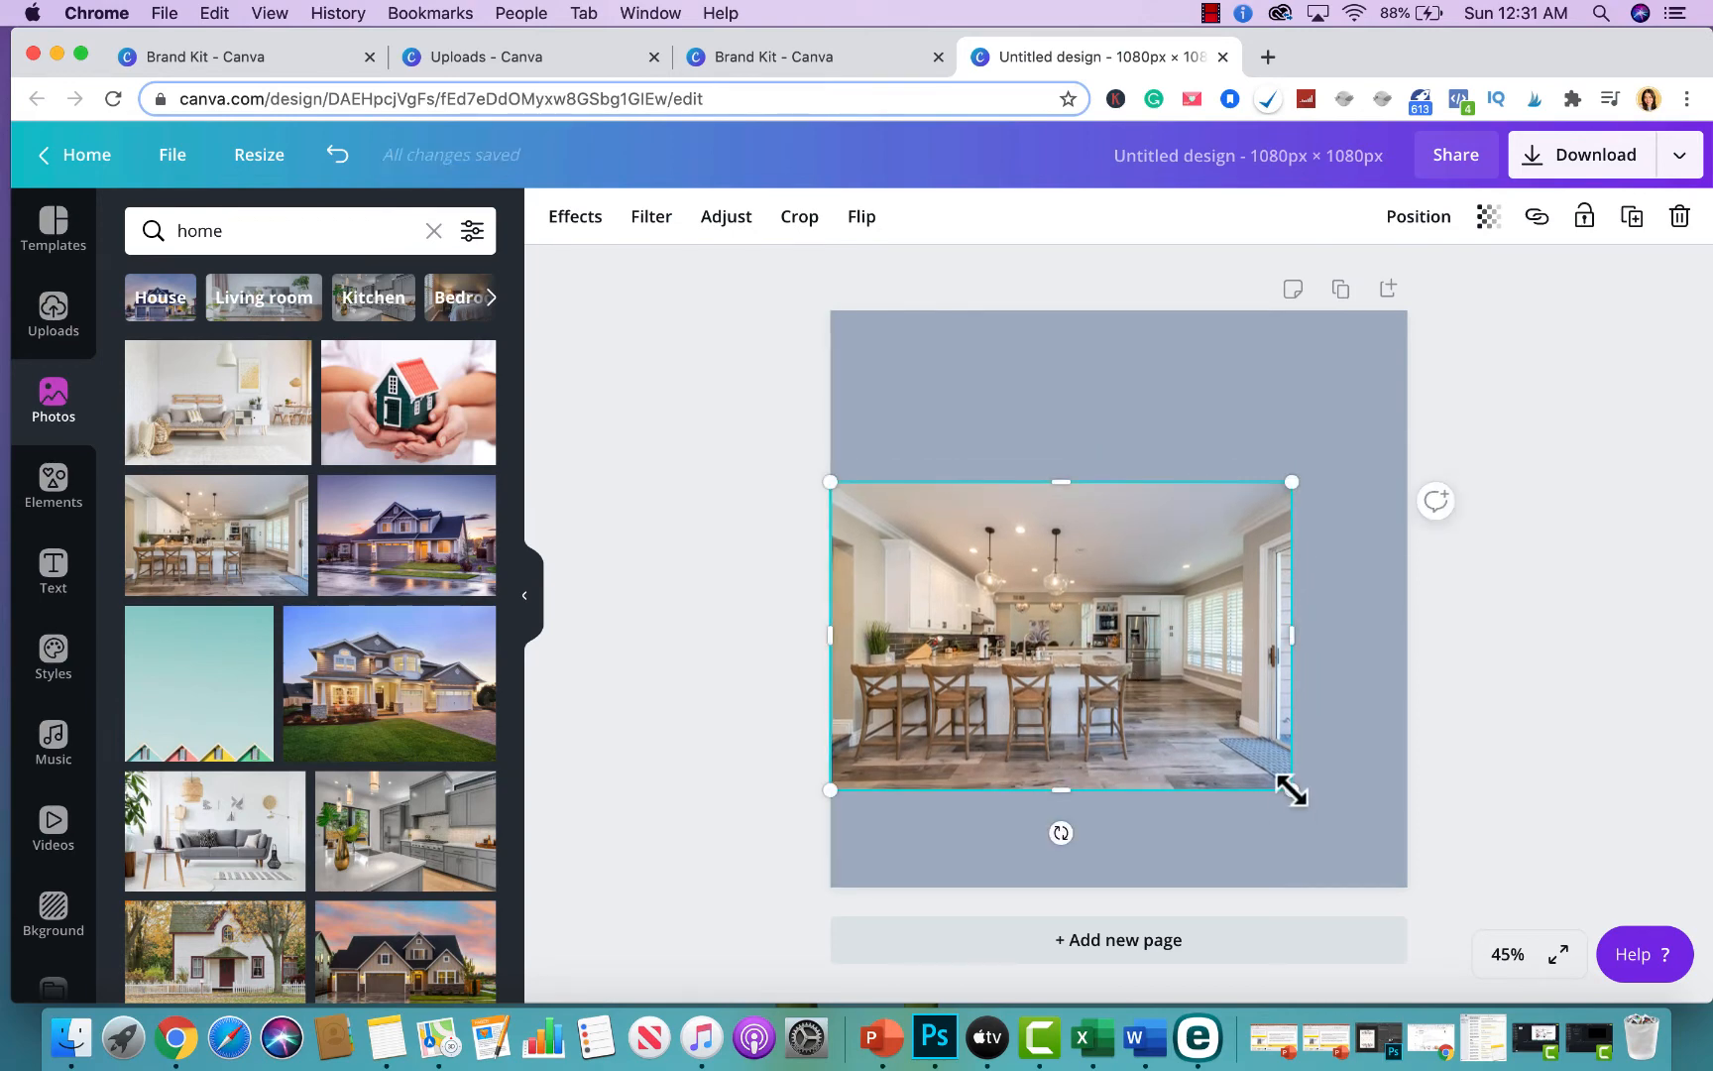
pyautogui.moveTo(1293, 788); pyautogui.dragTo(1428, 820)
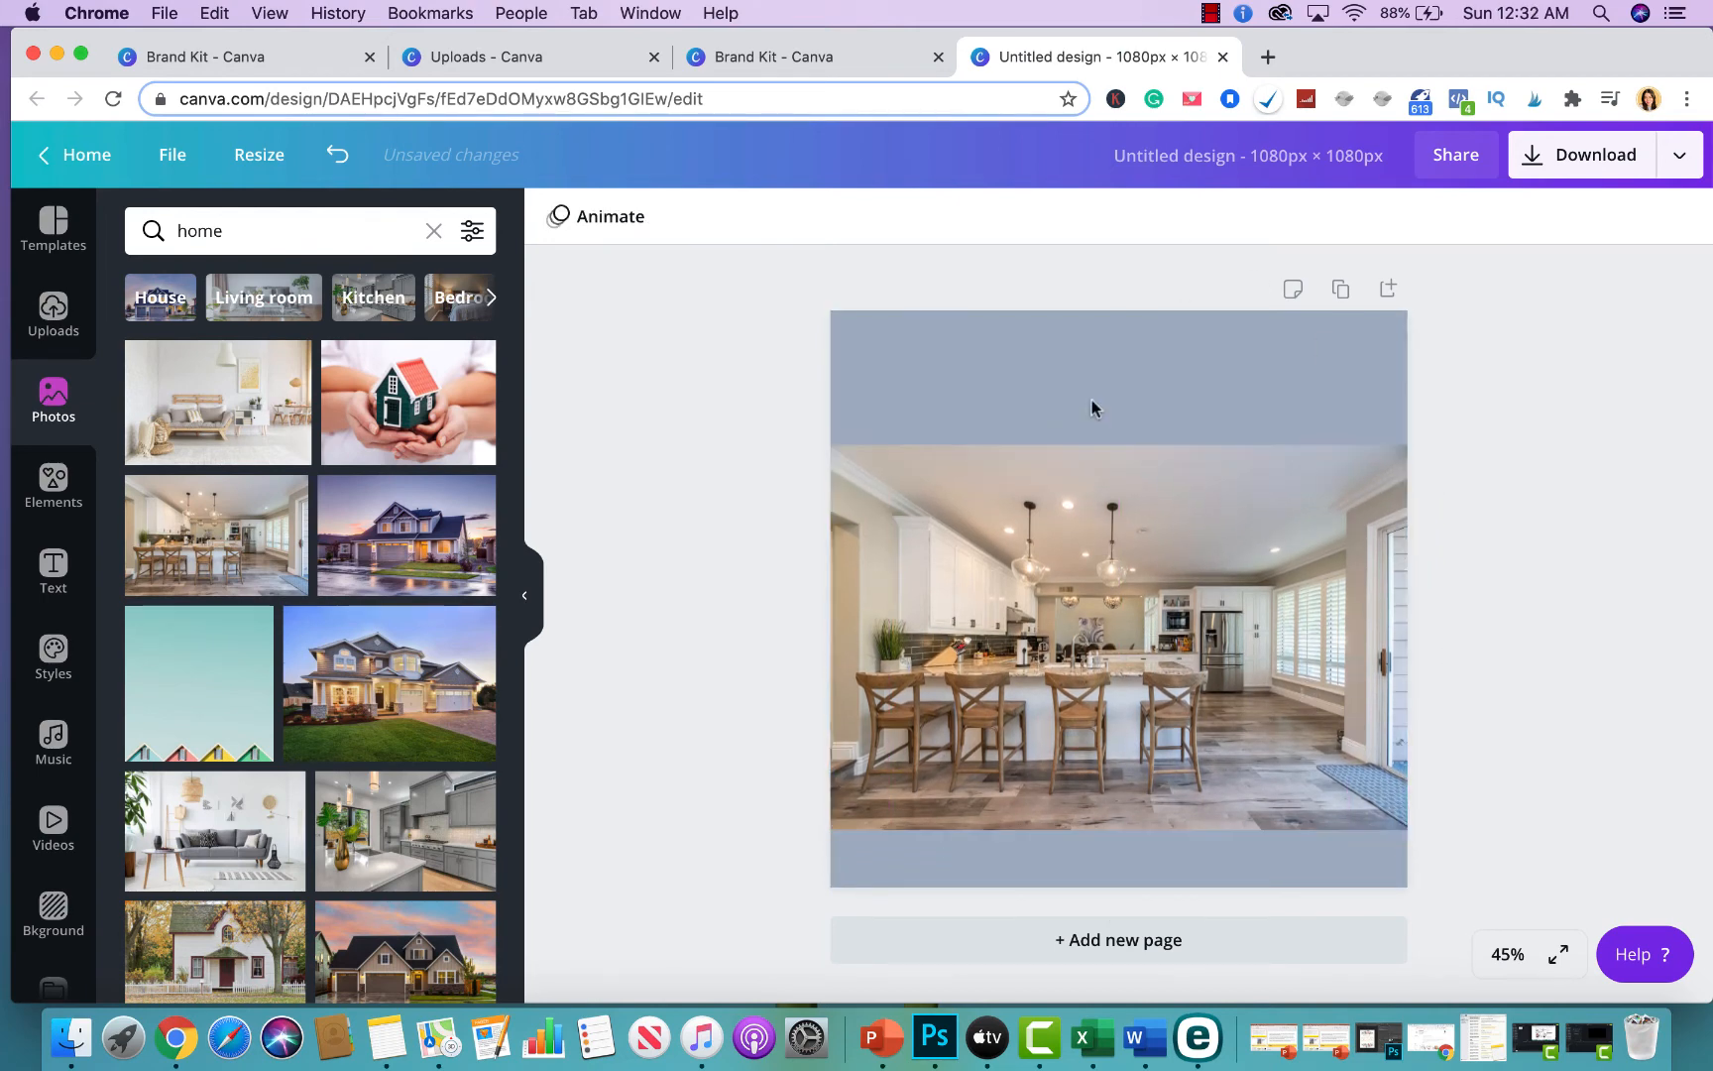
pyautogui.click(1093, 633)
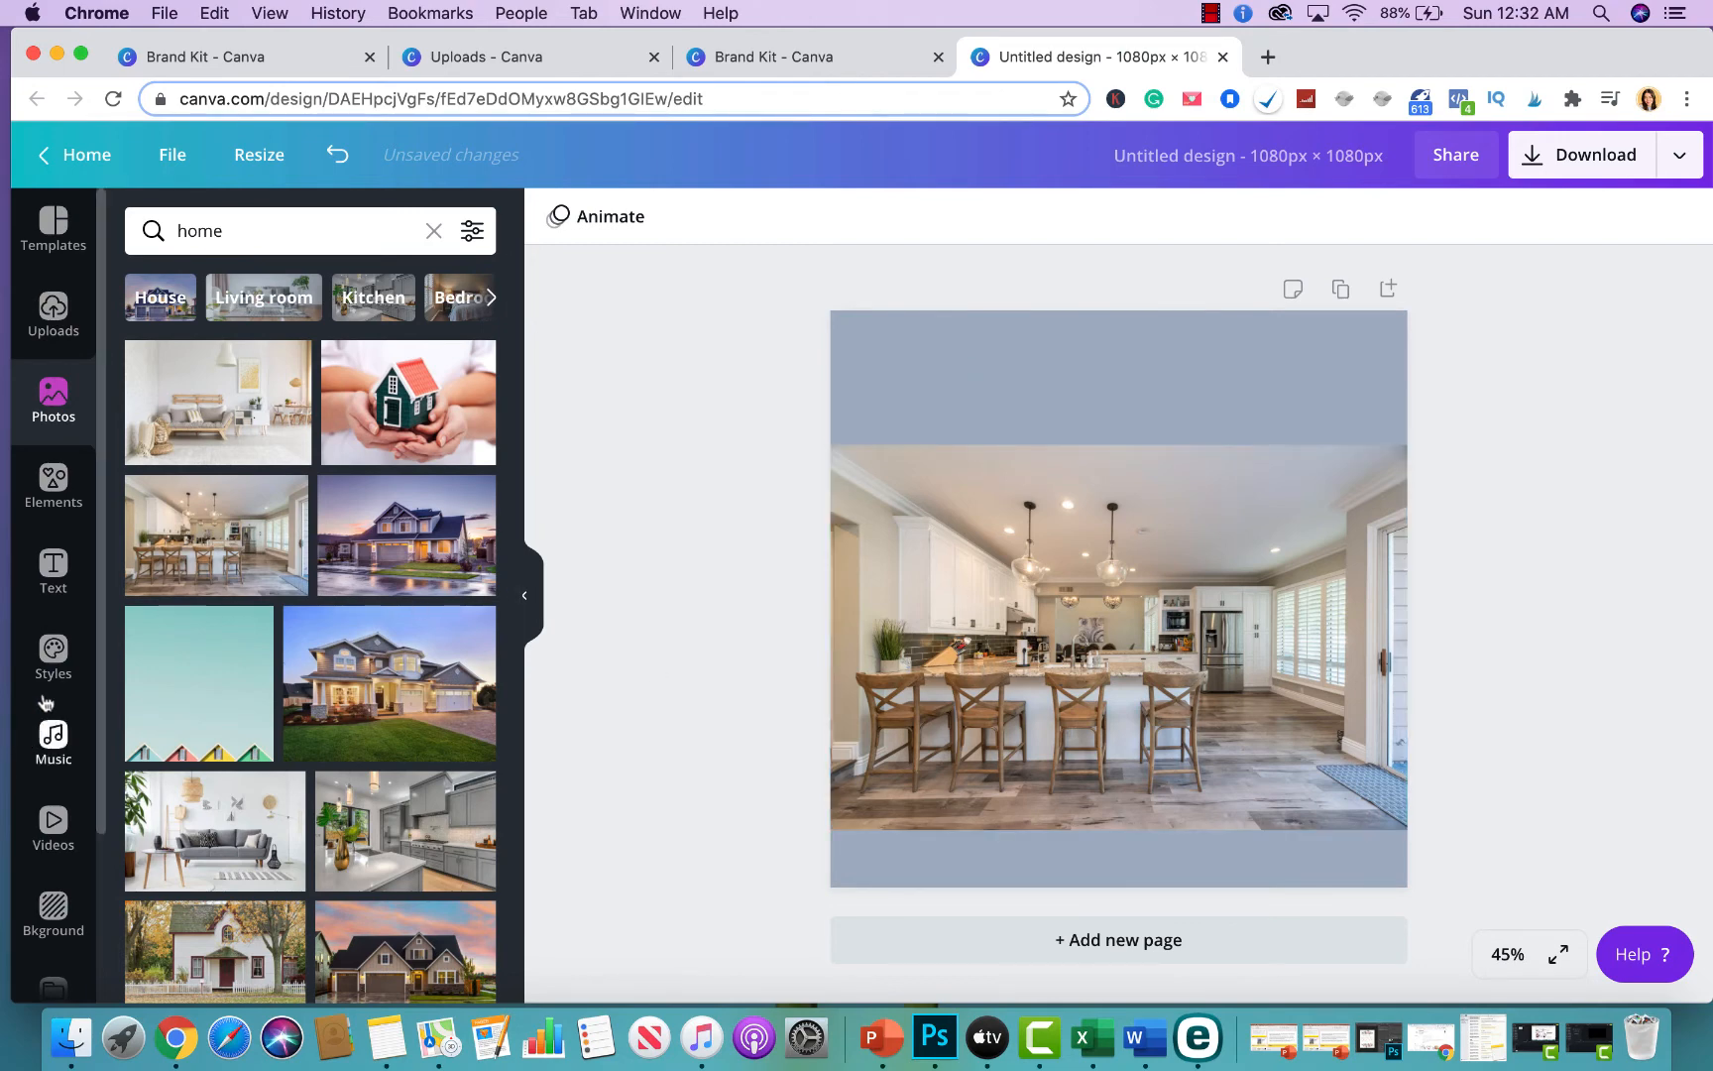
pyautogui.click(53, 655)
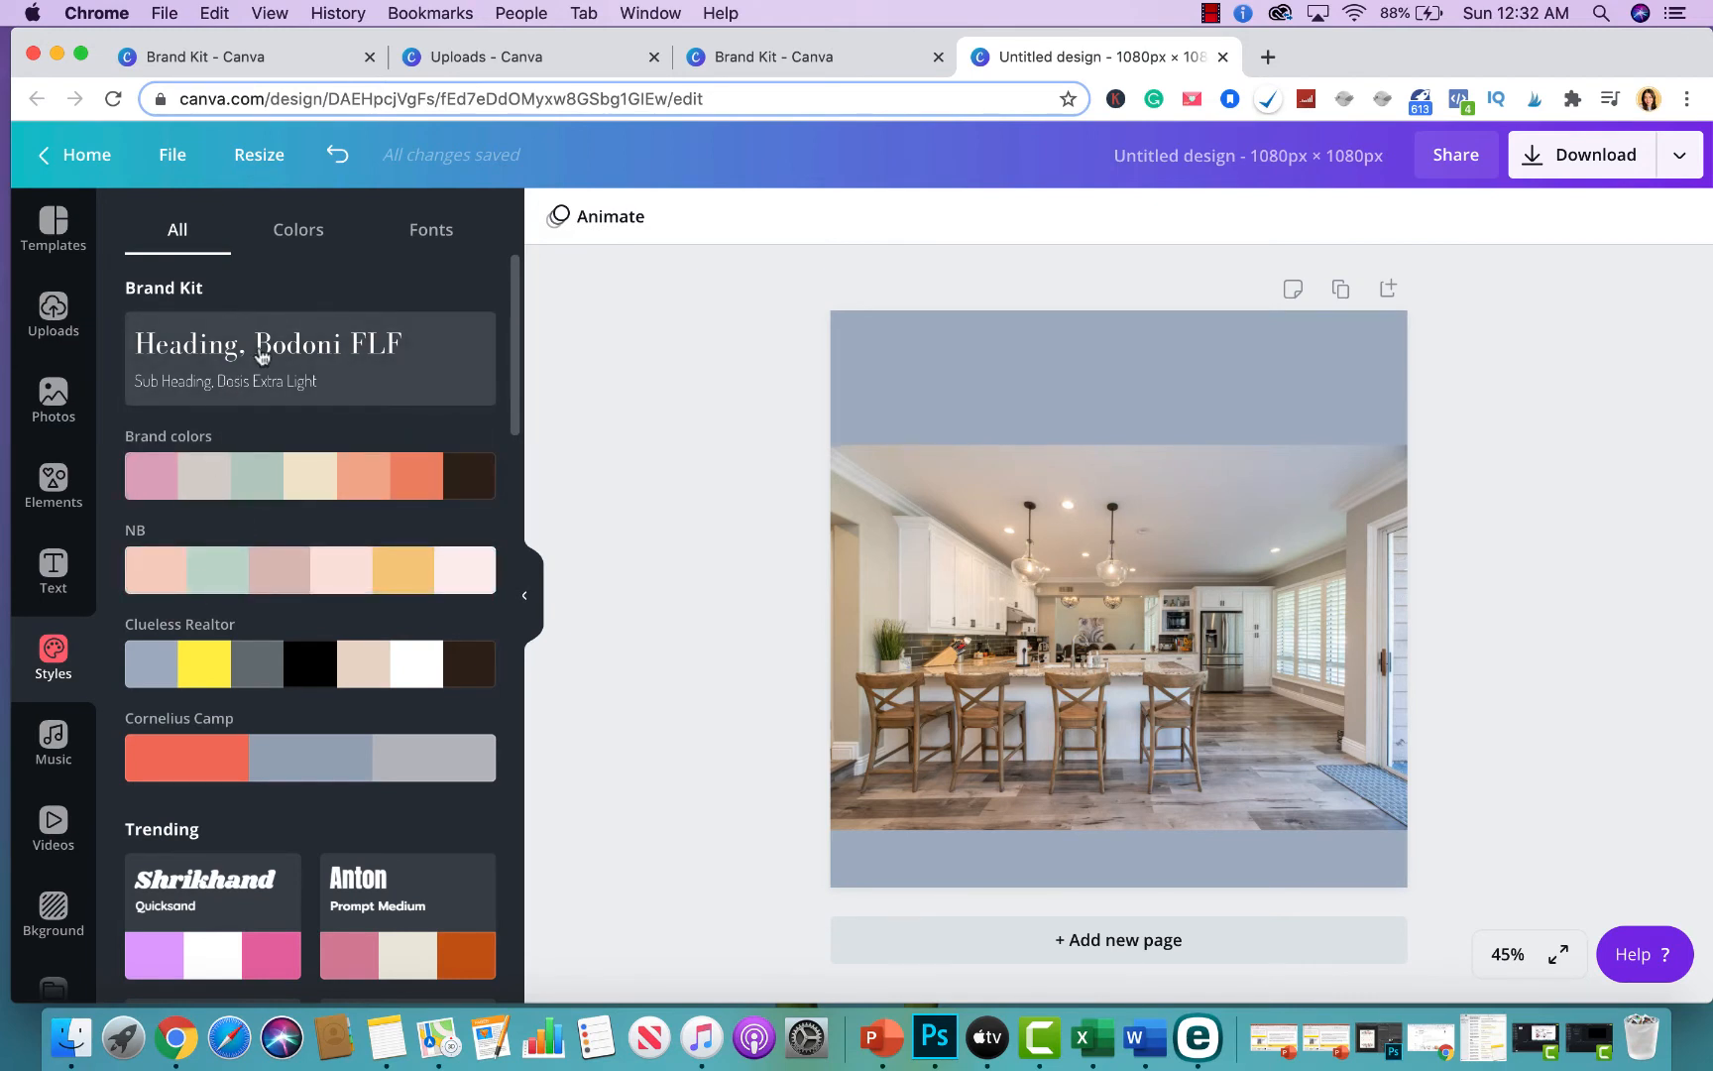
pyautogui.scroll(-3)
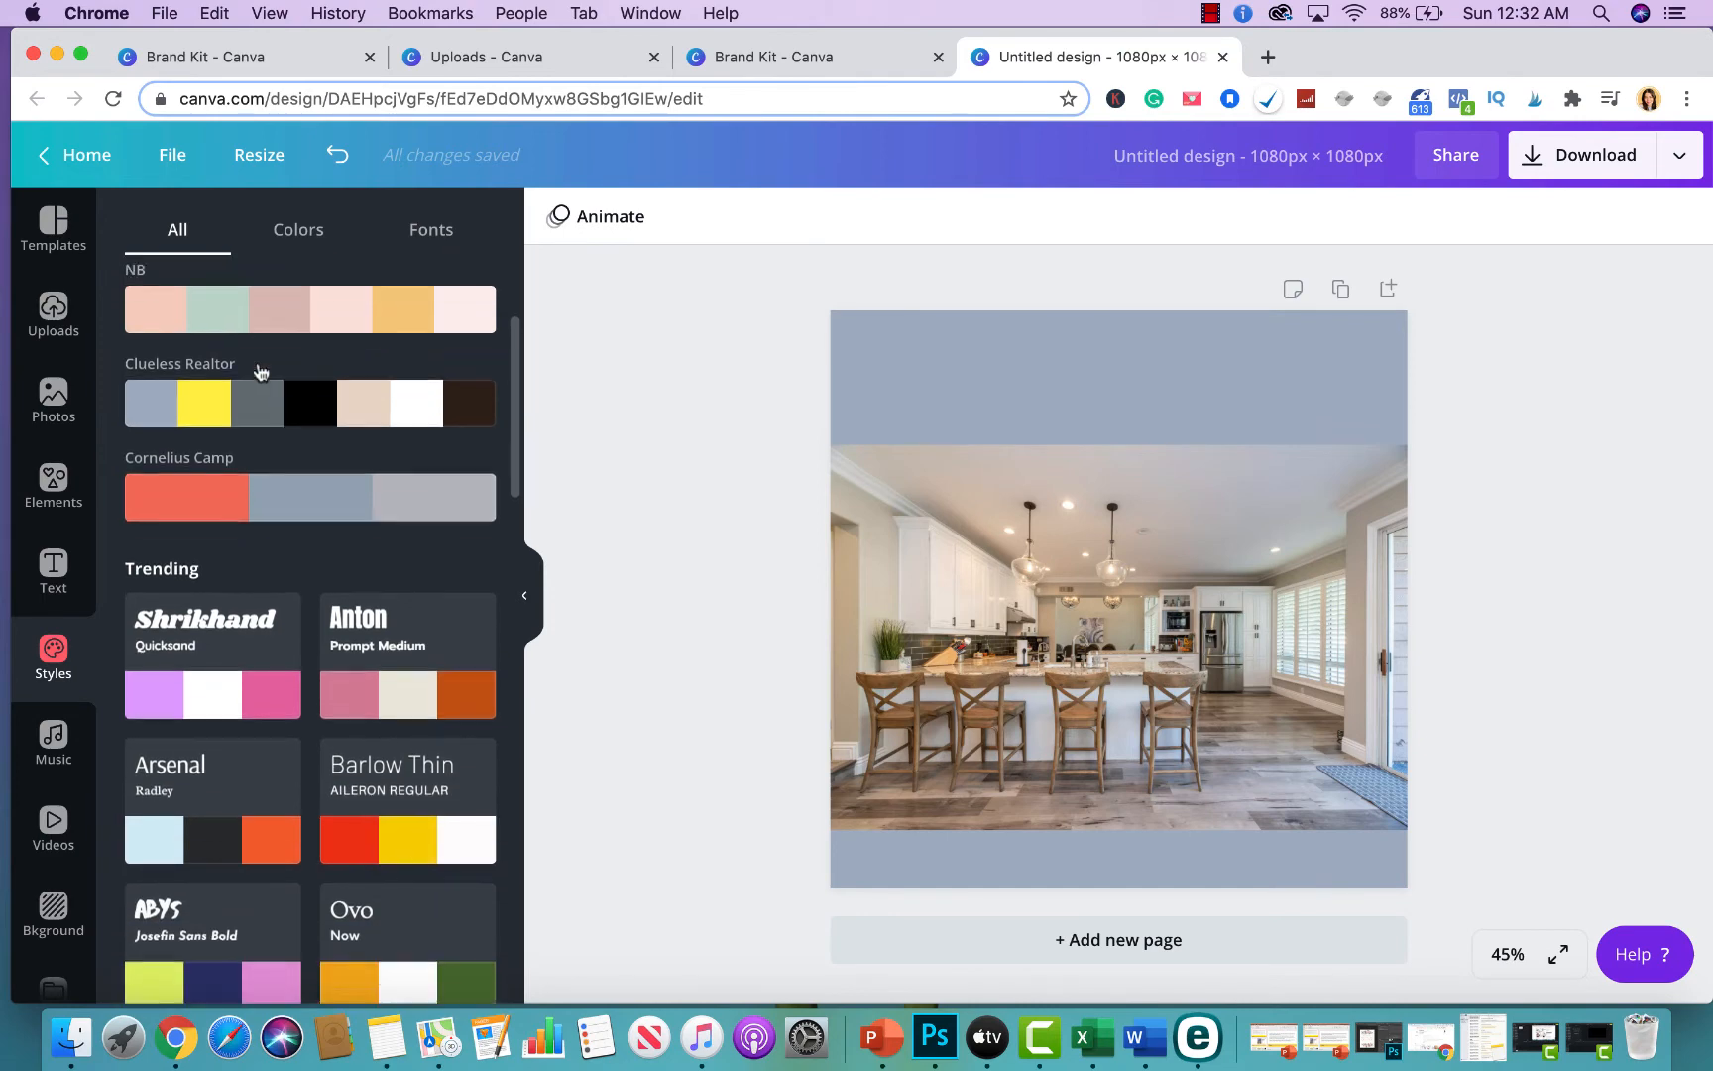
pyautogui.scroll(-3)
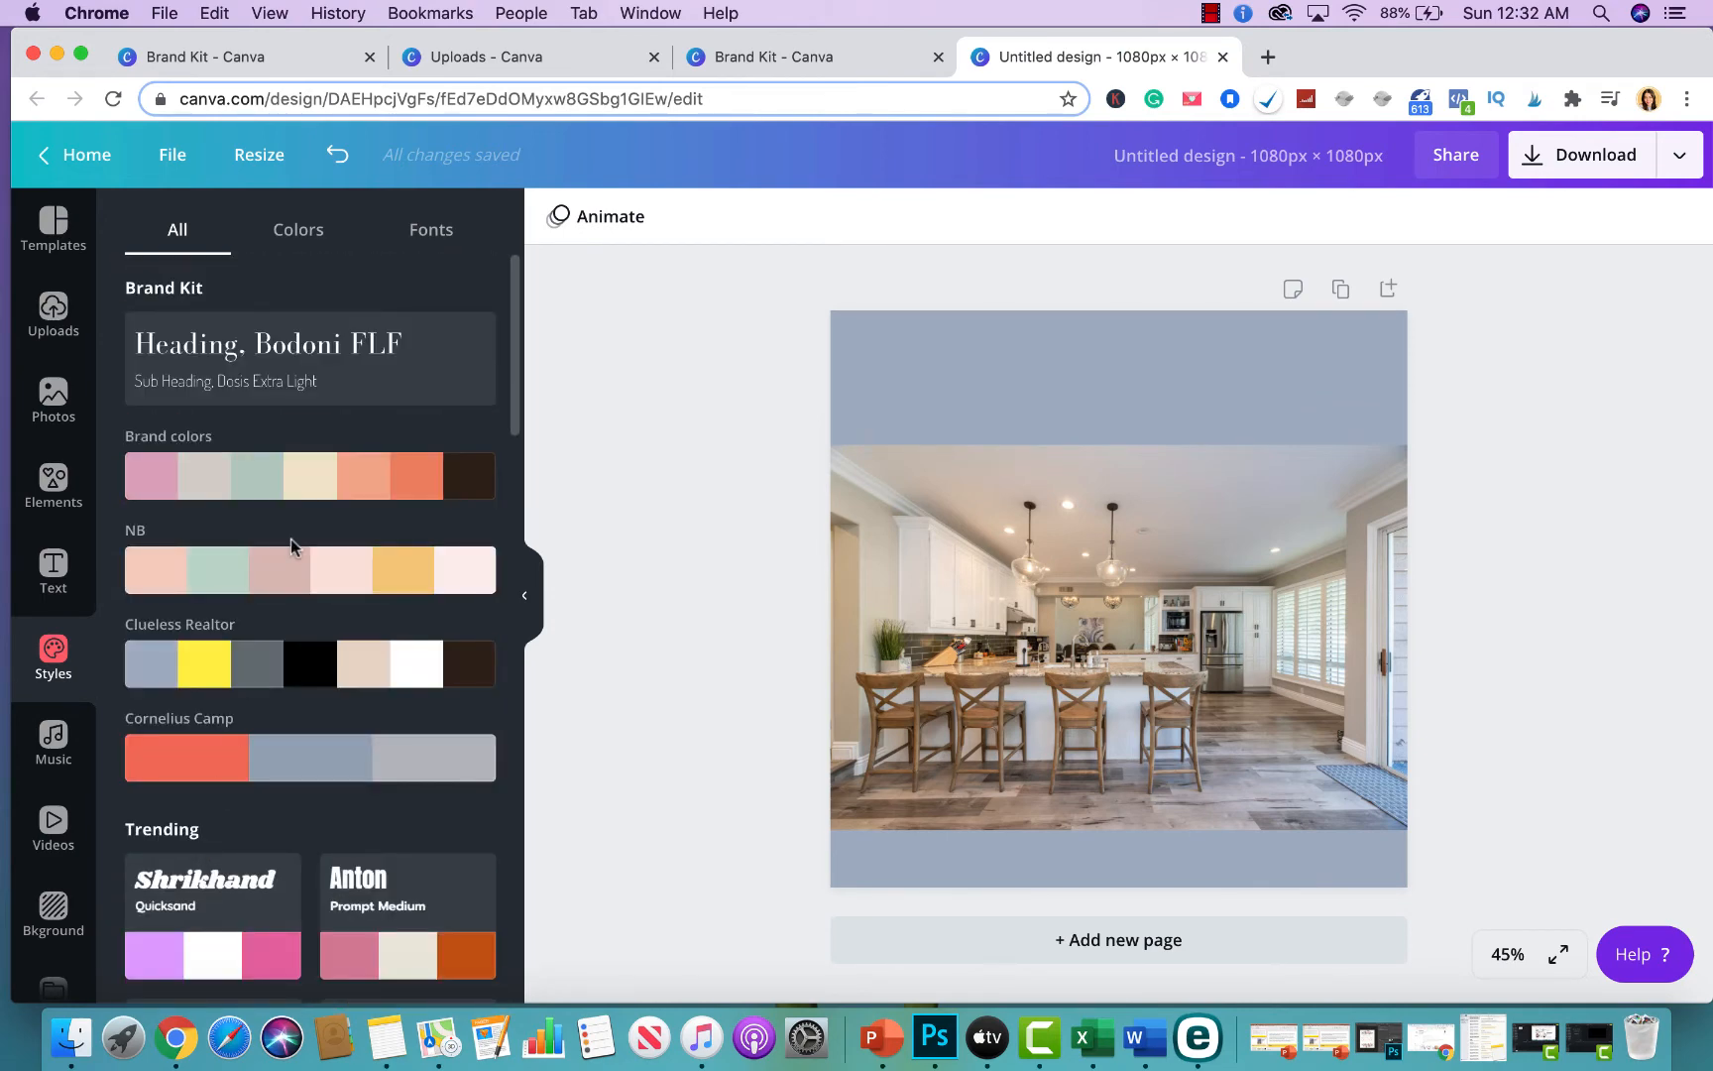
# Step: Add the Brand Kit Bodoni heading and Dosis subheading pair, editing the heading to 'Open House'
pyautogui.click(430, 229)
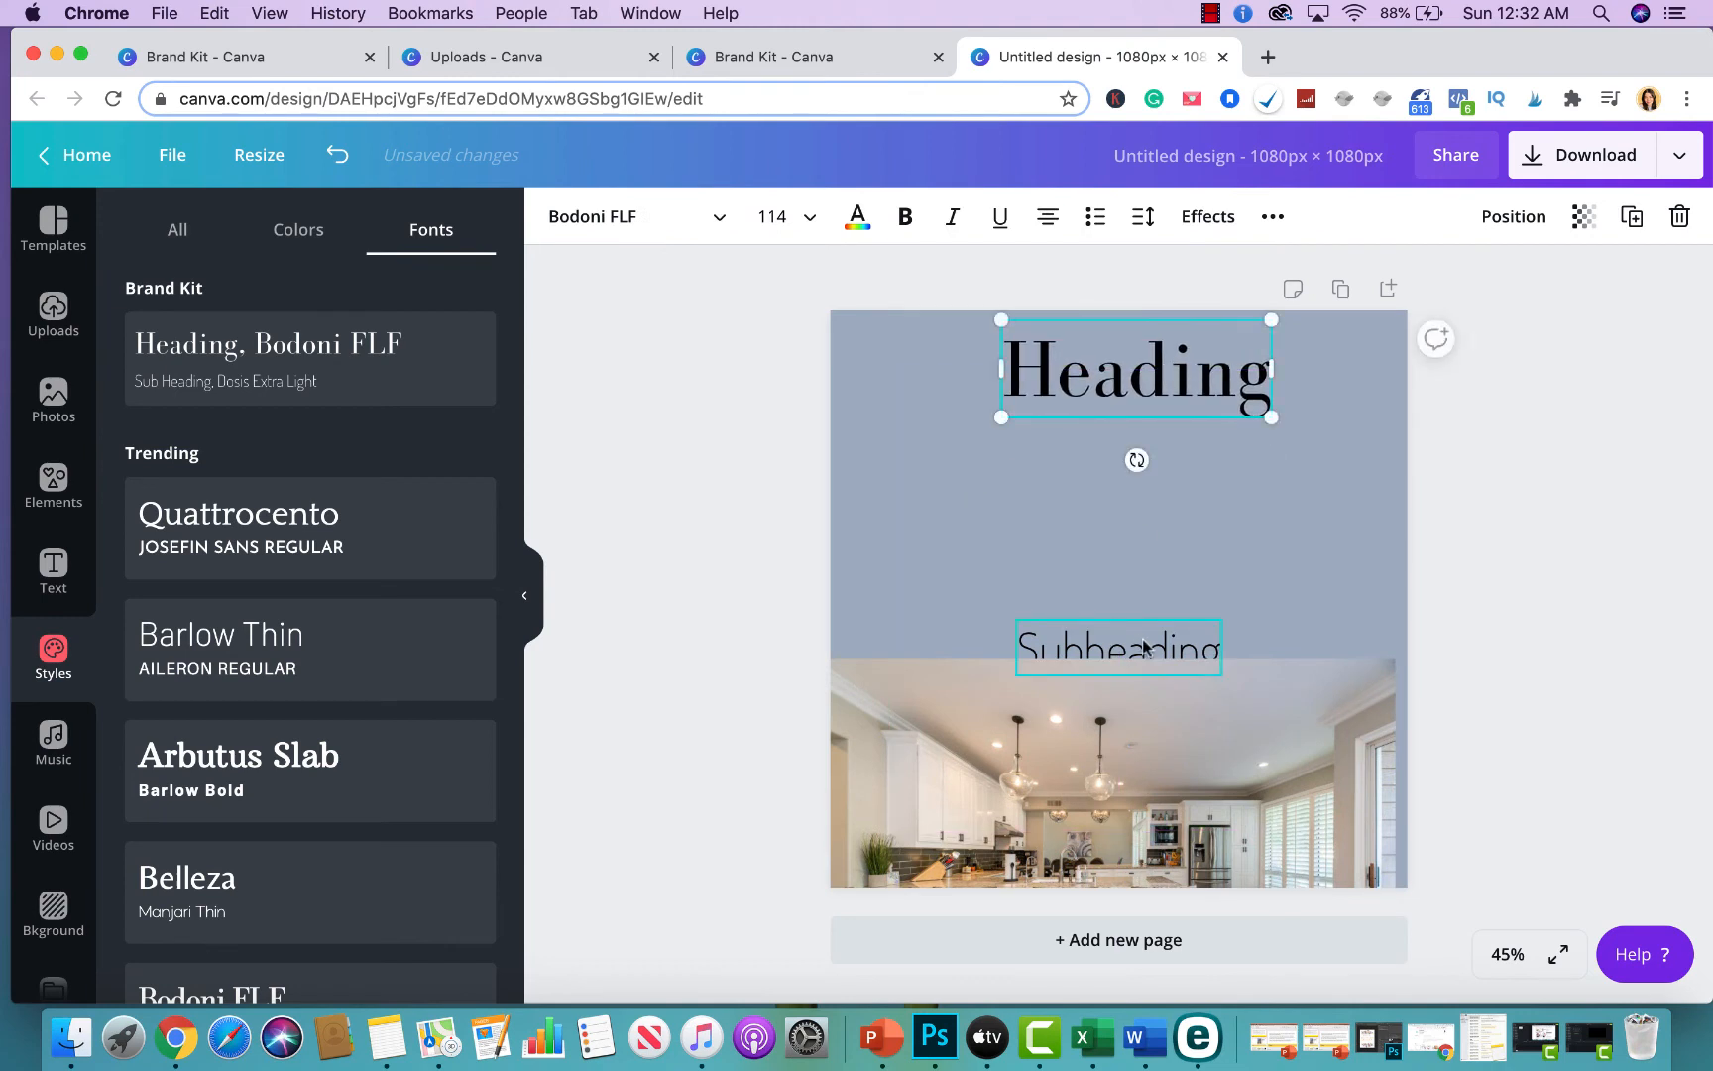
pyautogui.click(1117, 771)
pyautogui.write('Open House')
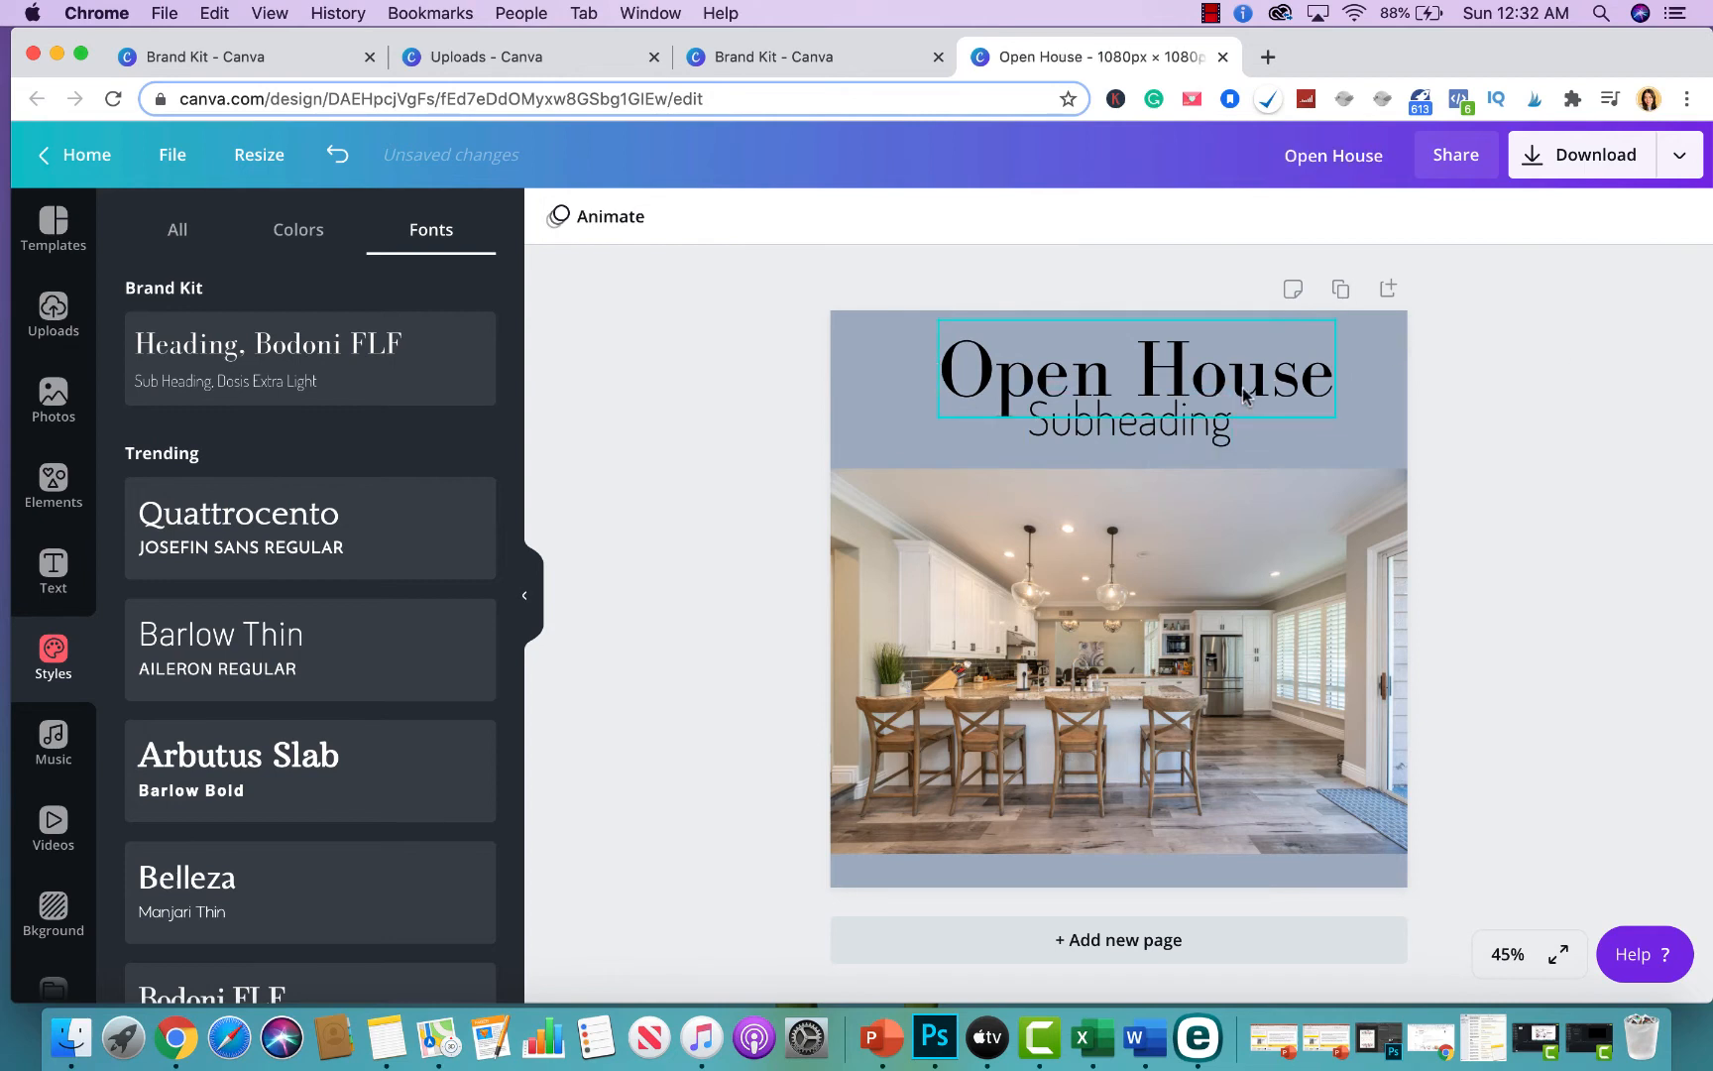
# Step: Rewrite the subheading as 'Sunday, Sept 14, 9–5pm' and adjust its position under the heading
pyautogui.click(1134, 372)
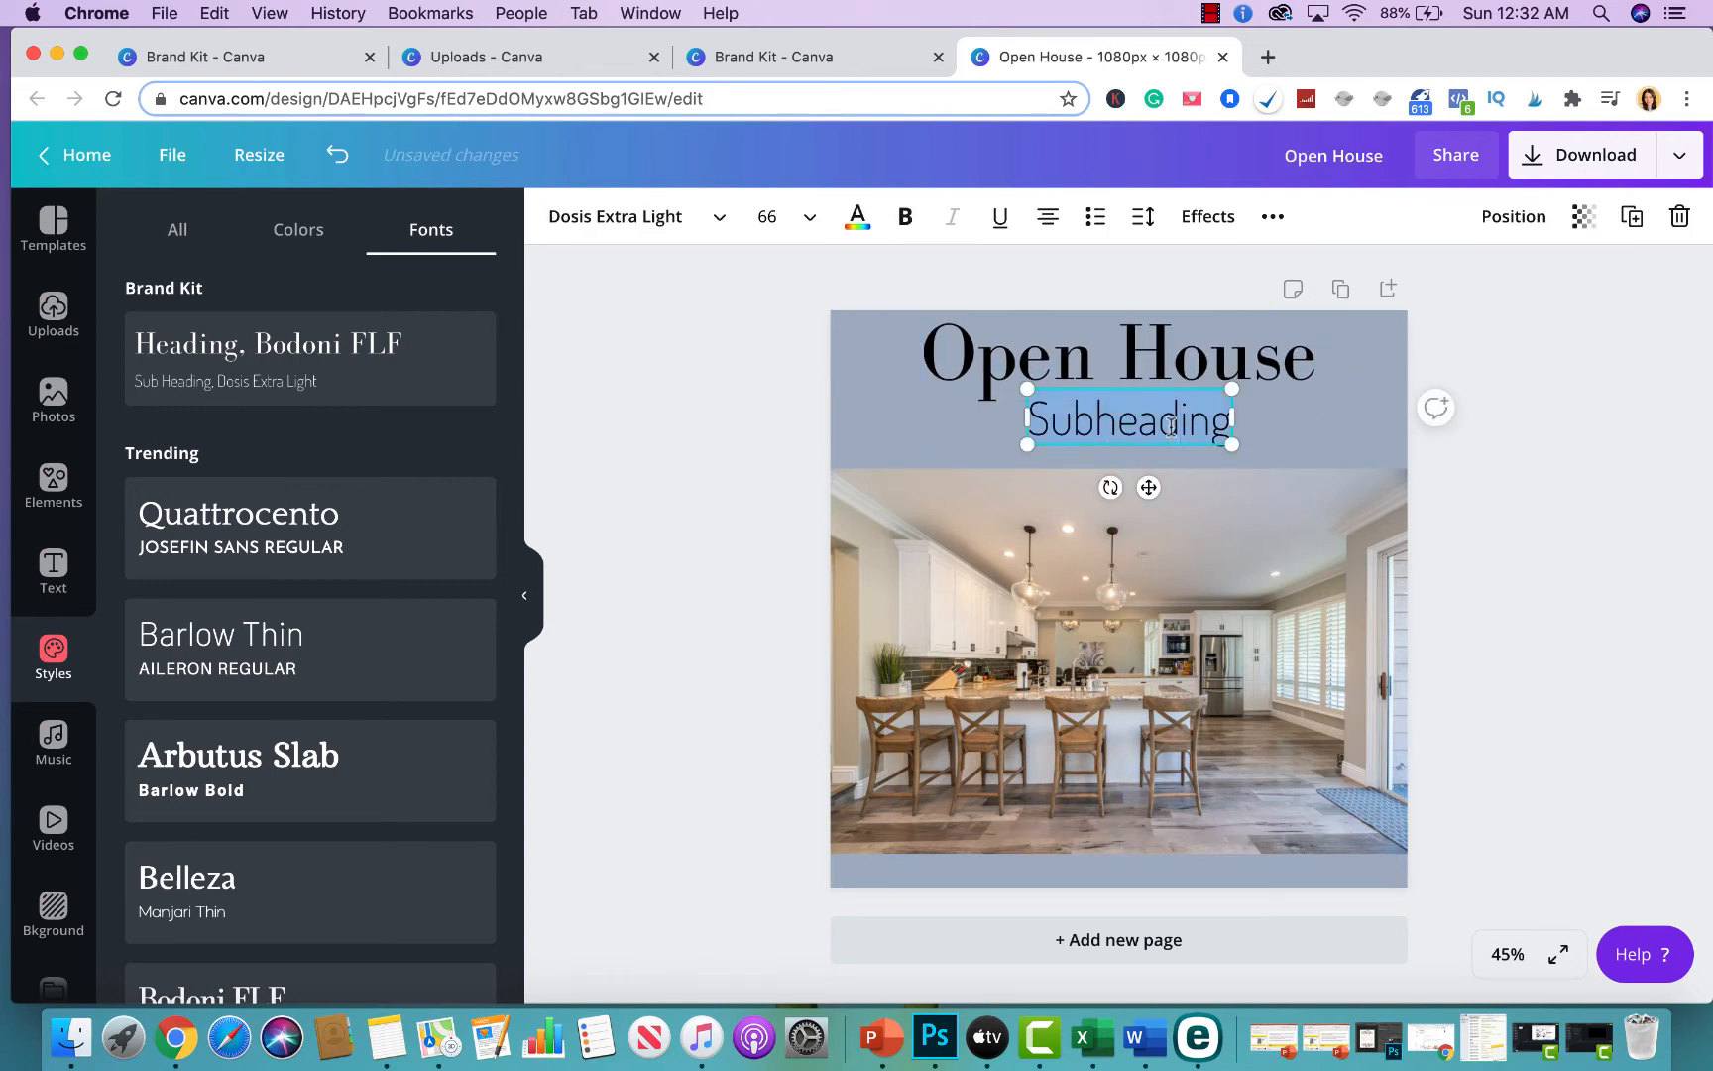
pyautogui.write('Sunday')
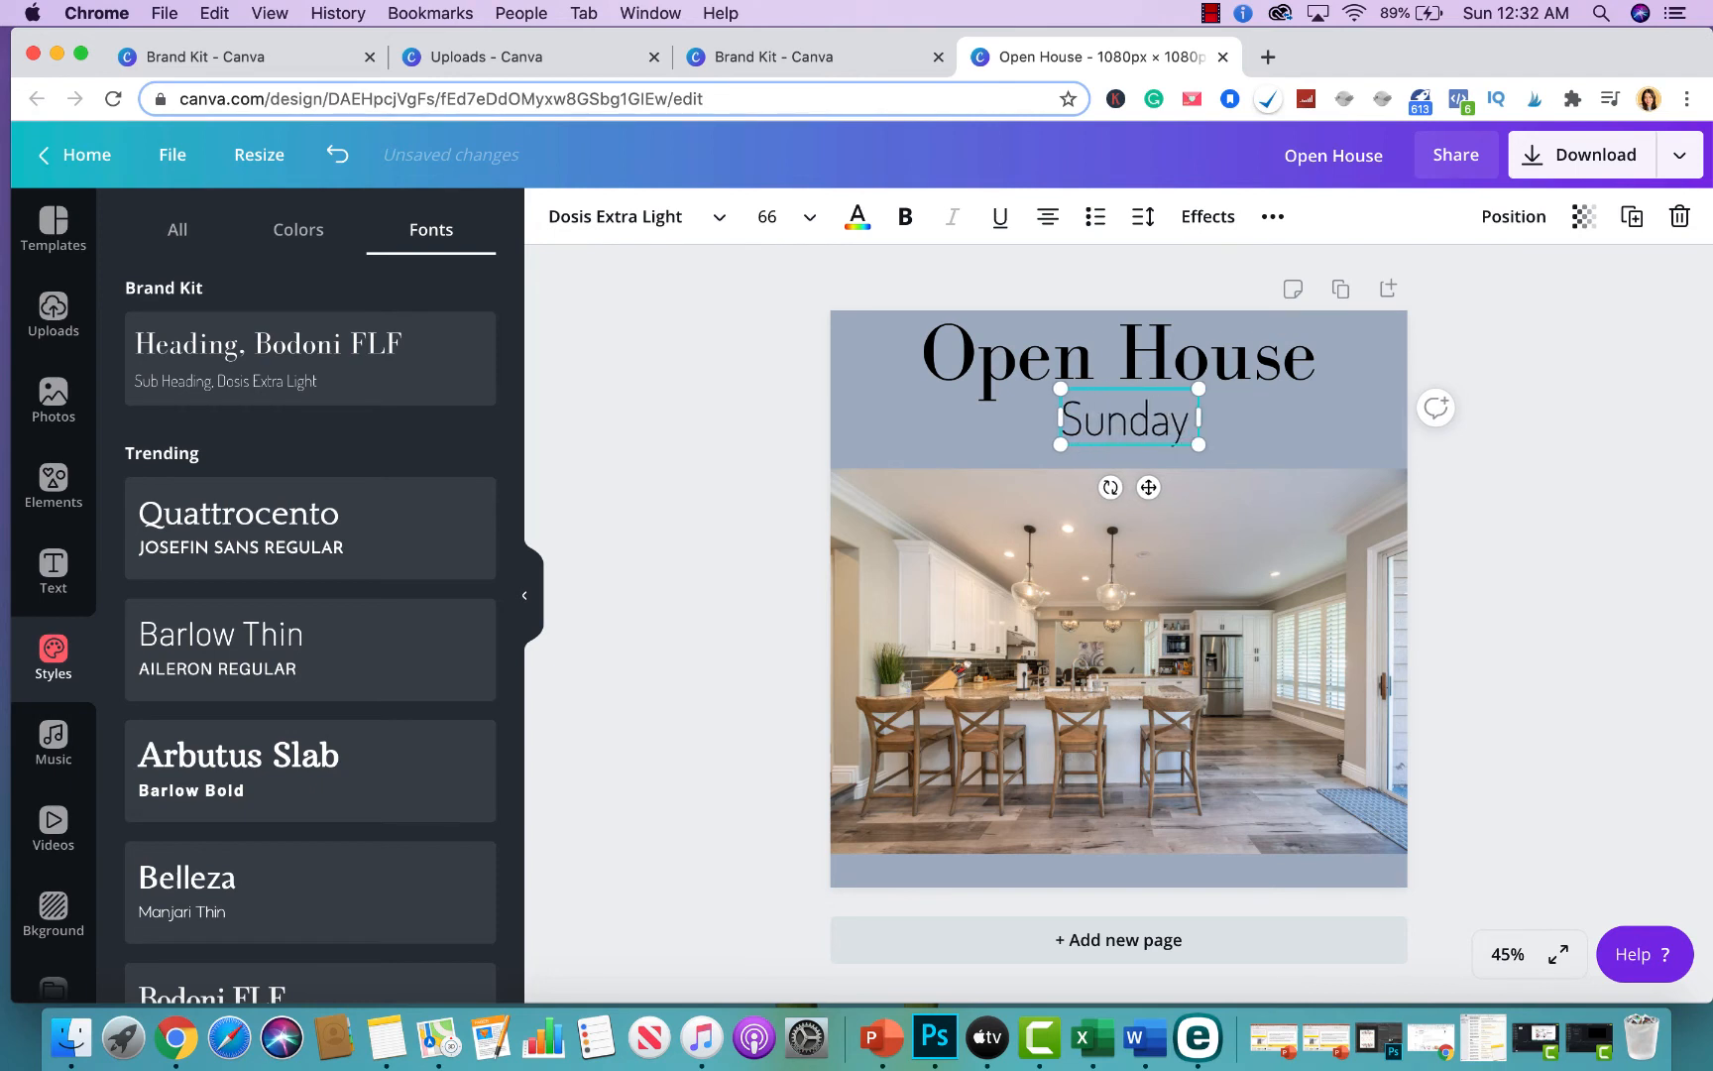
pyautogui.write('Sept 14 9')
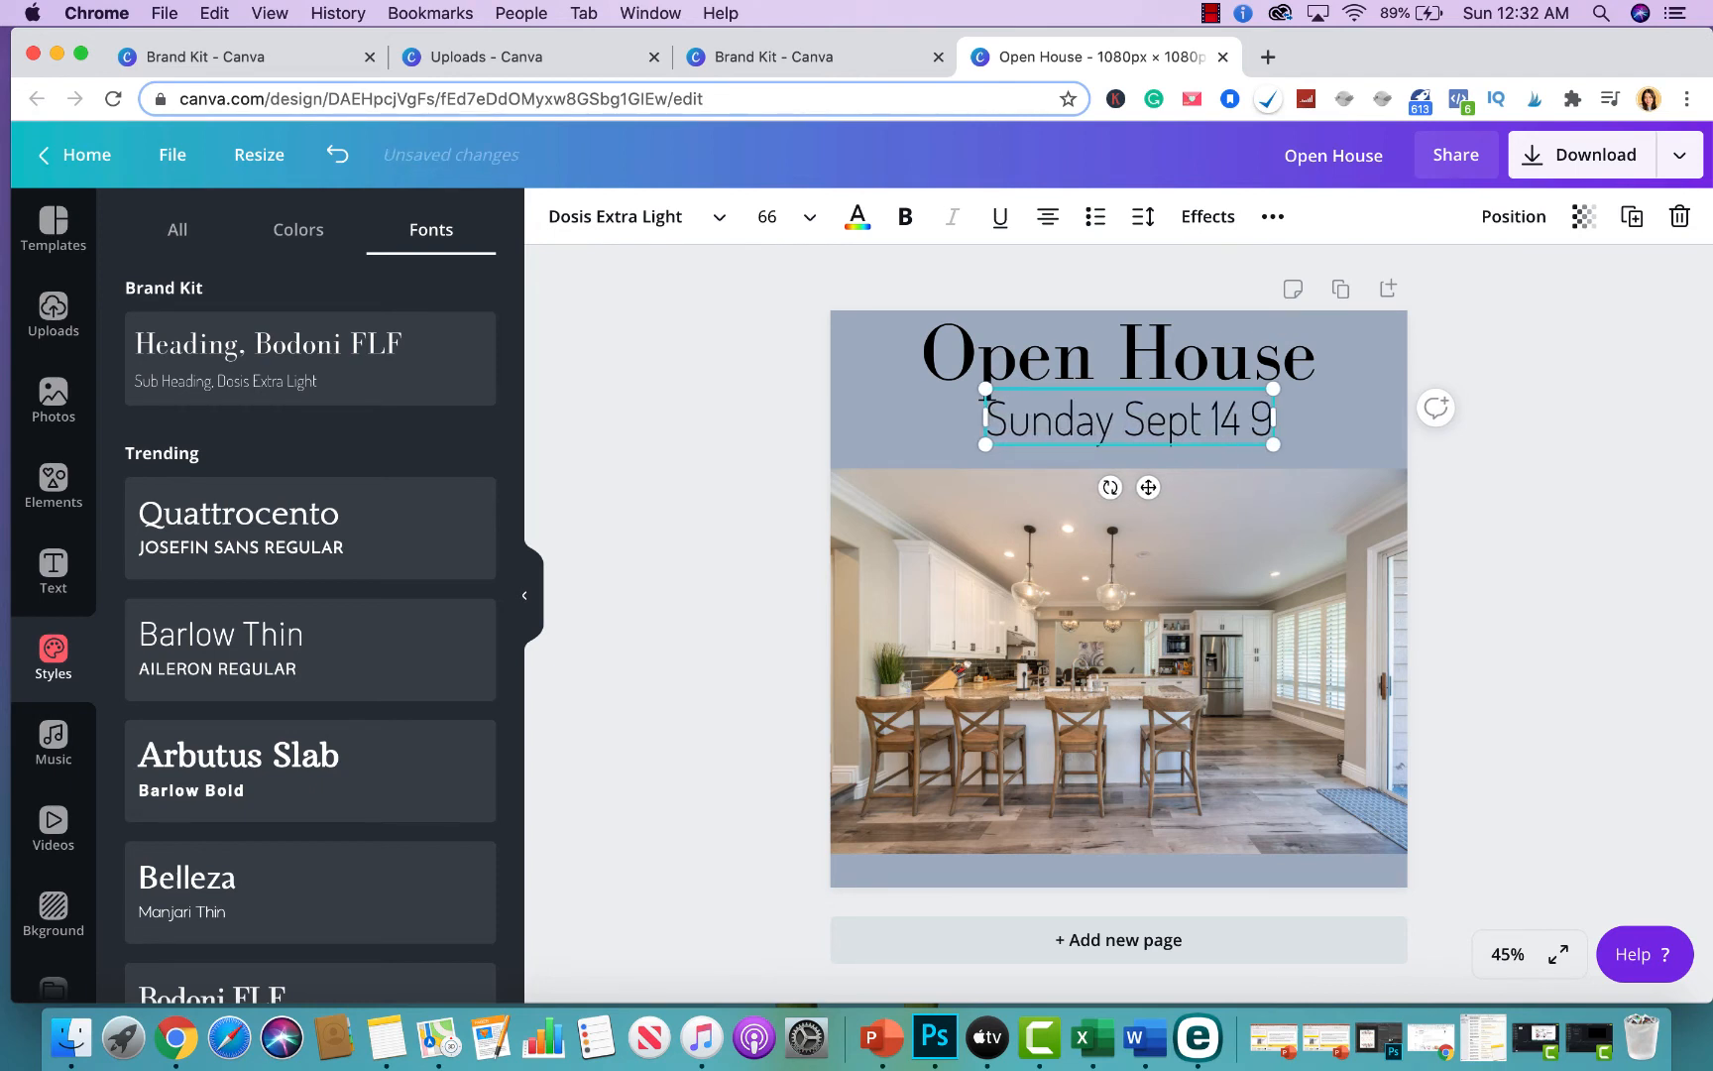
pyautogui.write('-7')
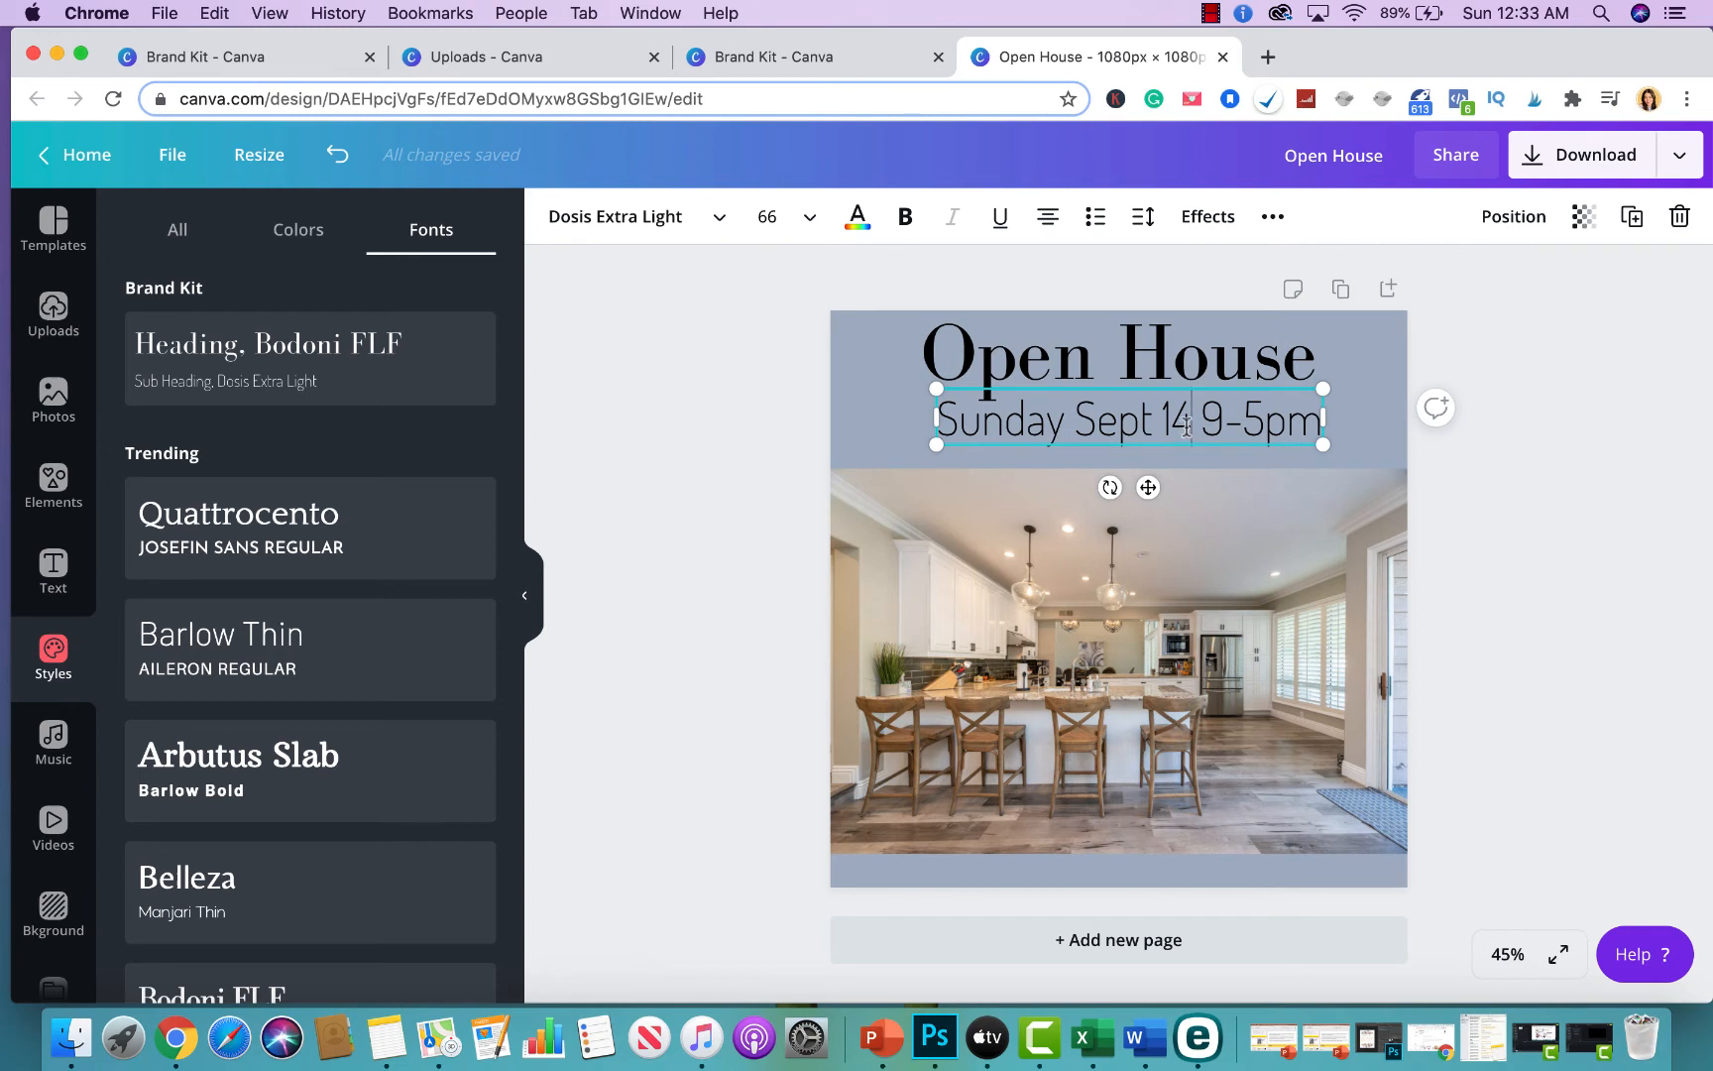
pyautogui.write(',')
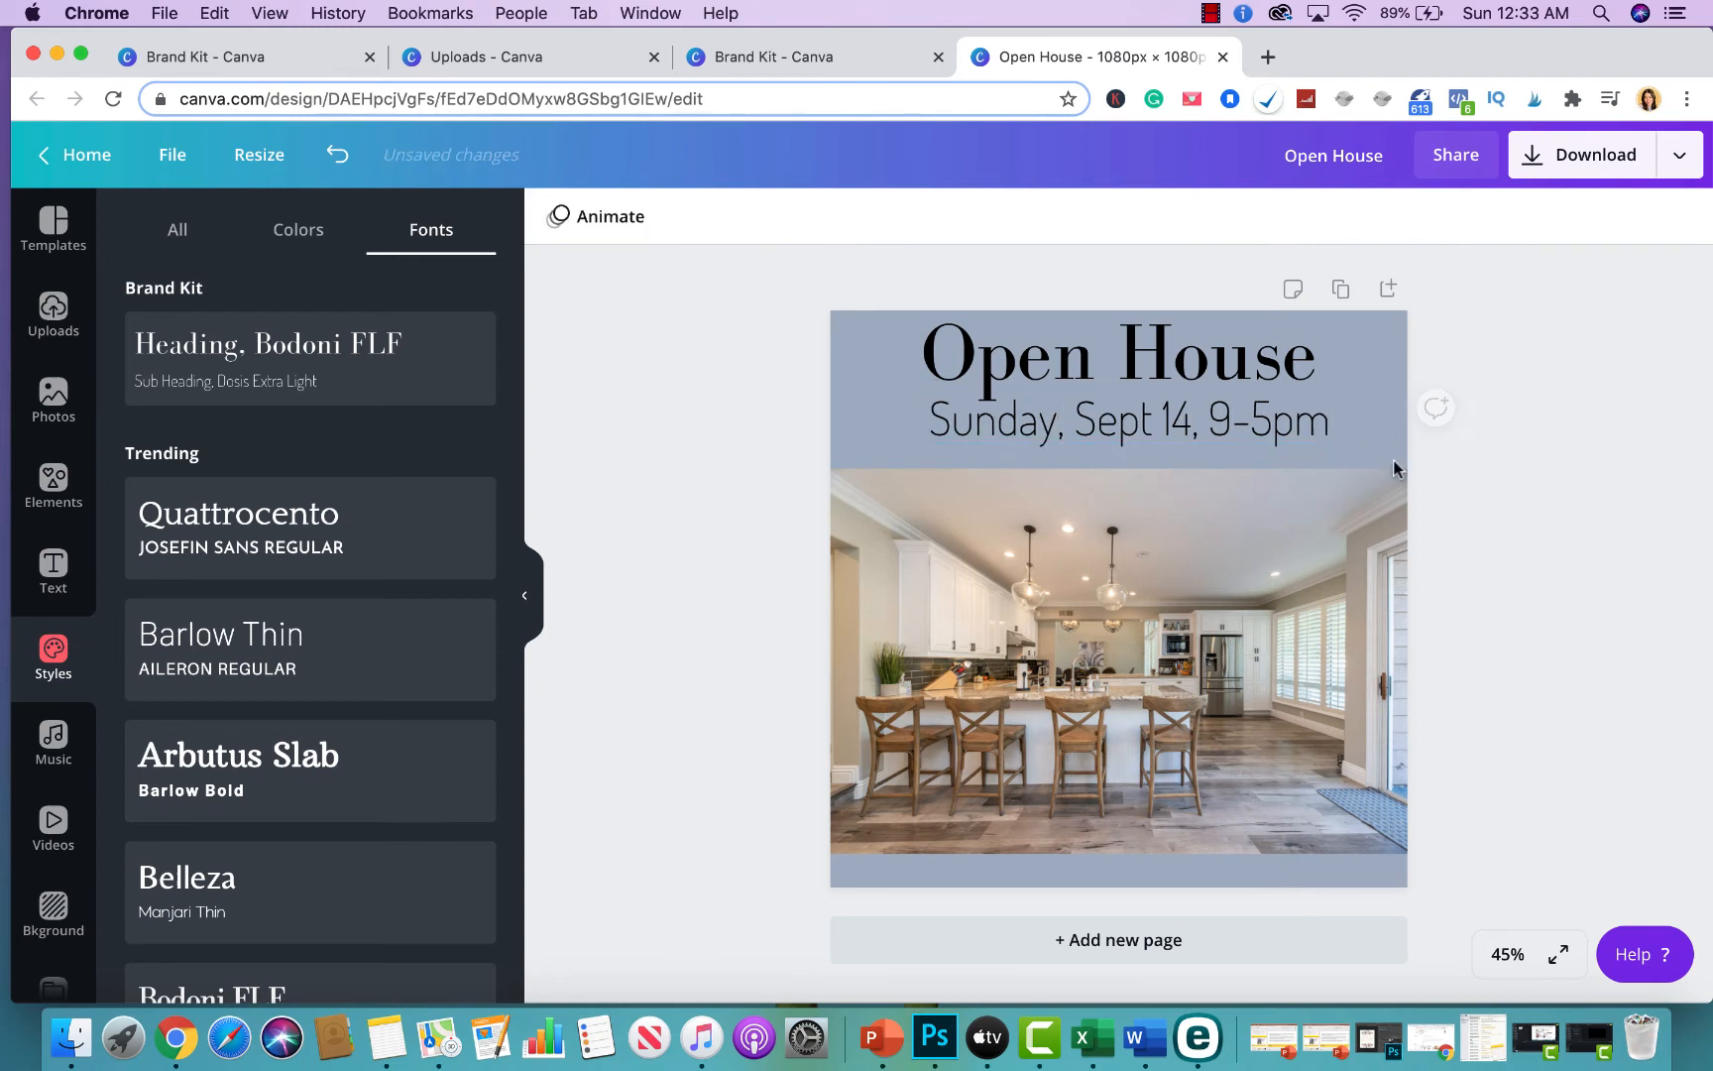
pyautogui.click(1128, 429)
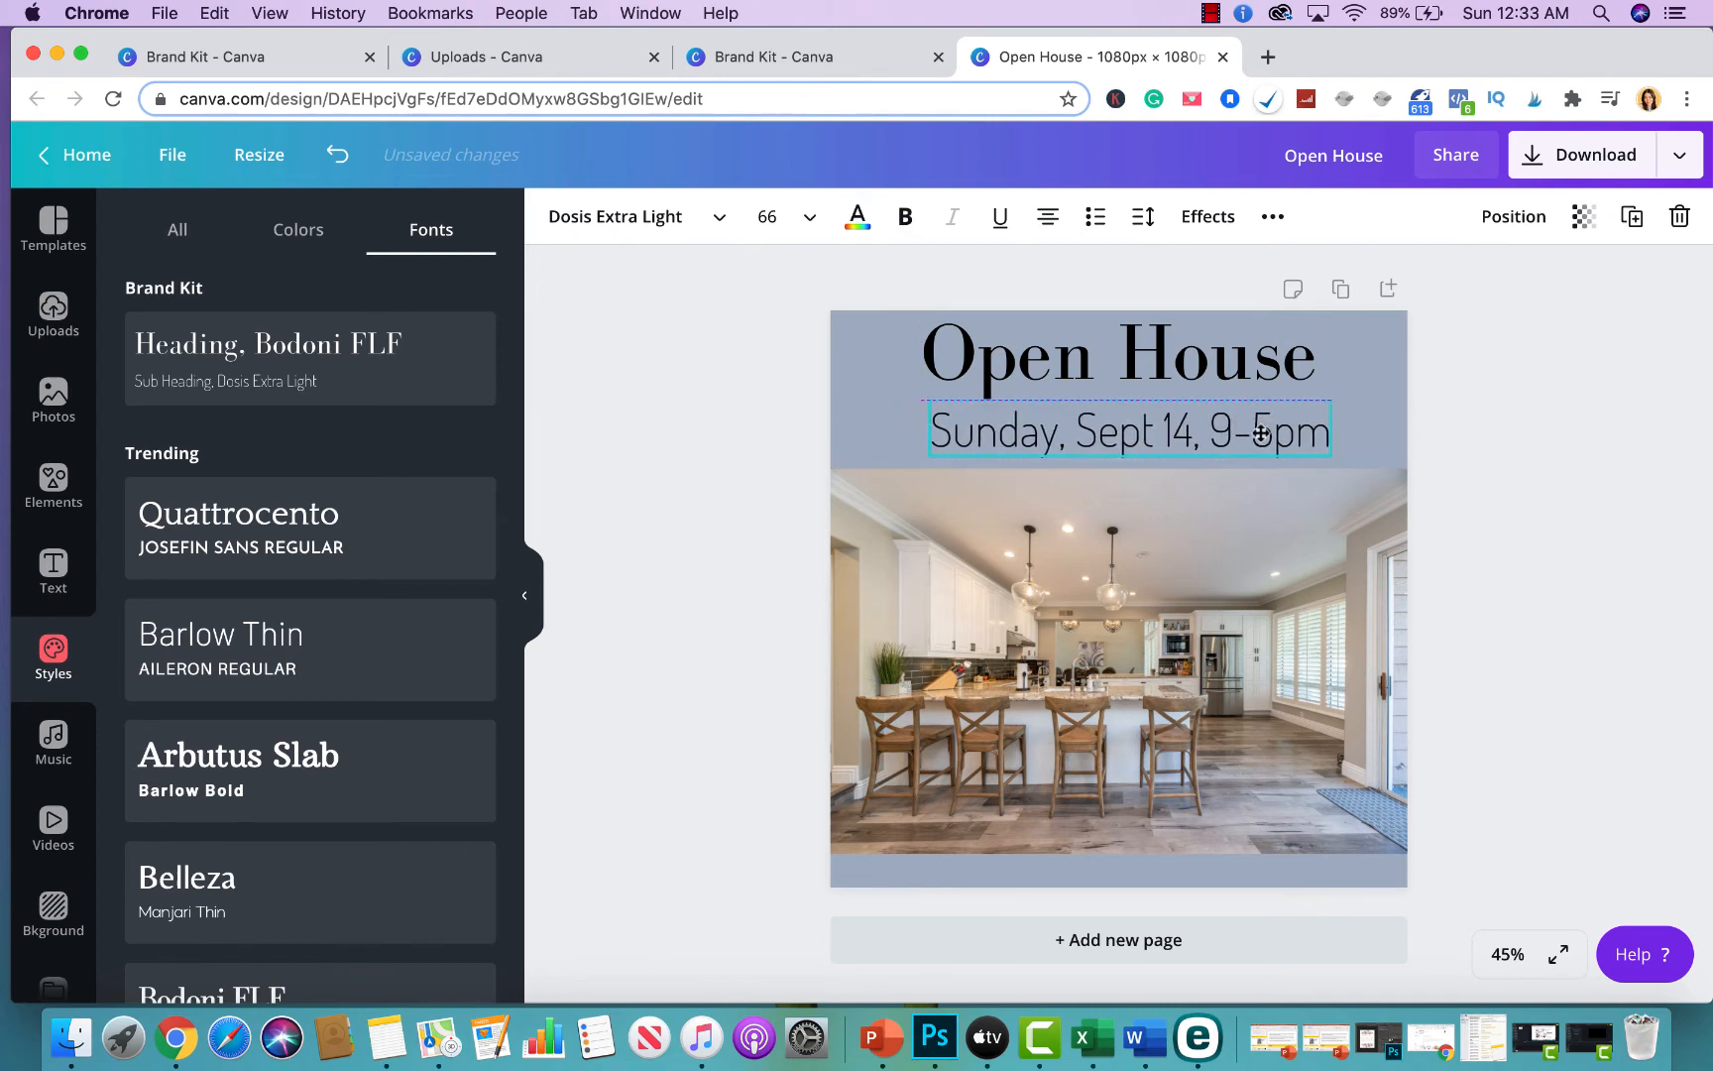
pyautogui.click(1117, 357)
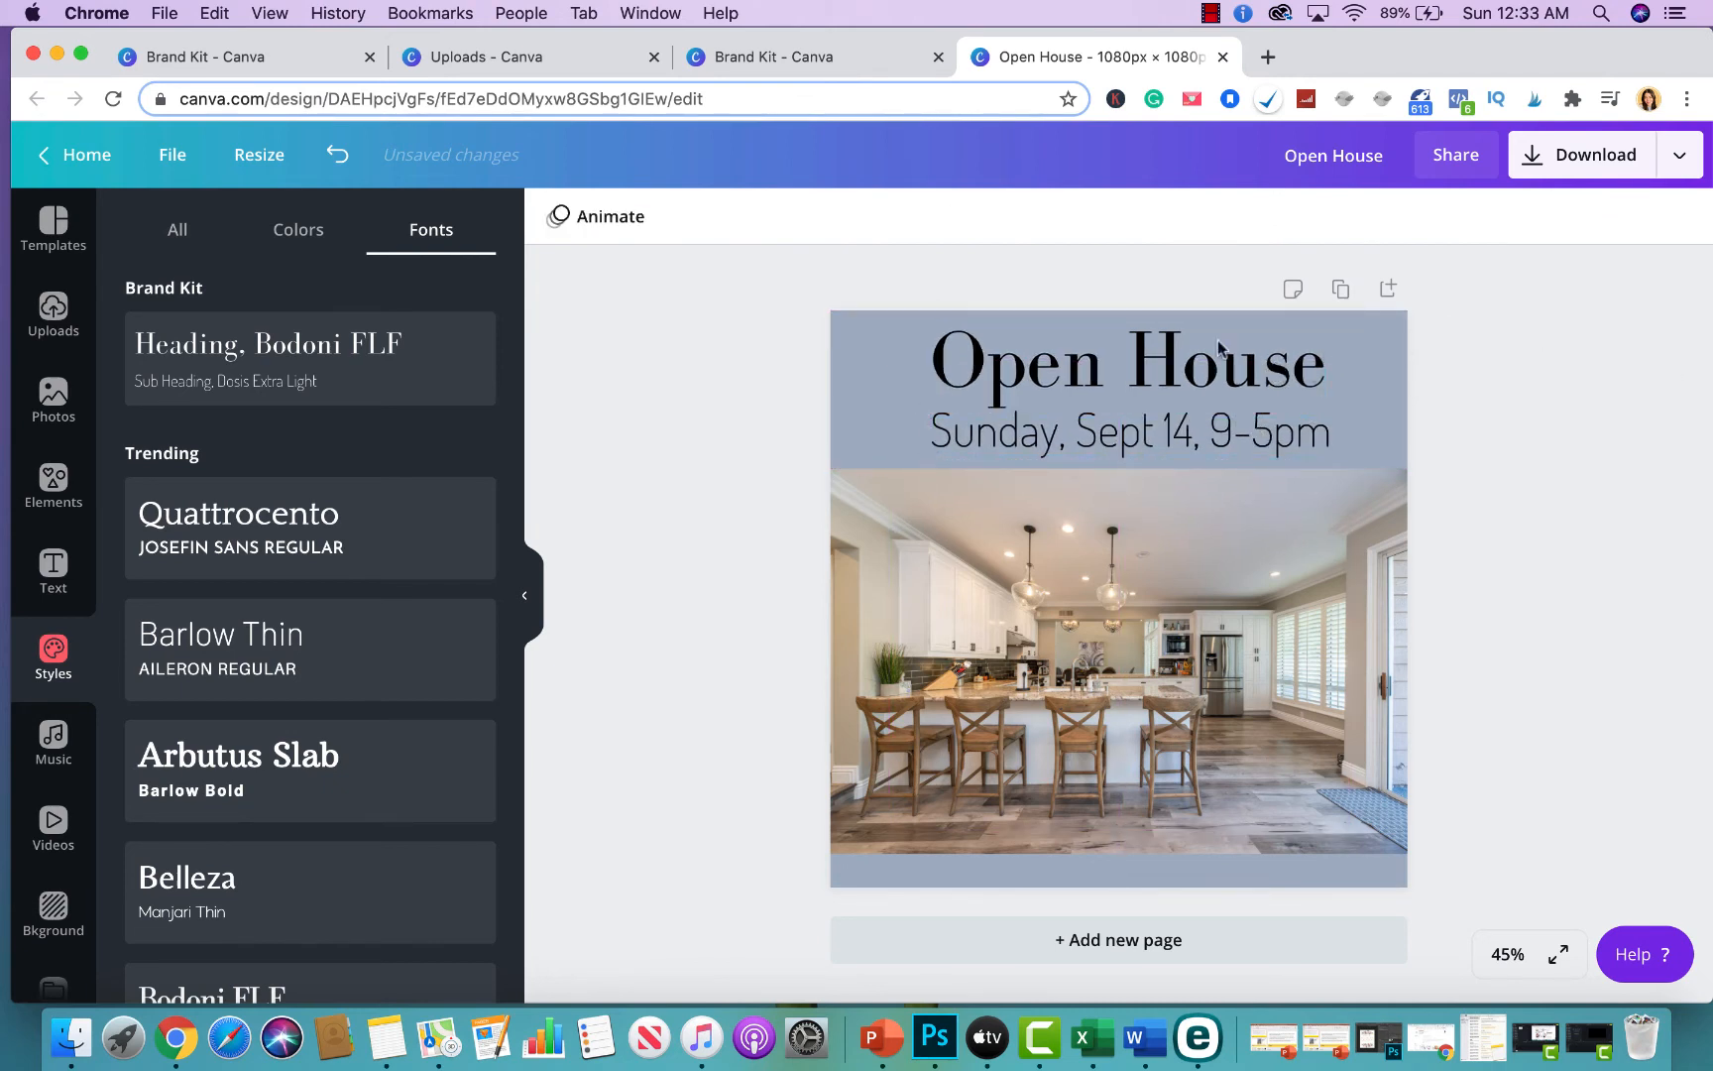
pyautogui.click(1127, 358)
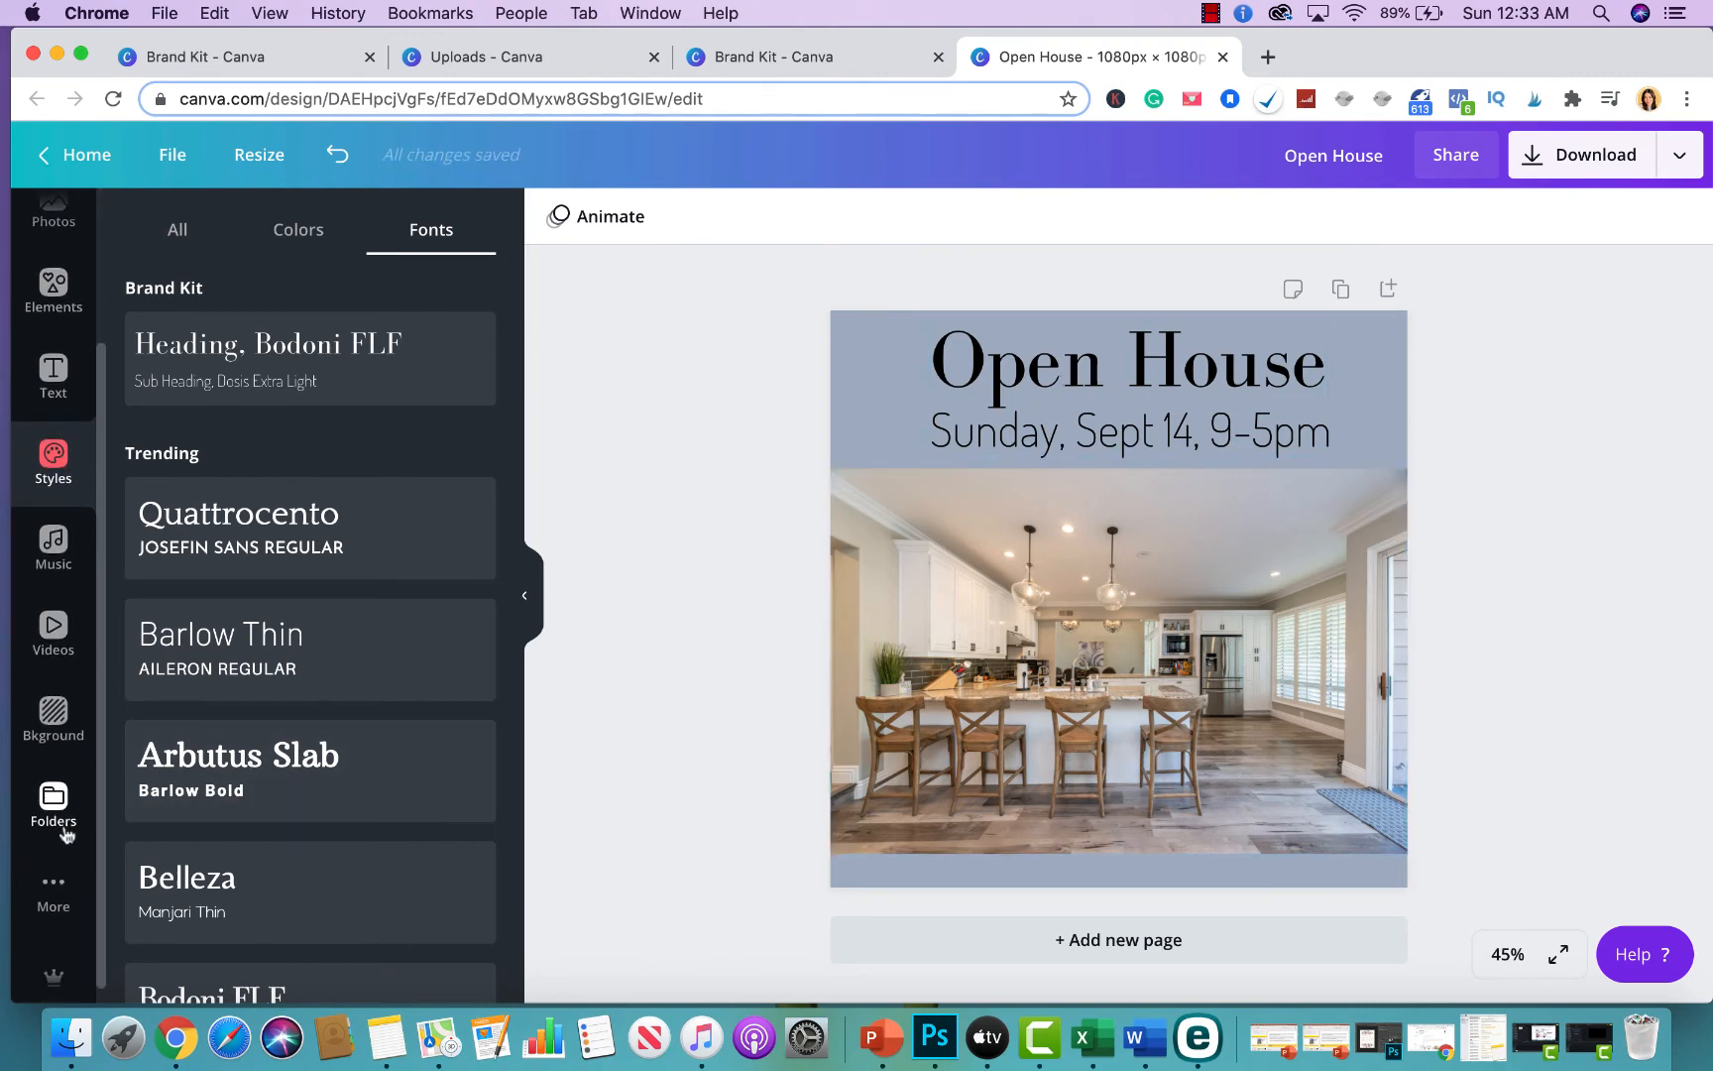
# Step: Drag the Clueless Realtor wordmark from Logos into the post's bottom-right corner
pyautogui.click(53, 807)
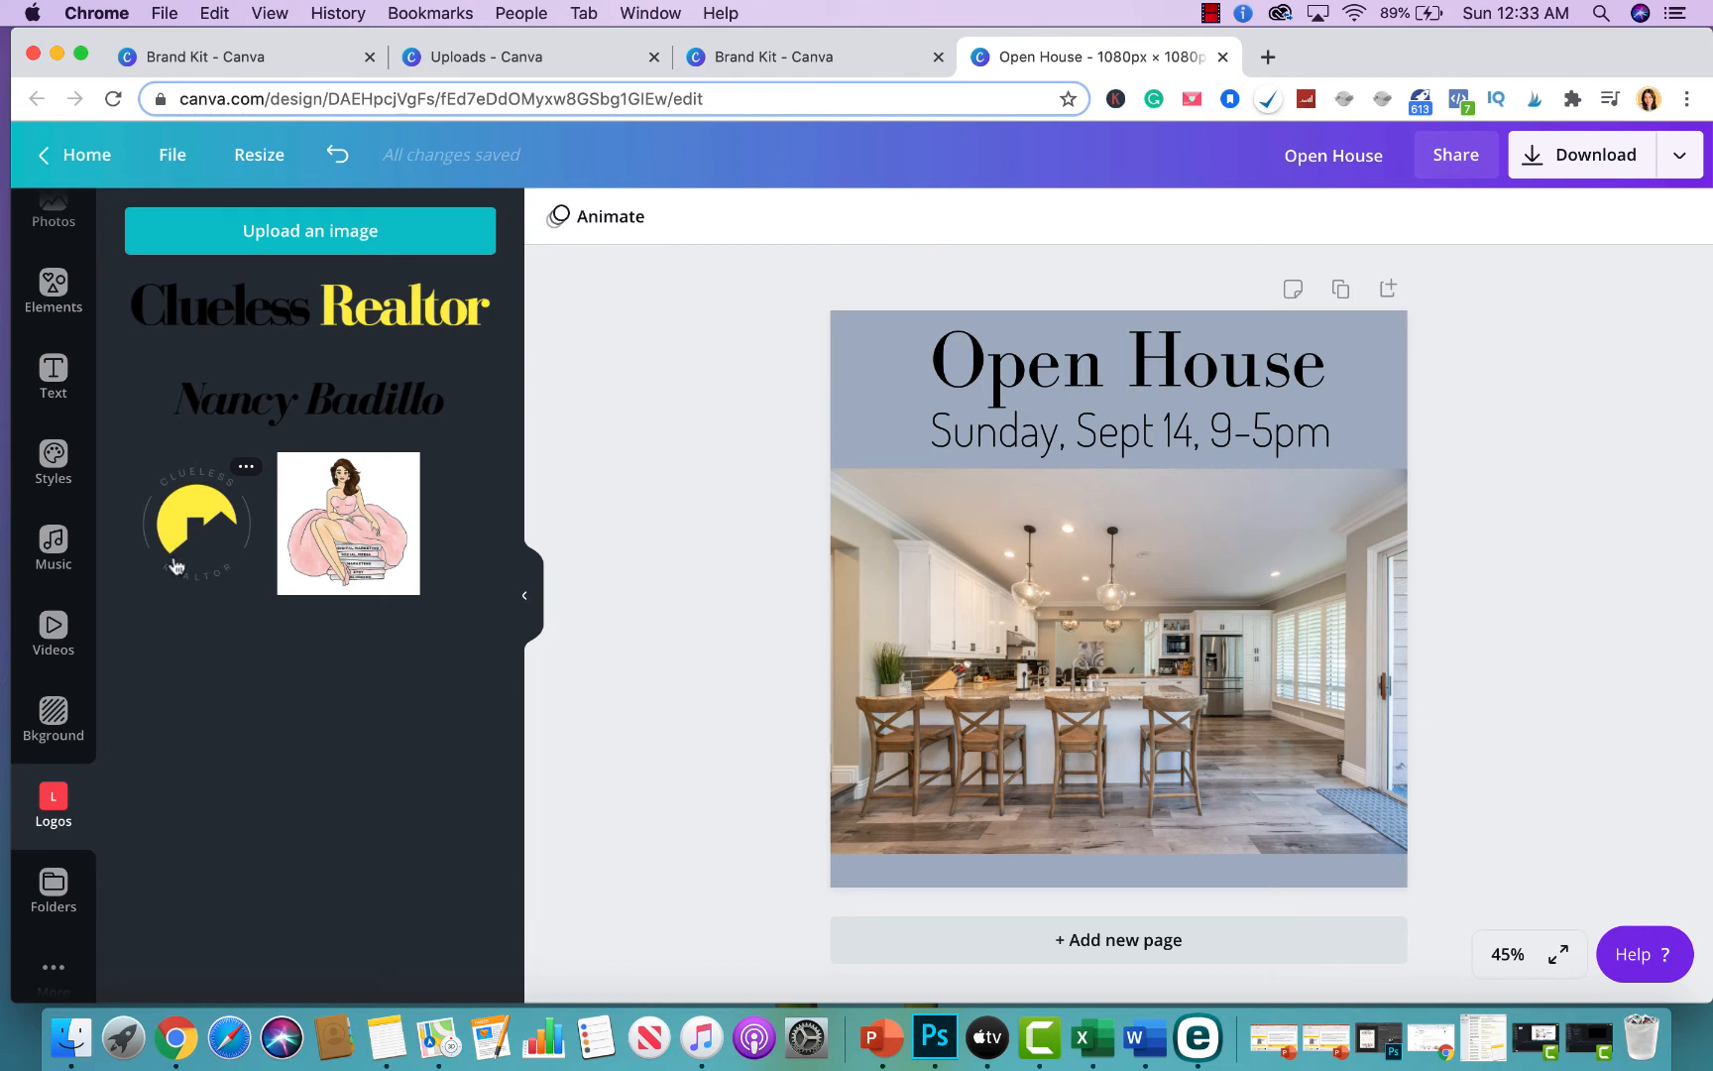
pyautogui.moveTo(303, 271)
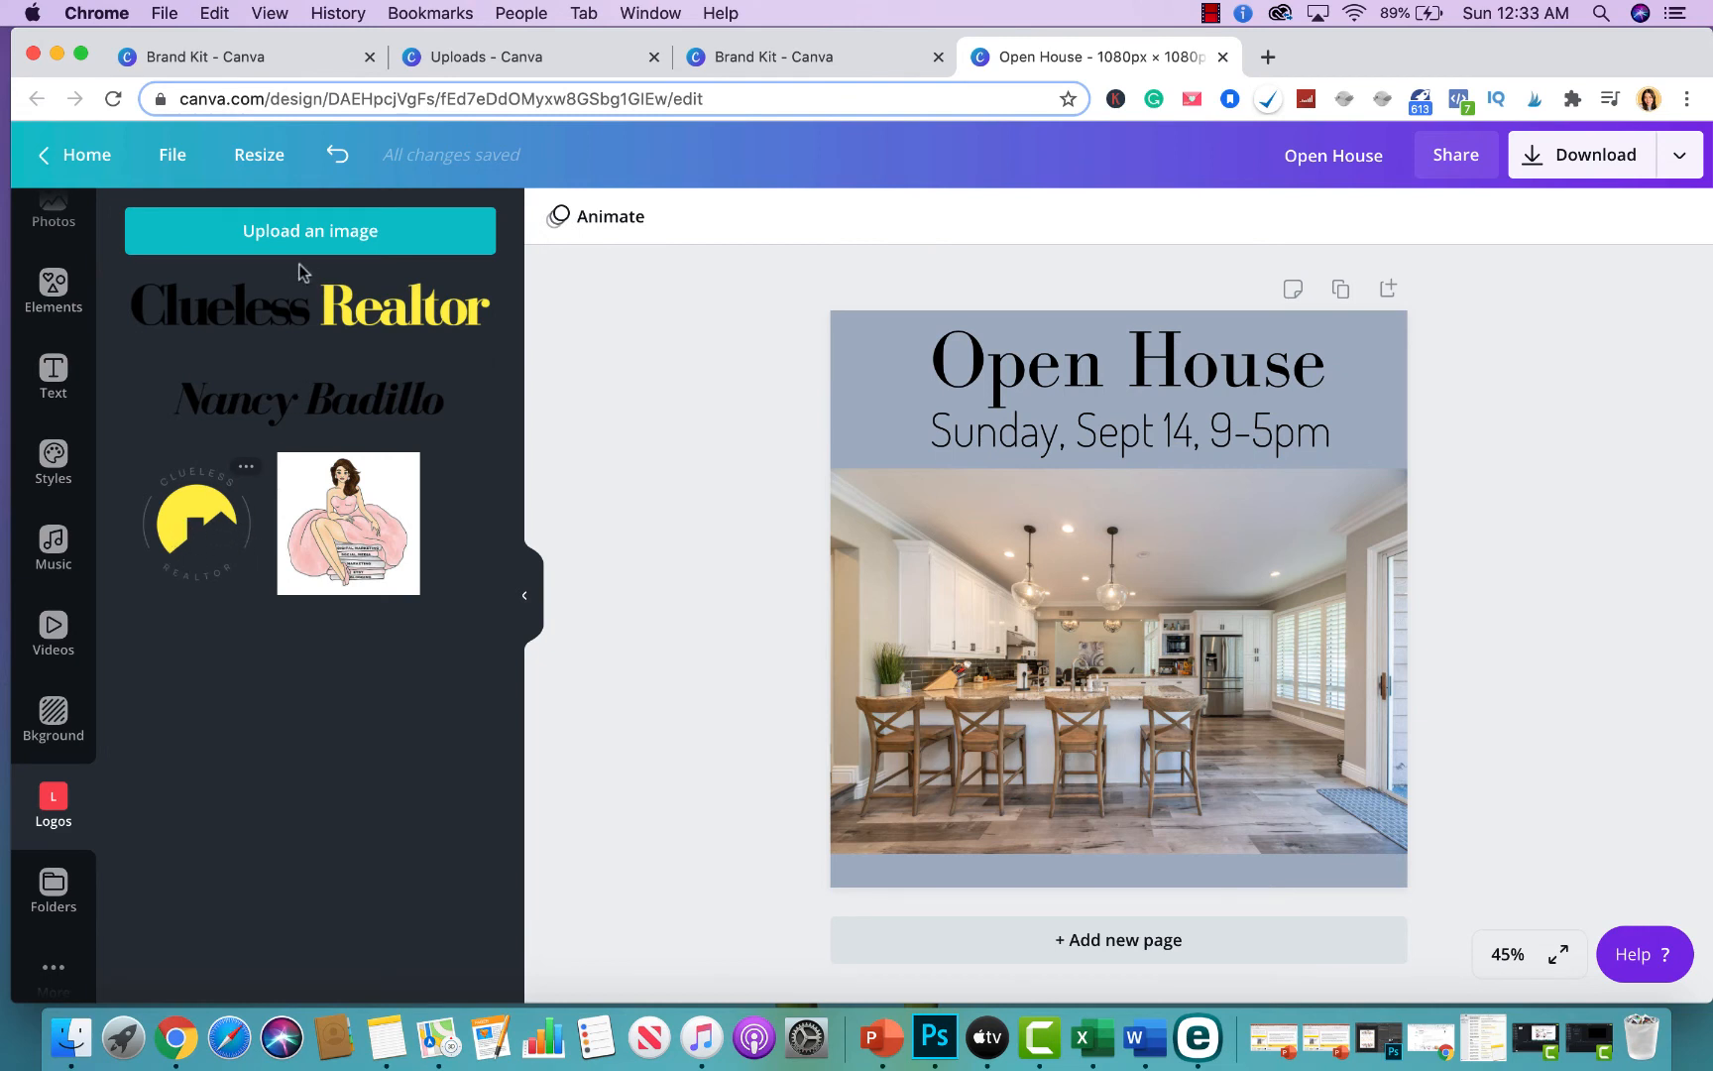
pyautogui.moveTo(322, 335)
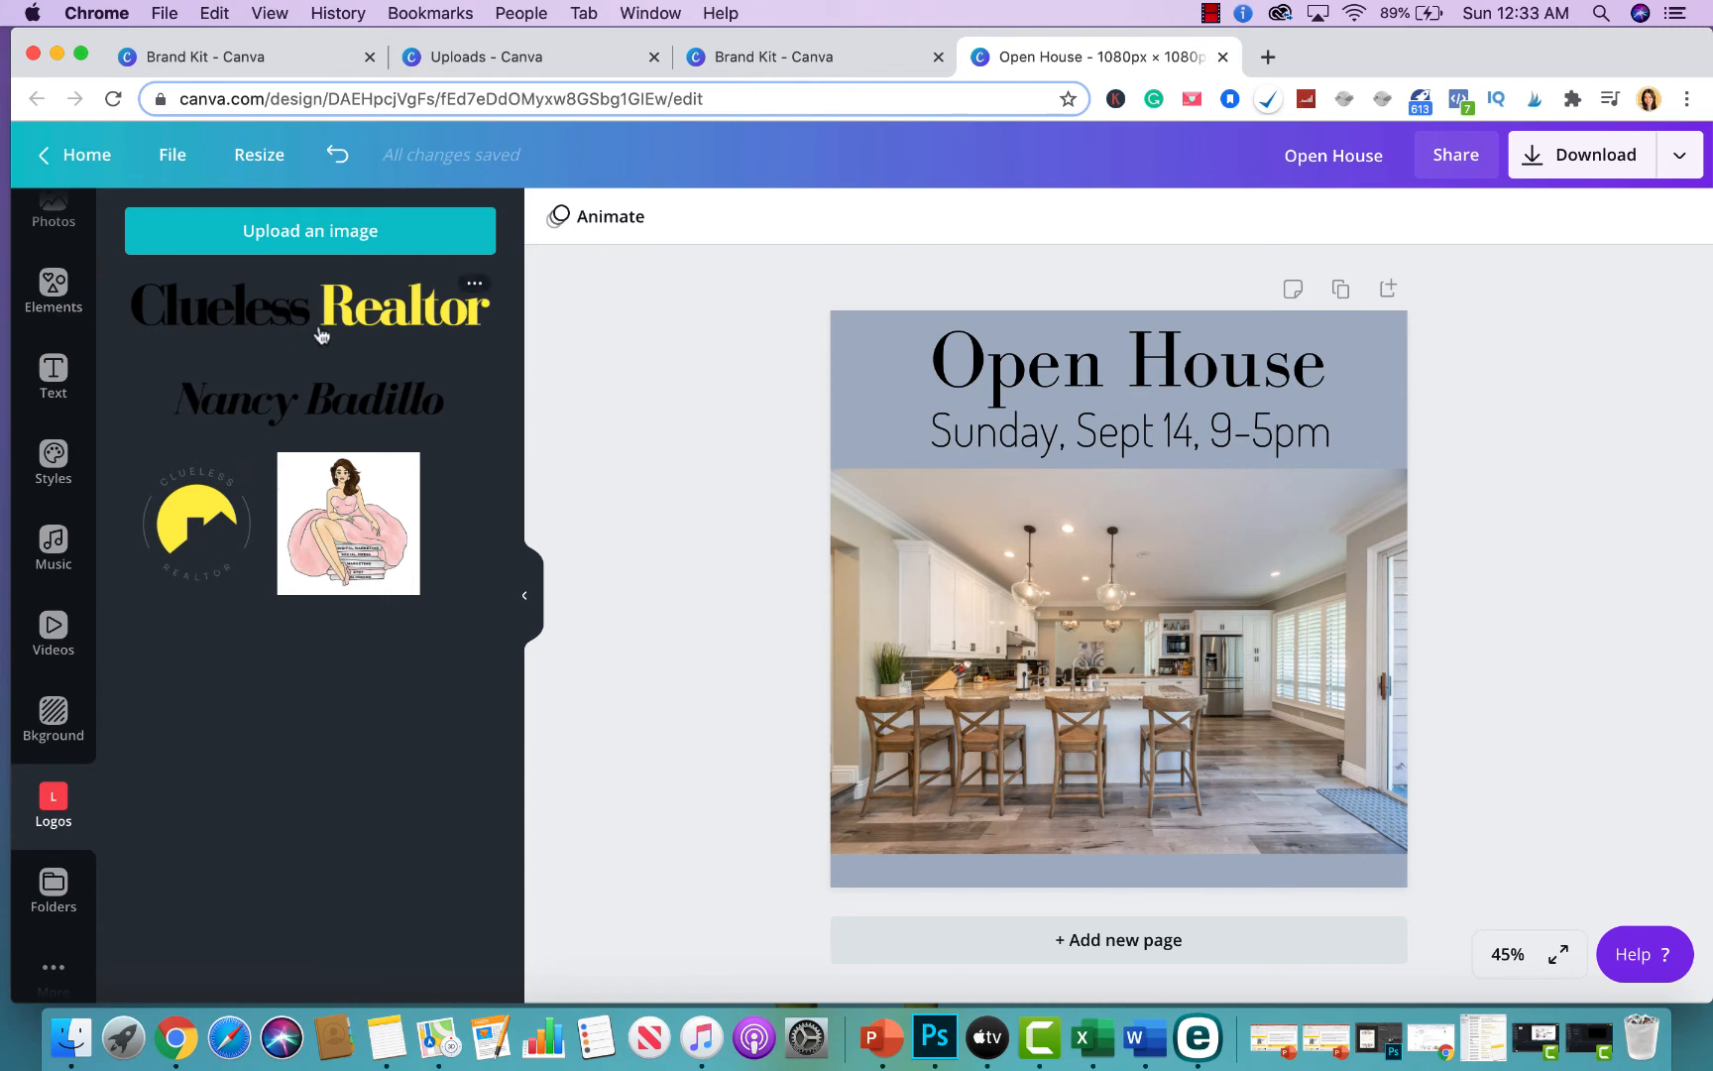
pyautogui.moveTo(309, 306); pyautogui.dragTo(1116, 599)
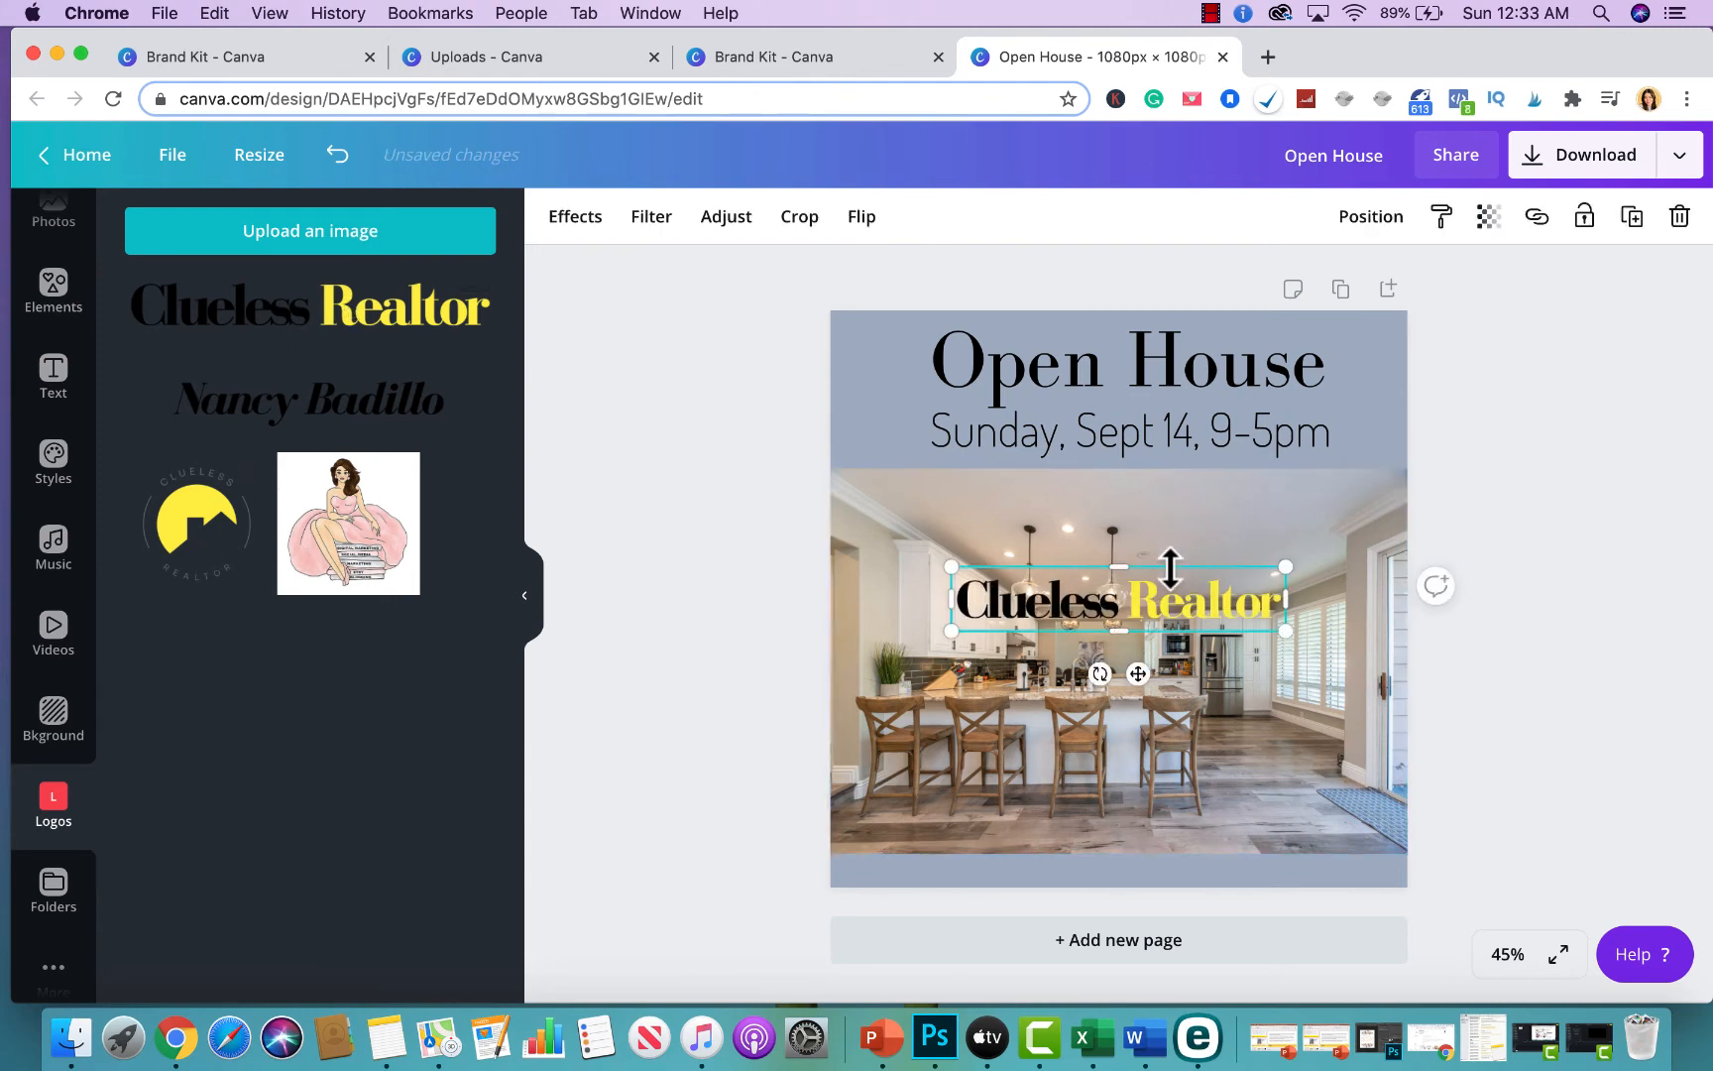
pyautogui.moveTo(1119, 597); pyautogui.dragTo(1217, 856)
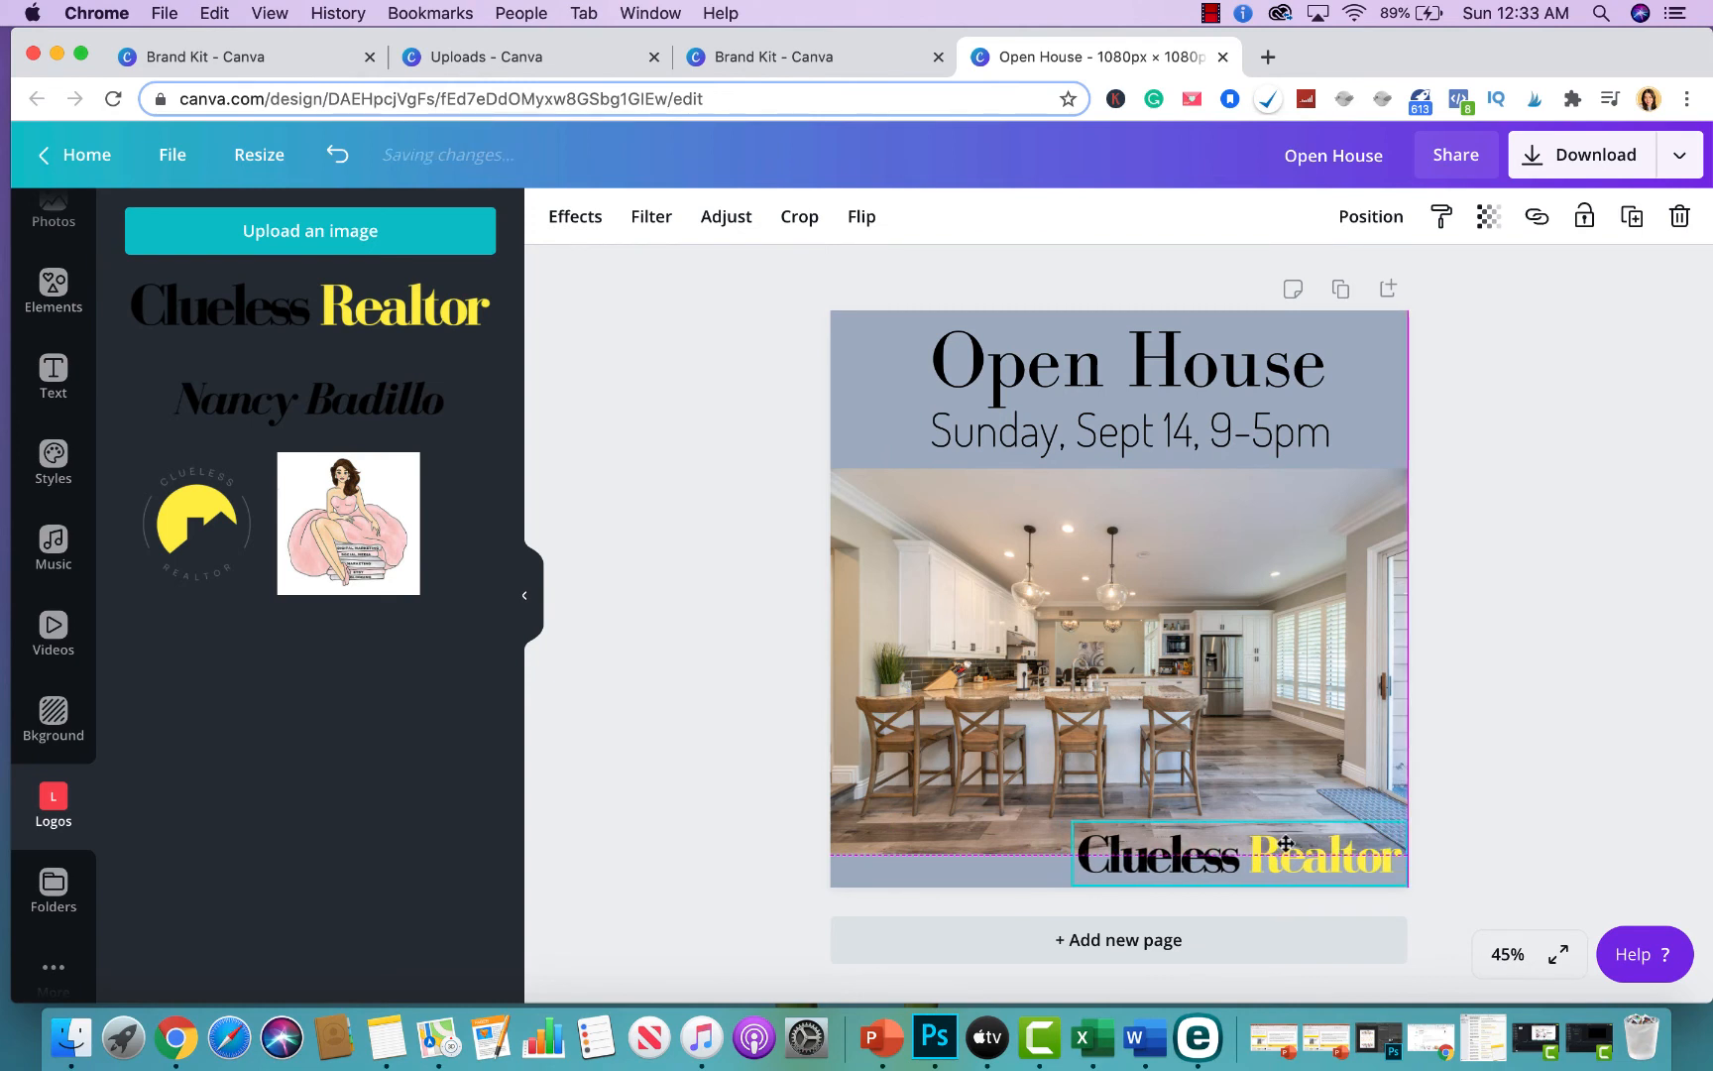
pyautogui.click(1505, 768)
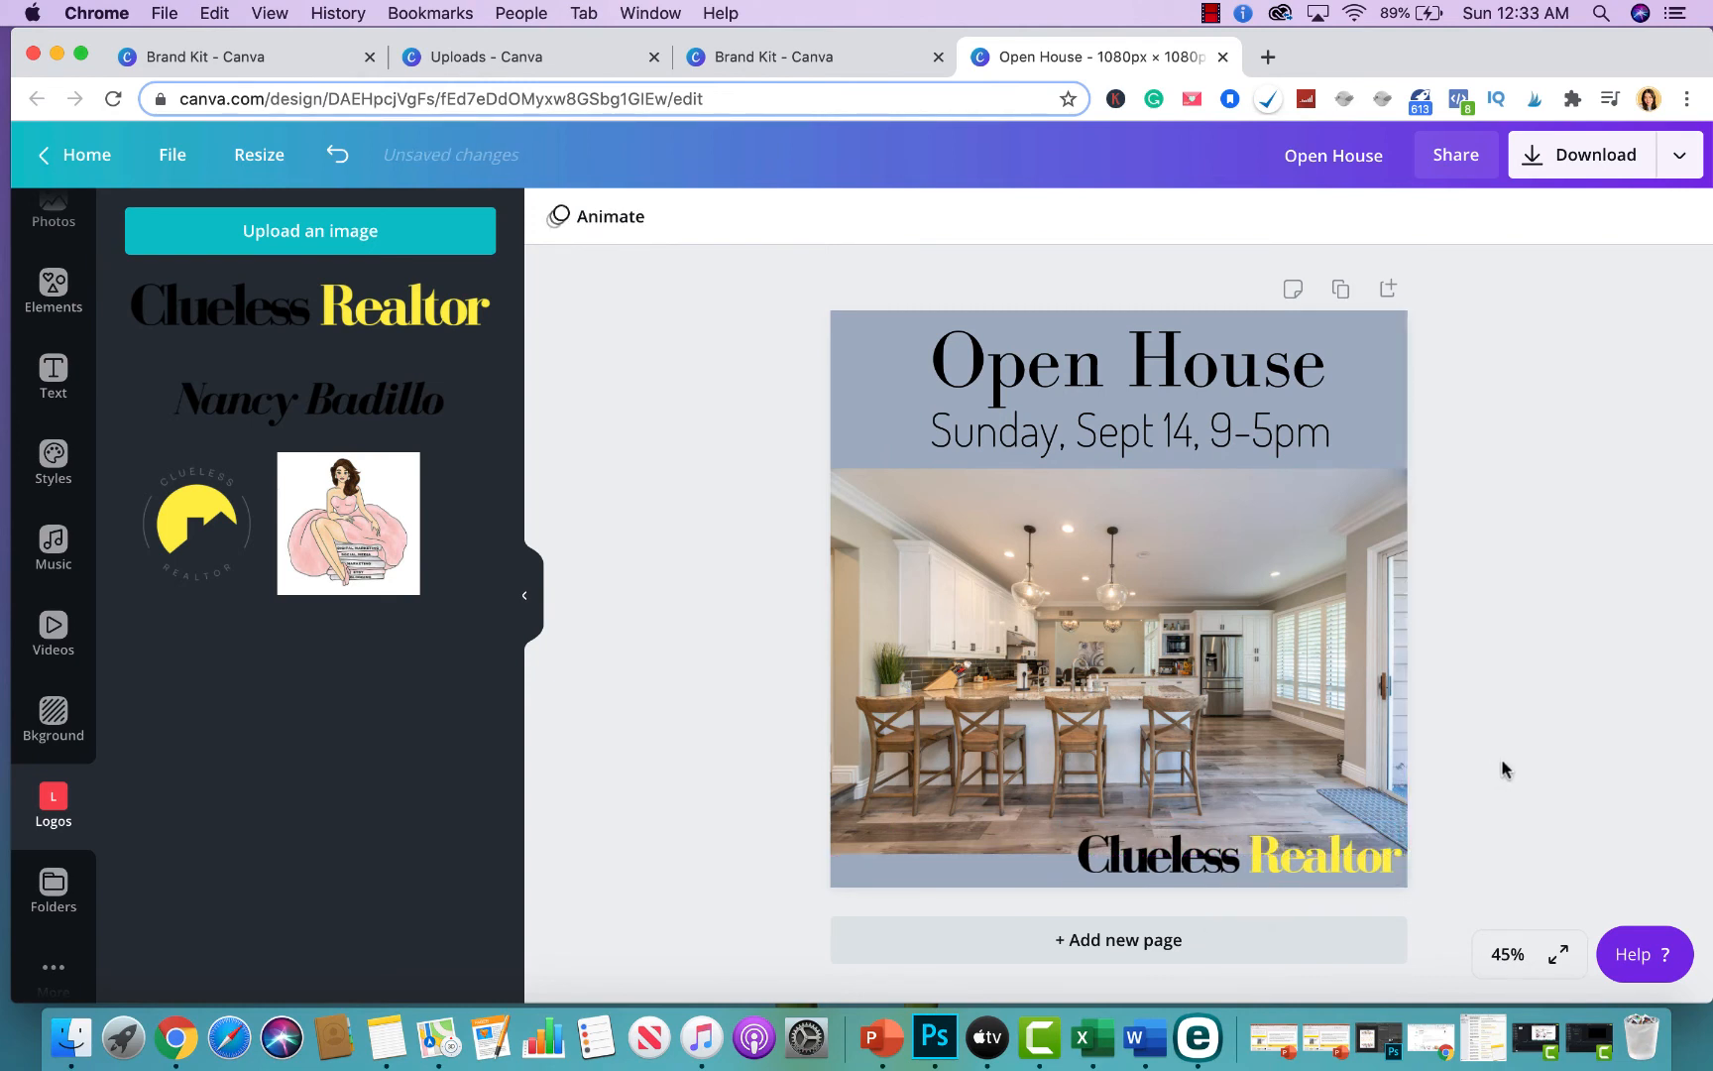
pyautogui.click(1128, 361)
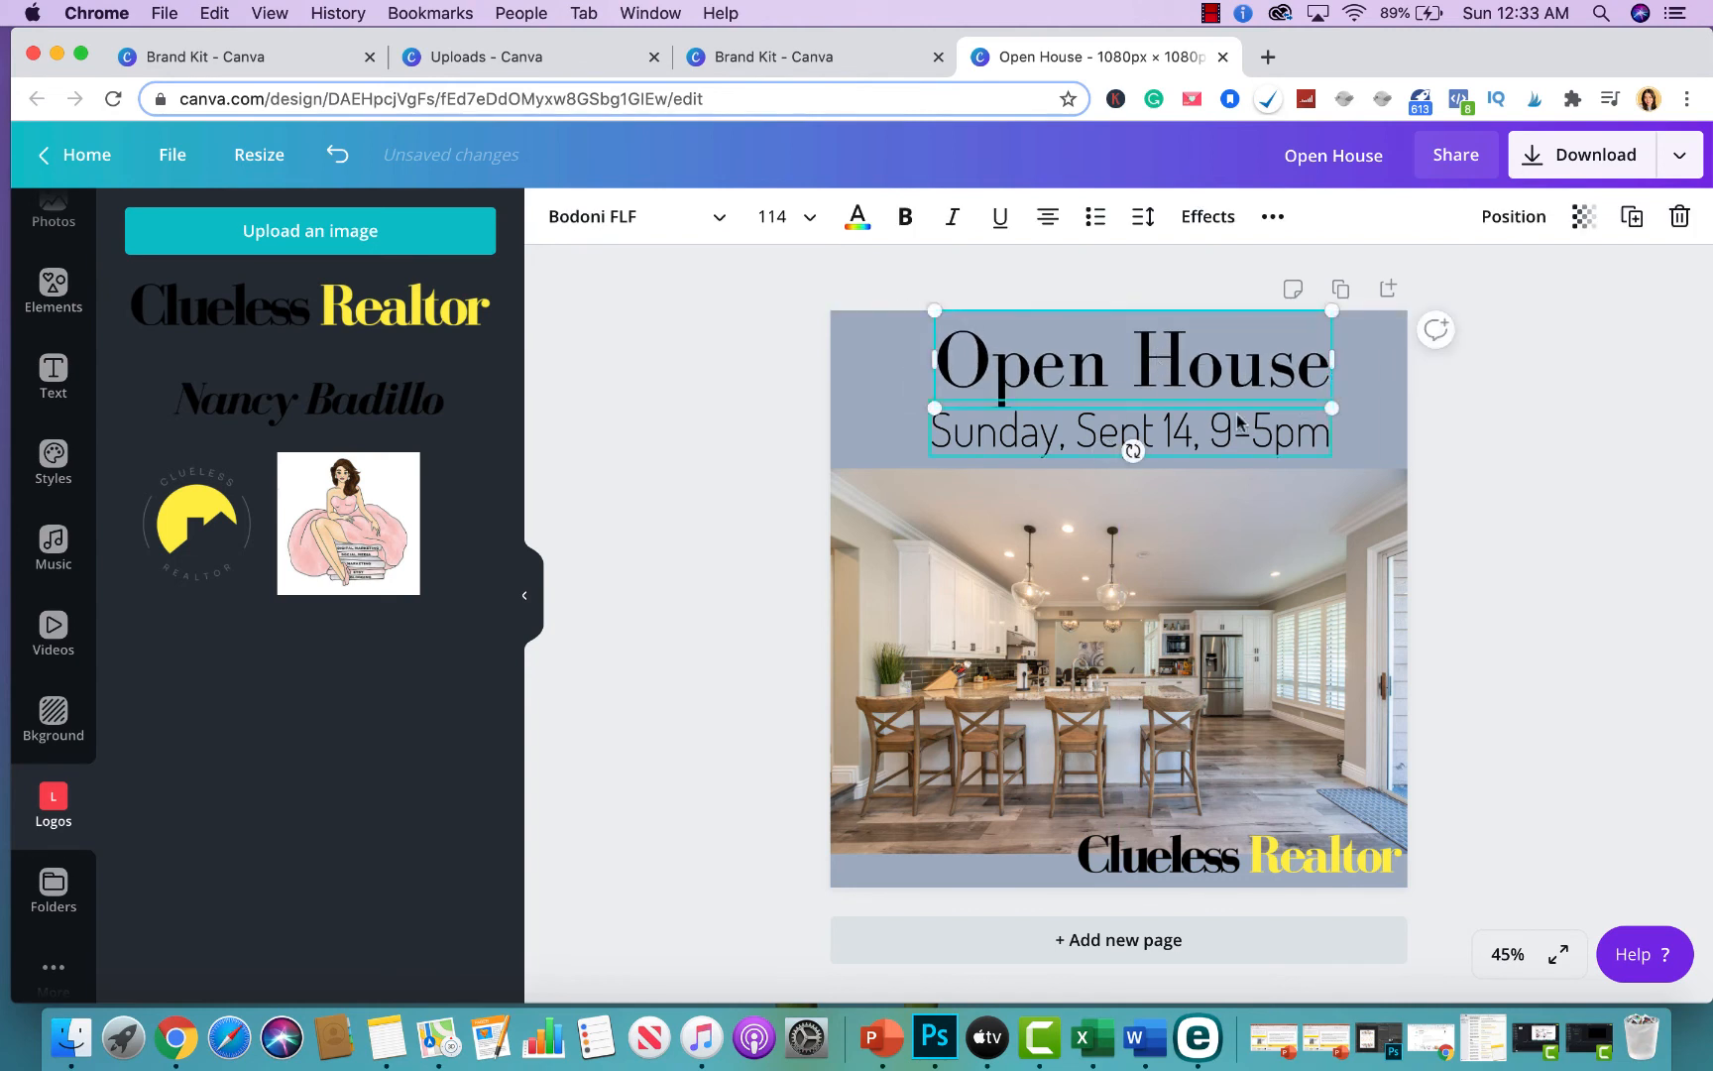
# Step: Select the 'Open House' heading together with the date line and bring up download options
pyautogui.click(1129, 430)
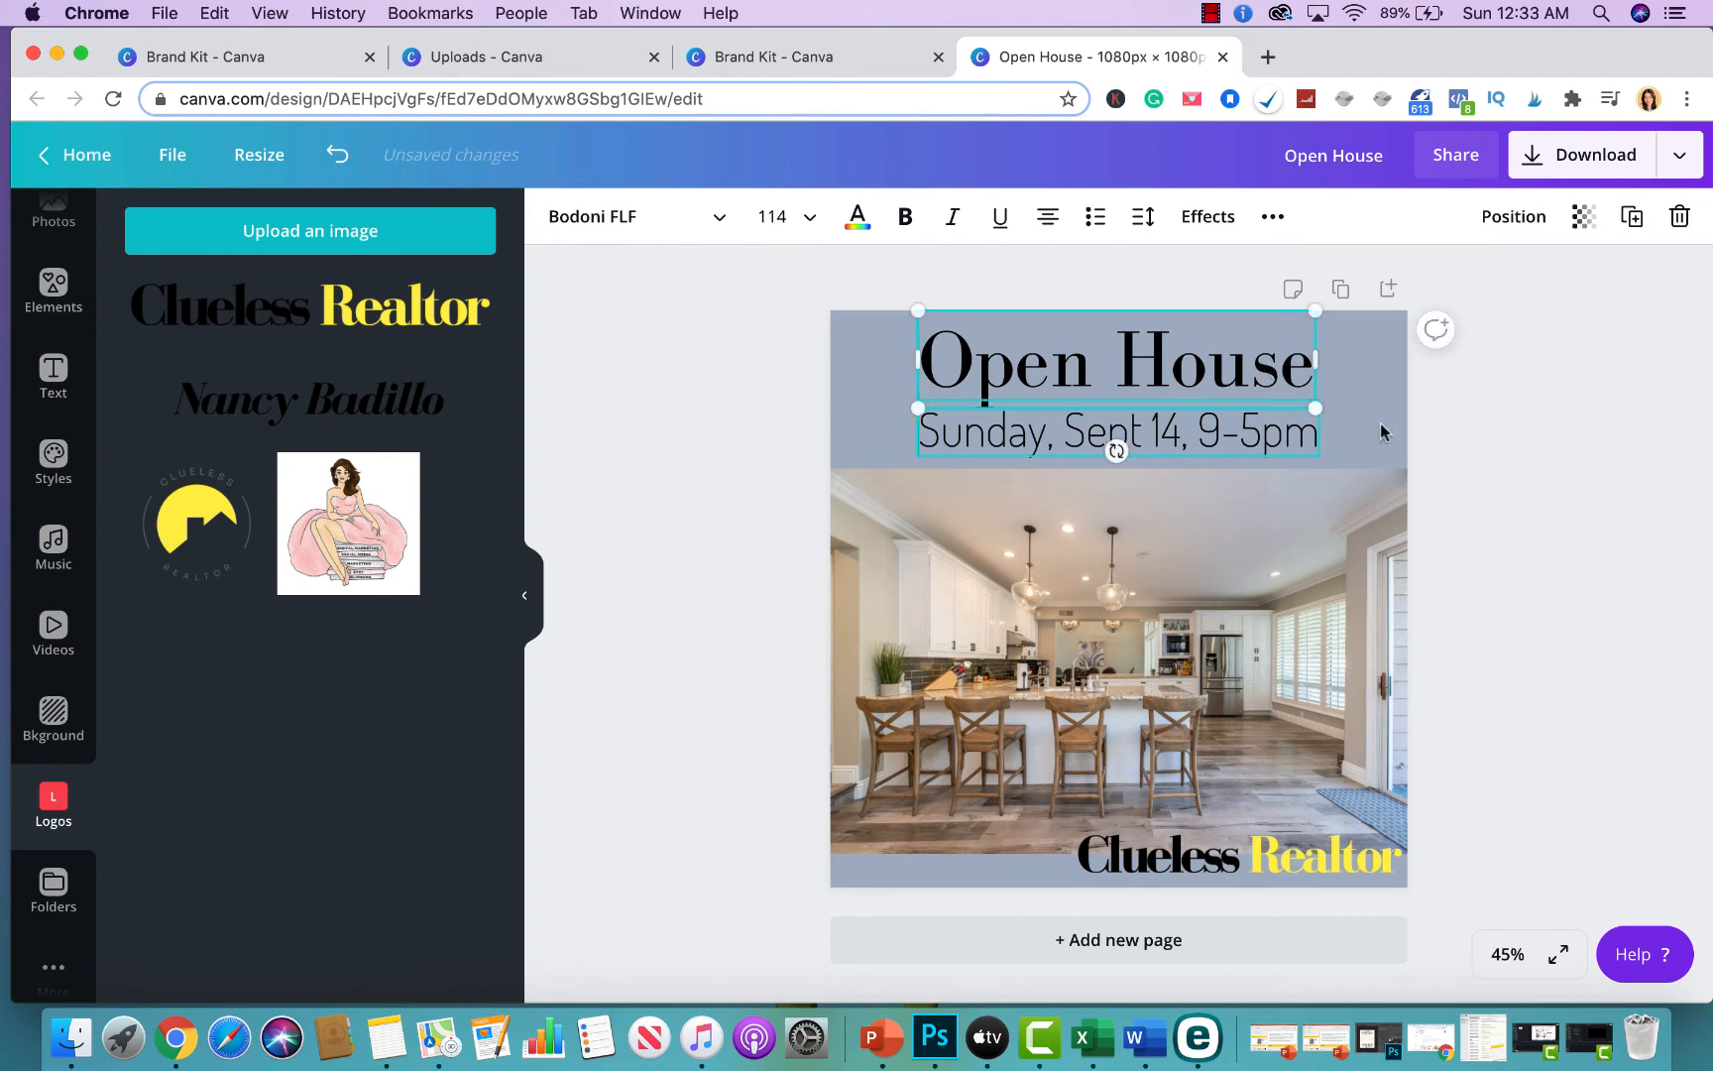
pyautogui.click(1579, 154)
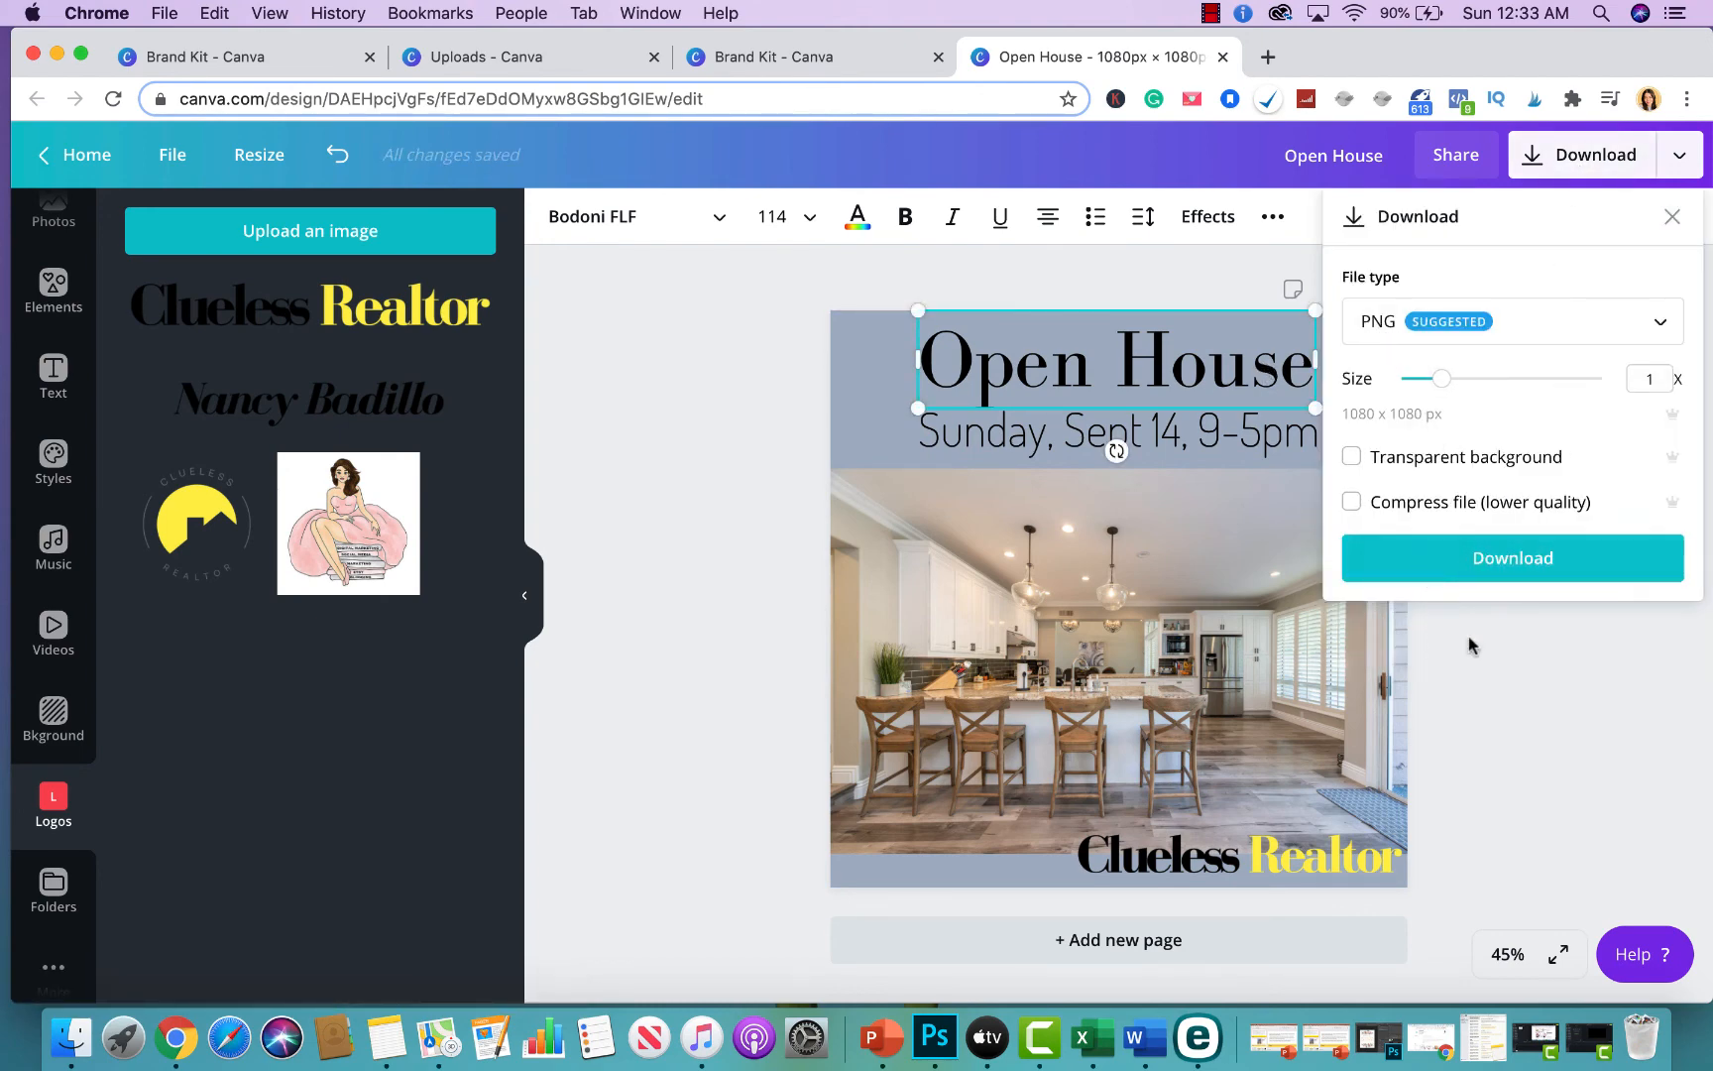
# Step: Download the post as a PNG and open the resulting Open House.png
pyautogui.click(1512, 557)
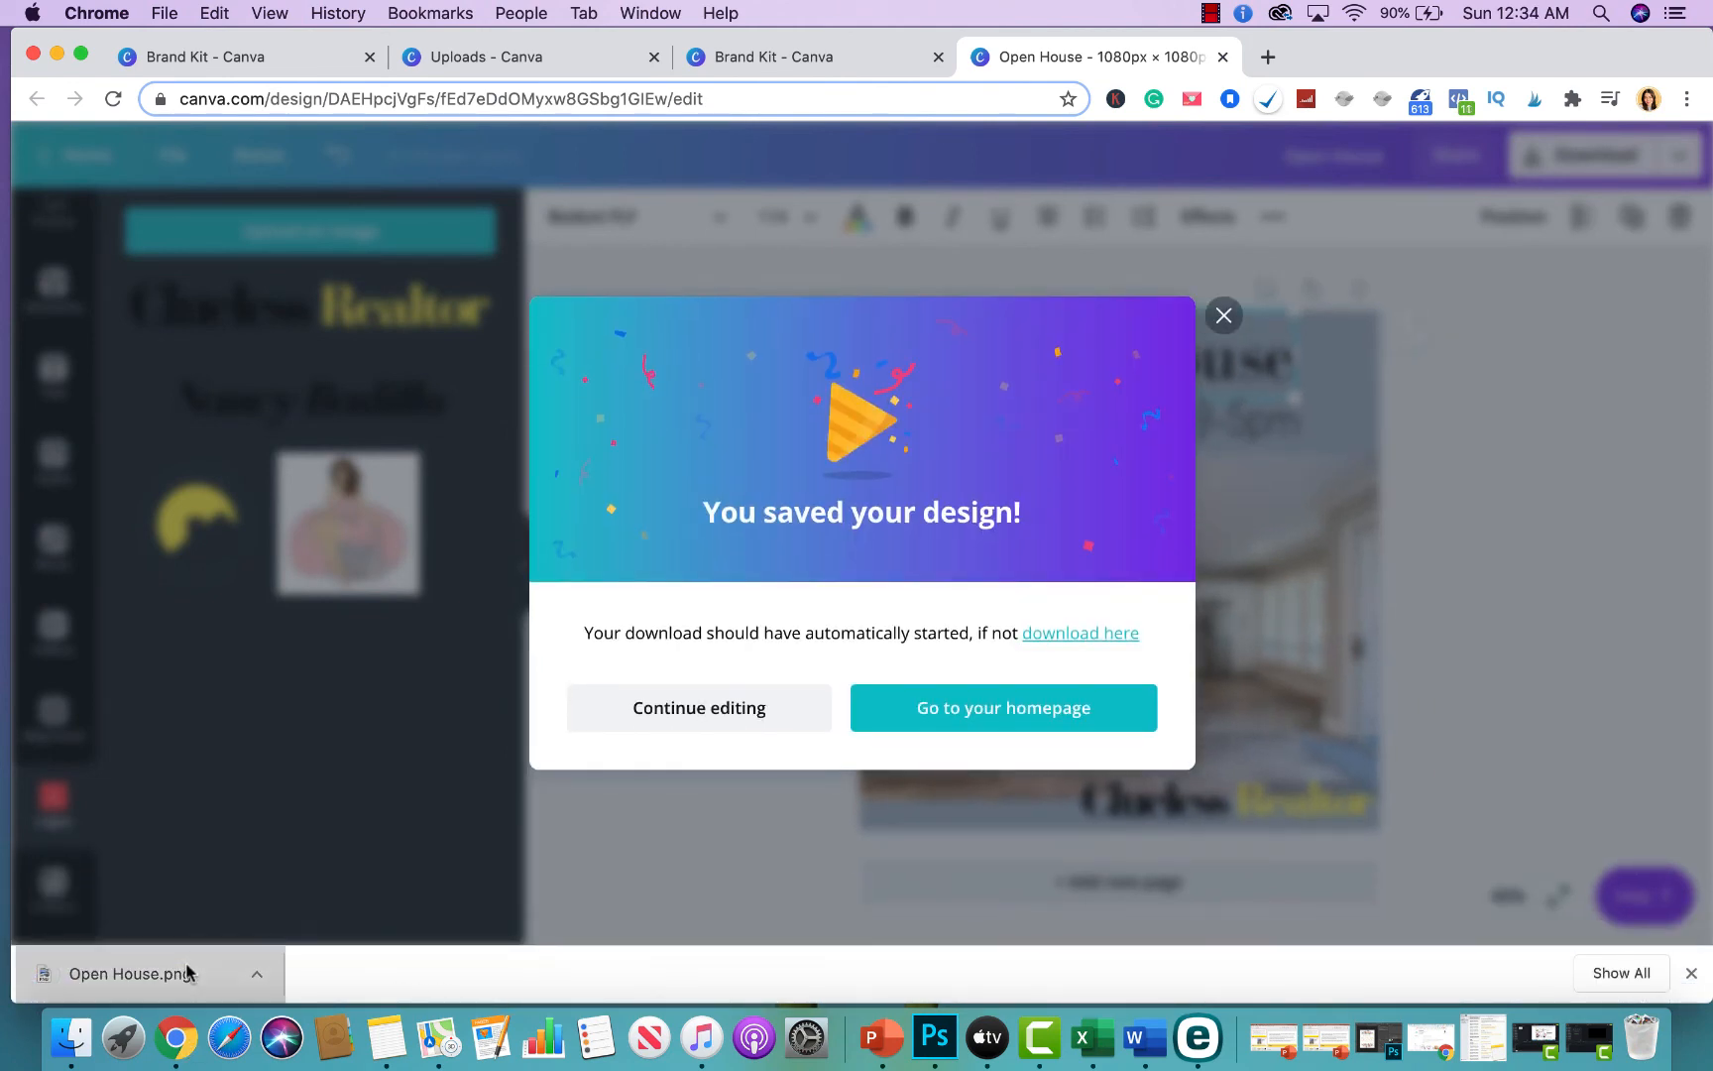
pyautogui.click(150, 974)
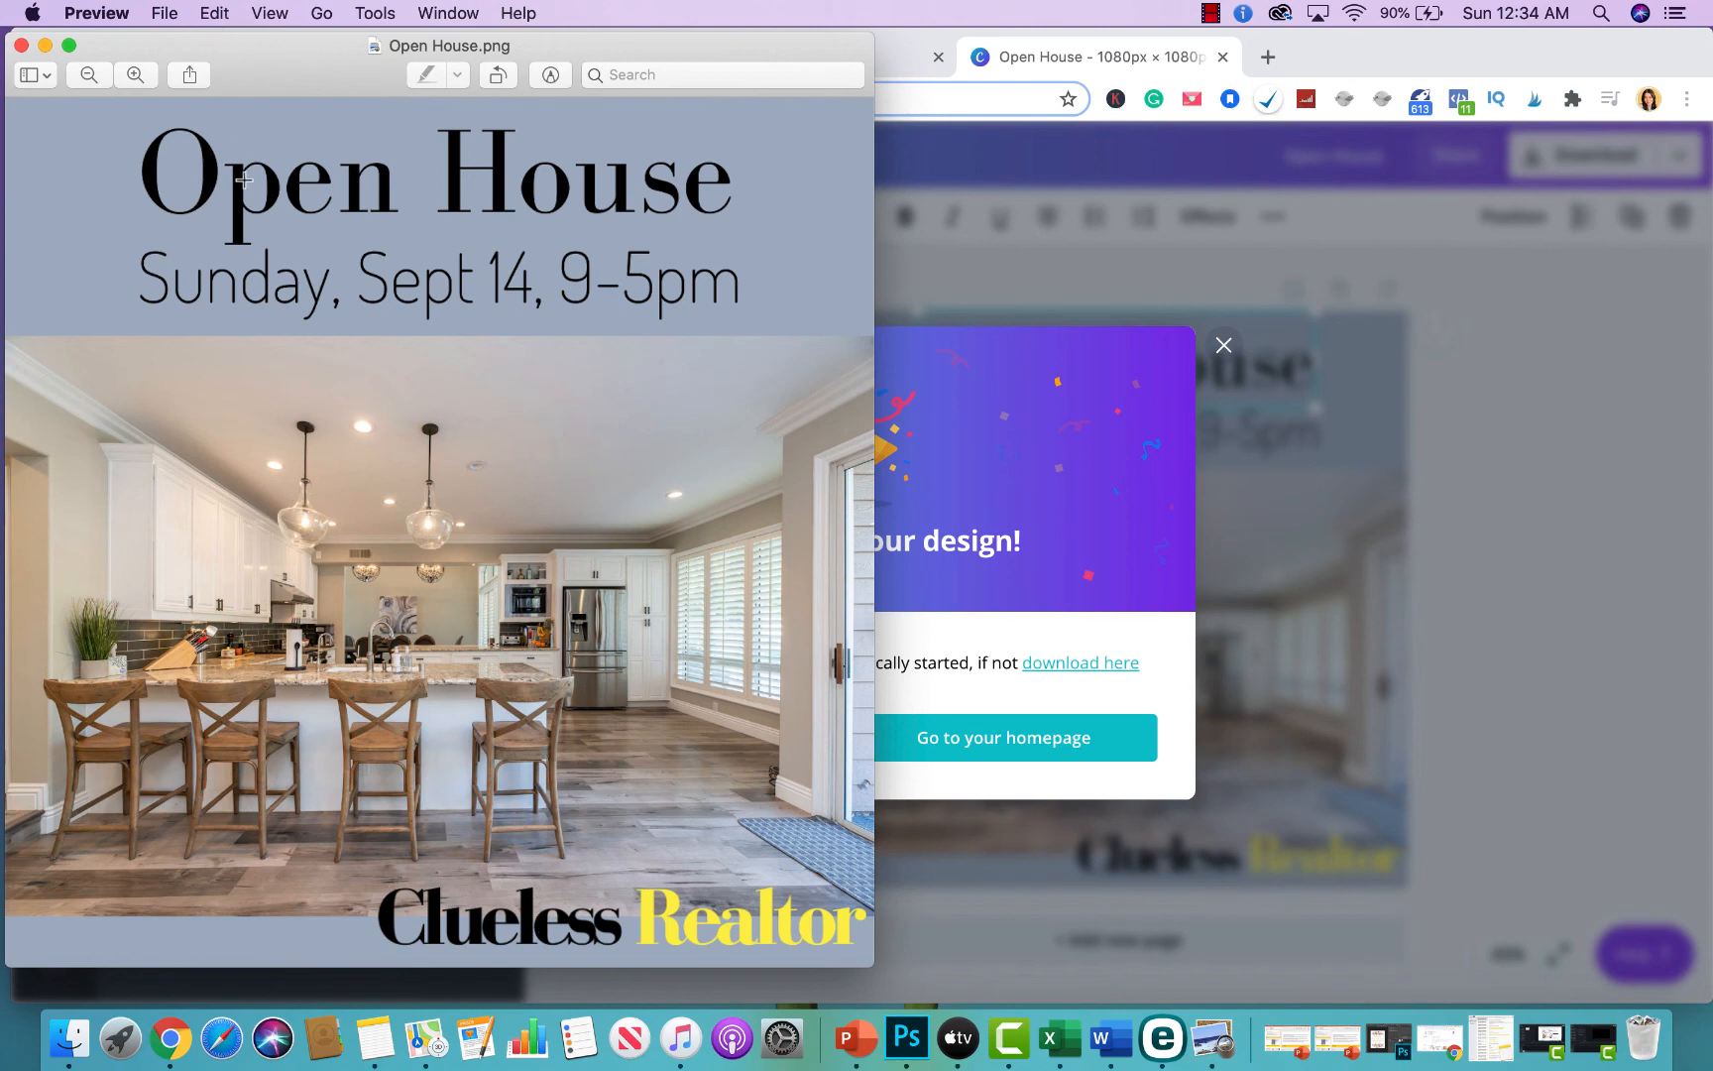
pyautogui.moveTo(213, 141)
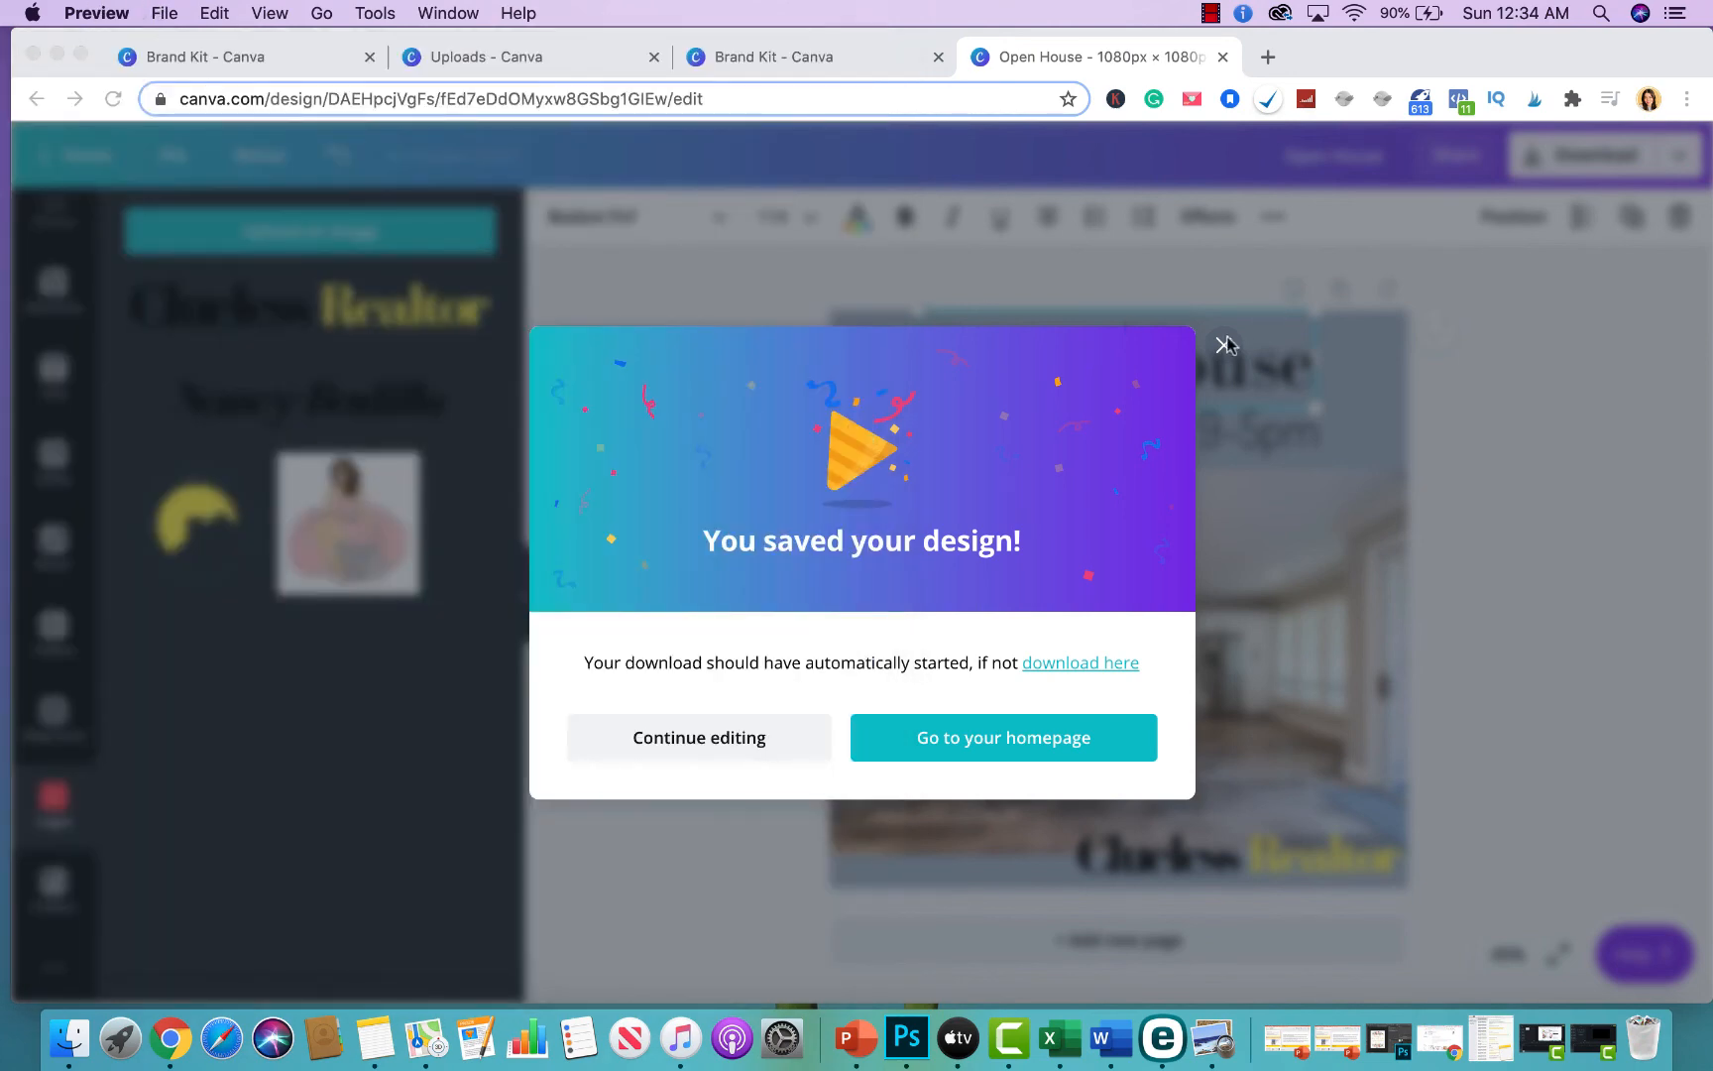
# Step: Dismiss Canva's saved-design notice to return to the finished post in the editor
pyautogui.click(1223, 345)
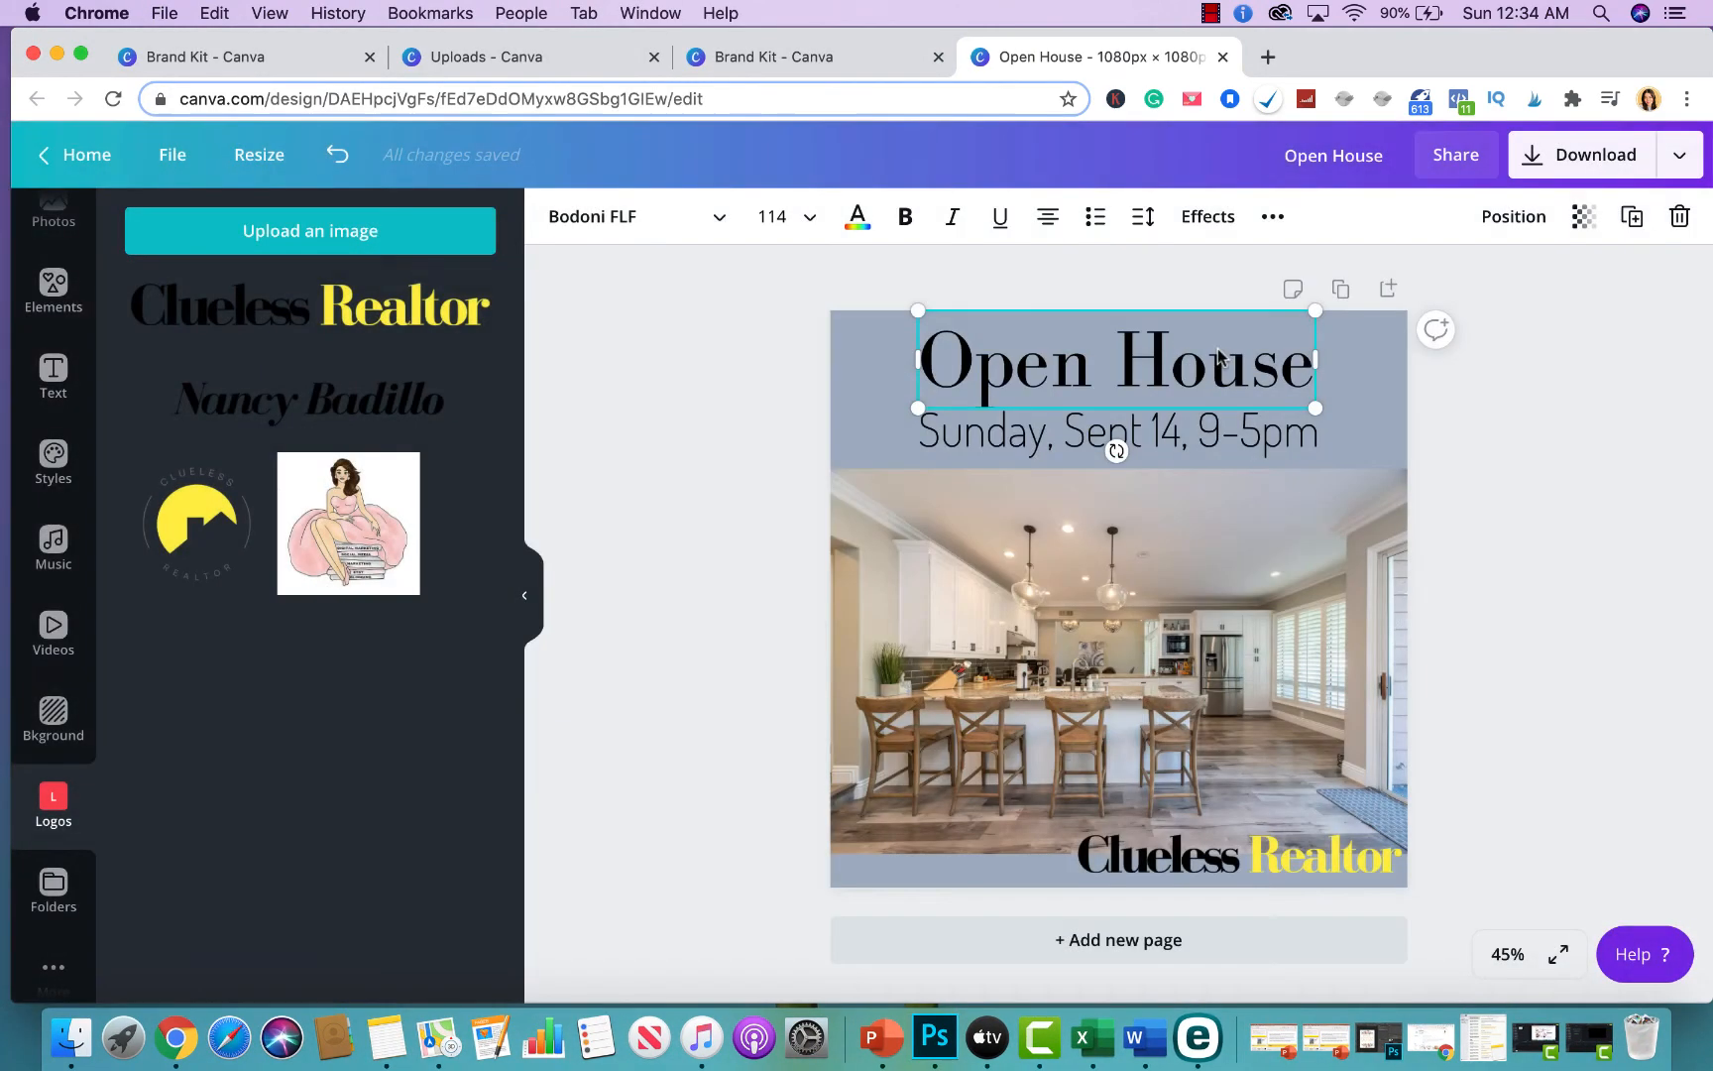